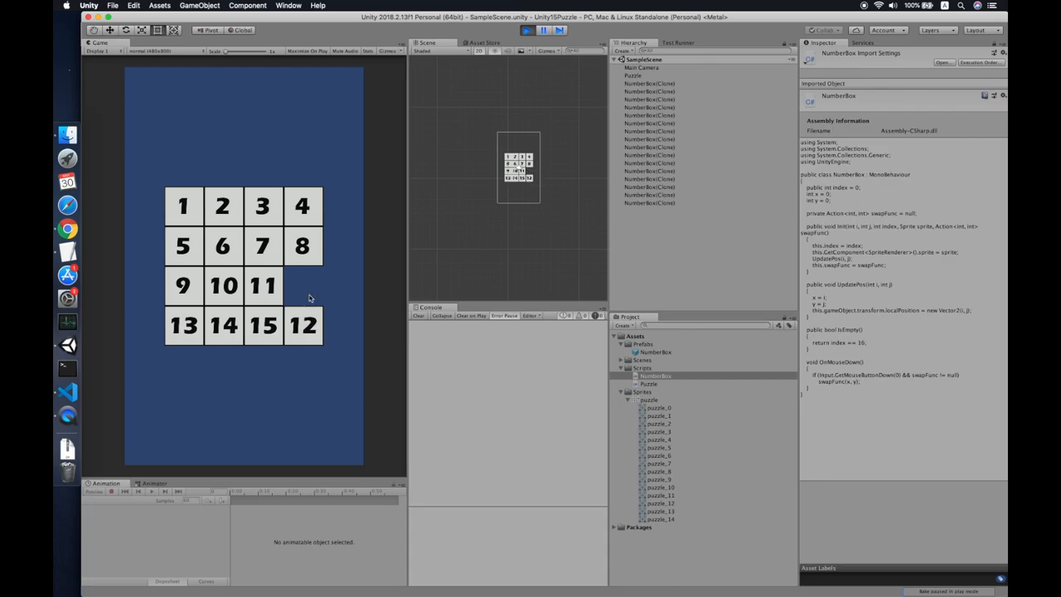
{"action": "mouse_move", "coordinate": [309, 296]}
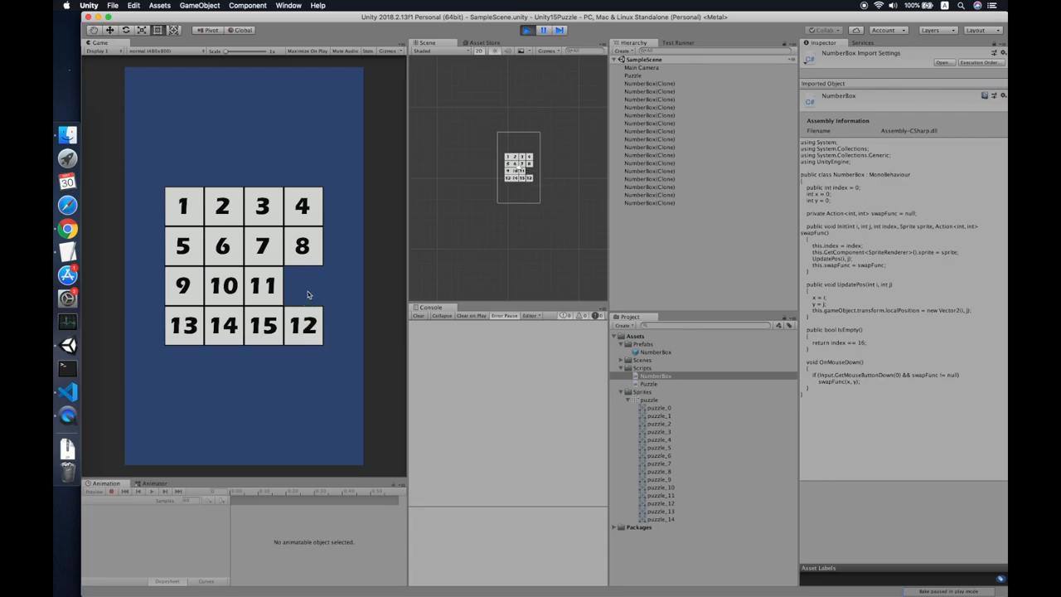
Slide several numbered tiles into the empty slot, then stop play mode.
{"action": "left_click", "coordinate": [265, 245]}
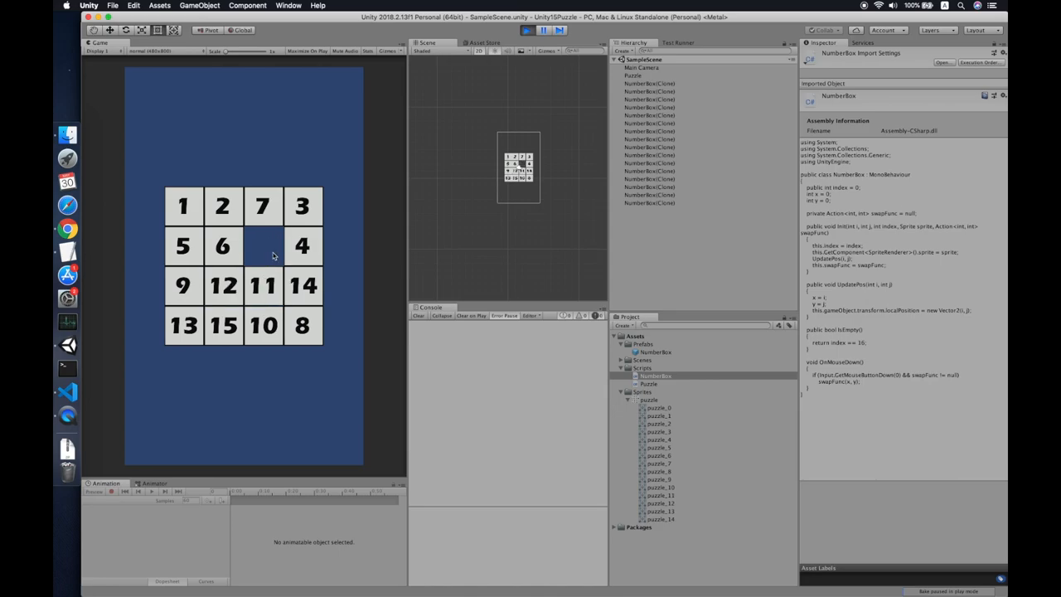
{"action": "left_click", "coordinate": [223, 246]}
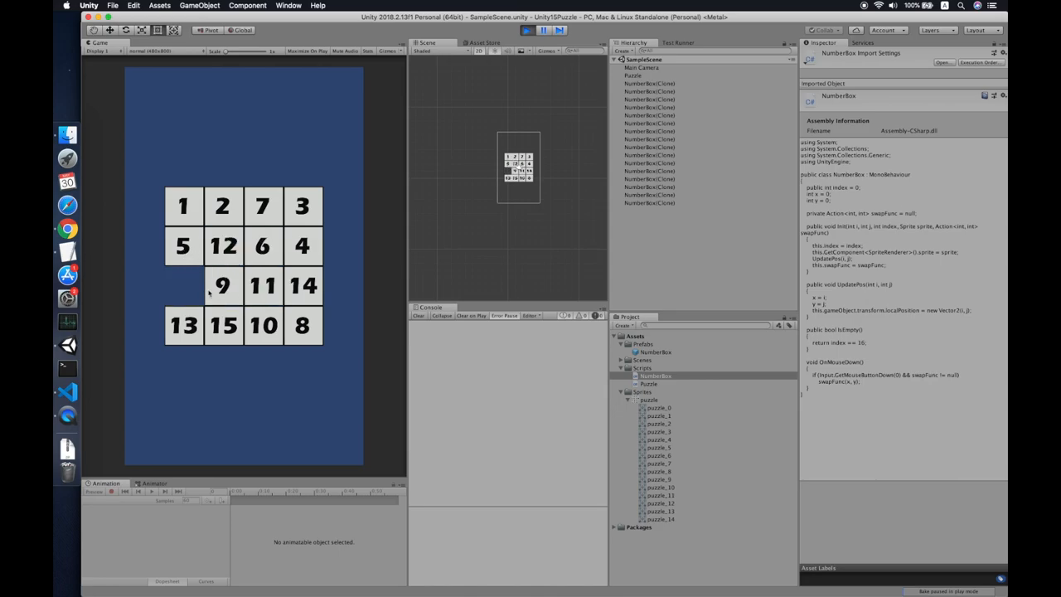
{"action": "left_click", "coordinate": [222, 285]}
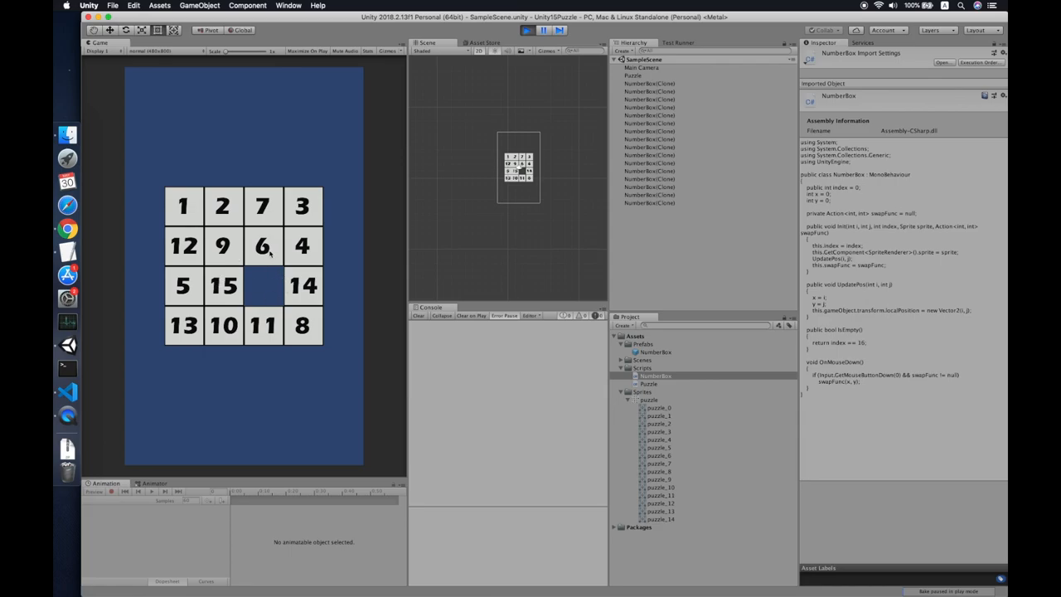
{"action": "left_click", "coordinate": [262, 246]}
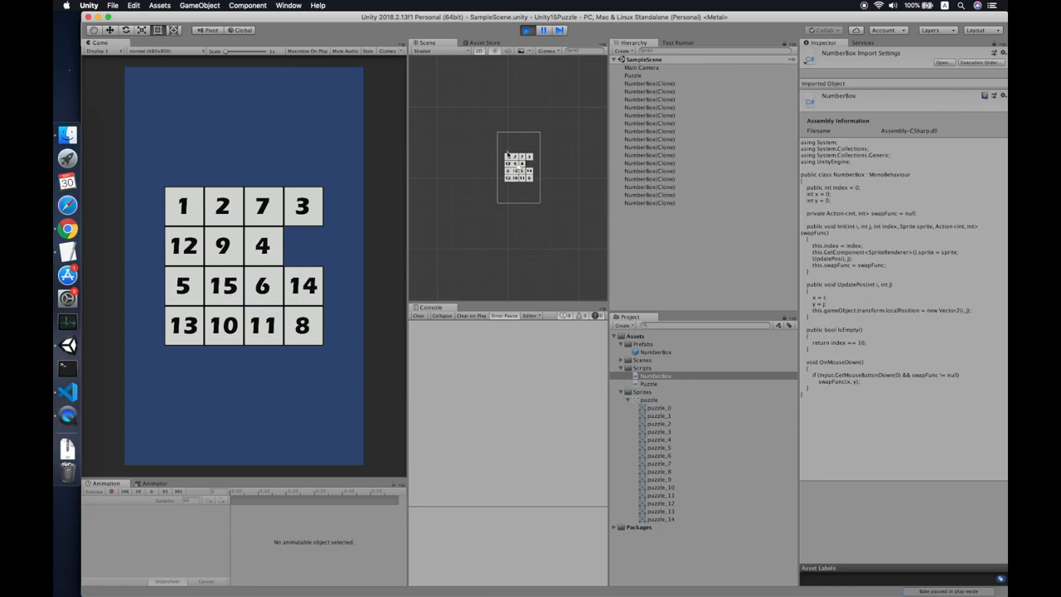
{"action": "left_click", "coordinate": [526, 30]}
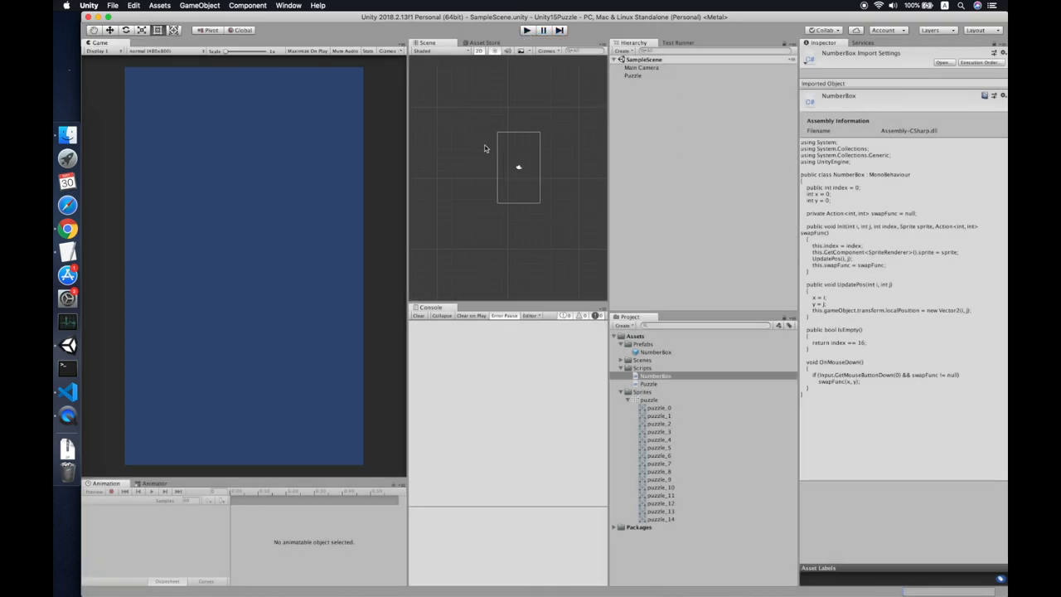
Start an IEnumerator Move after UpdatePos declaring elapsedTime and duration = 0.2f.
{"action": "left_click", "coordinate": [656, 376]}
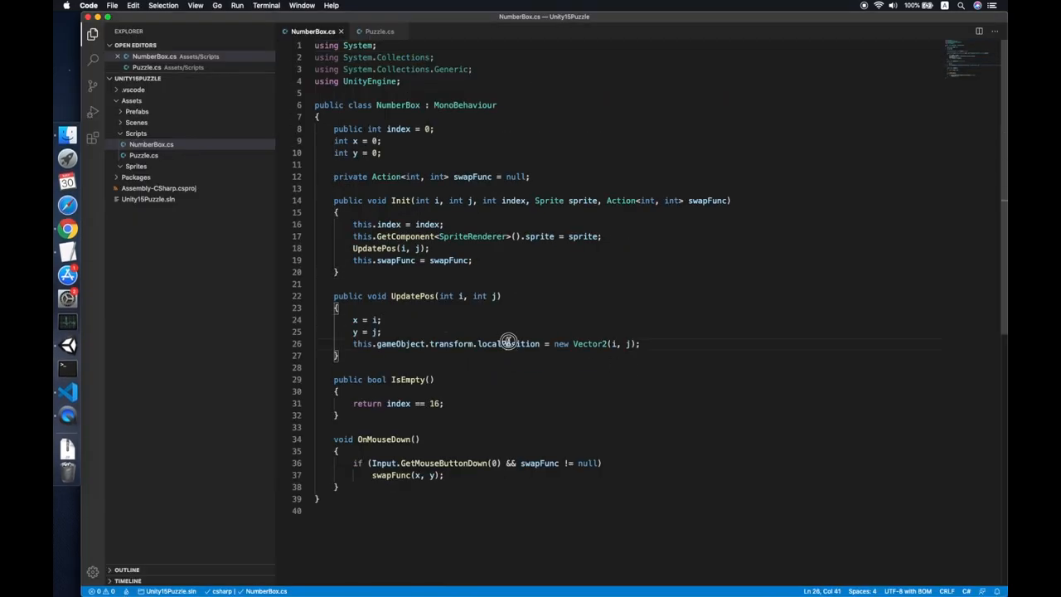
{"action": "left_click", "coordinate": [412, 295]}
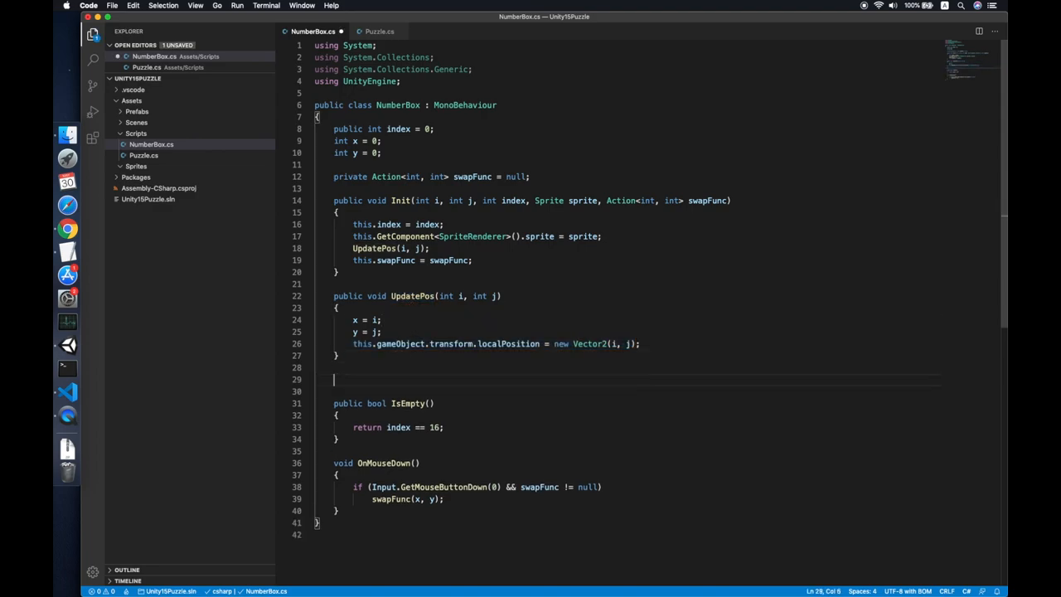
{"action": "type", "text": "IEnumerator Move("}
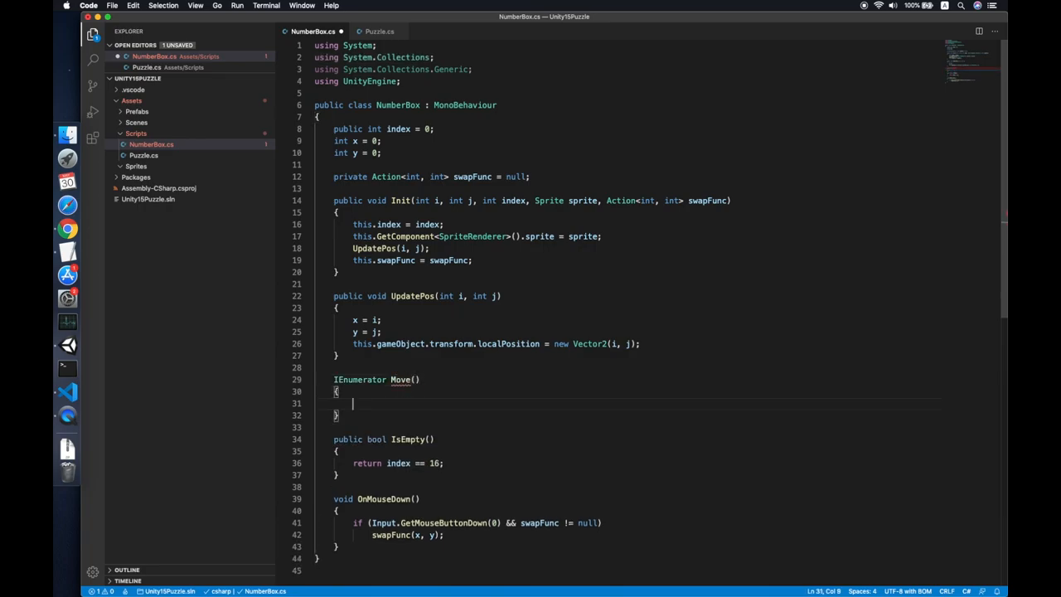
{"action": "type", "text": "float elapse"}
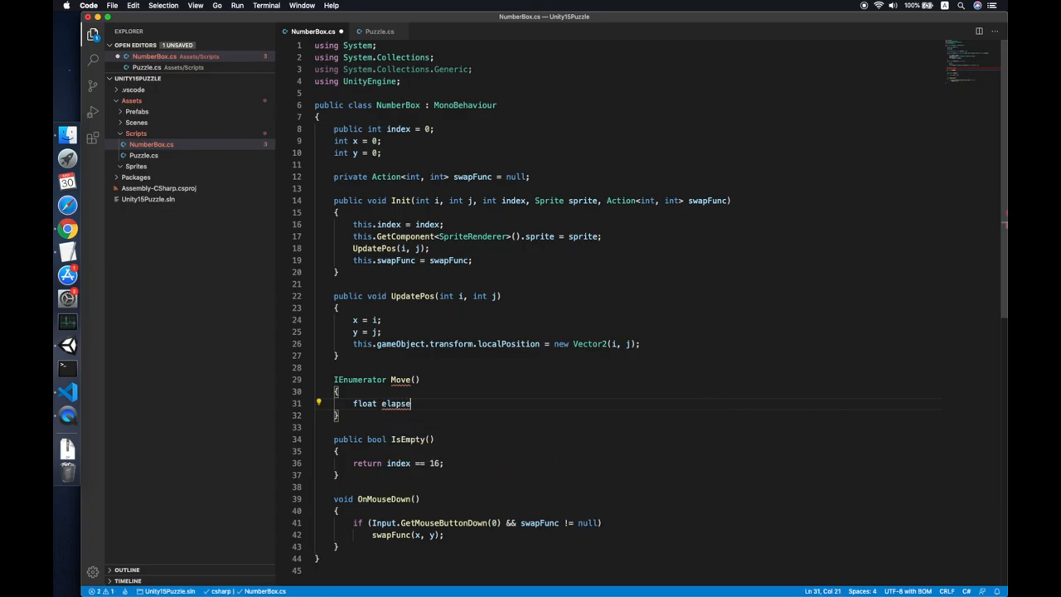
{"action": "type", "text": "dTime = 0;"}
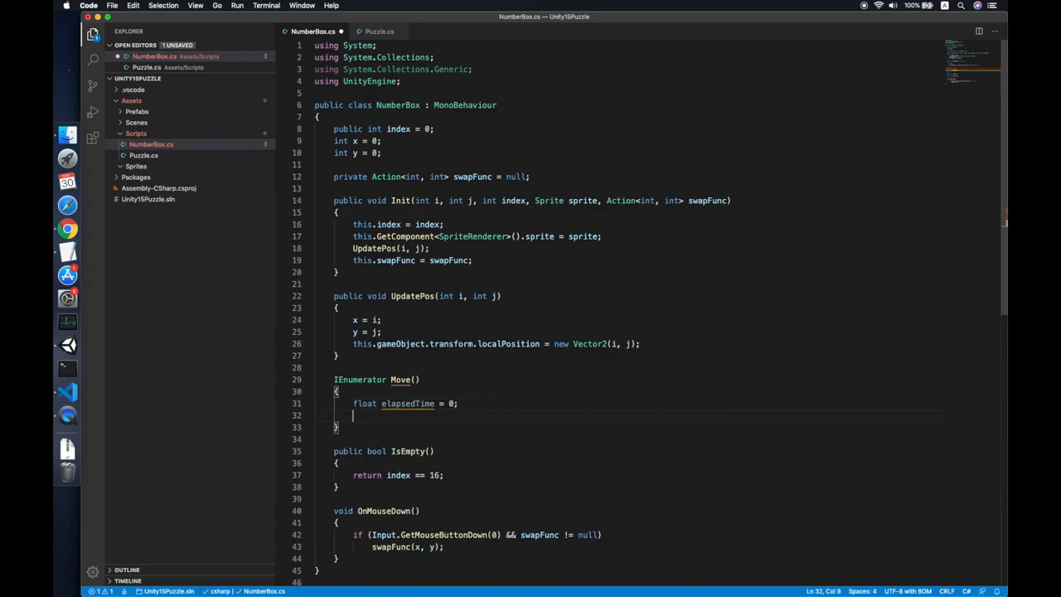
{"action": "type", "text": "float"}
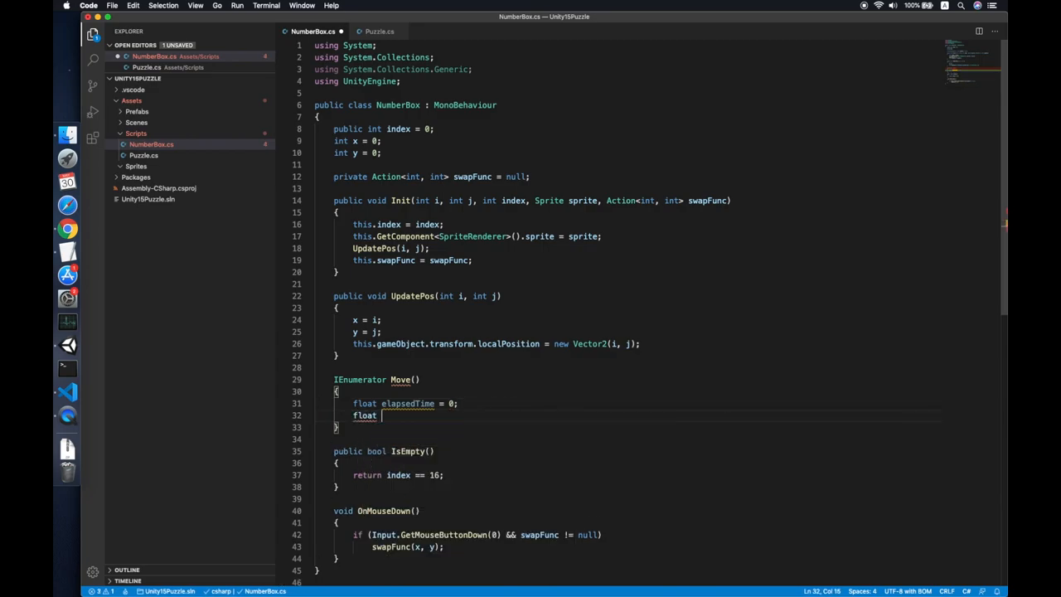
{"action": "type", "text": "dur"}
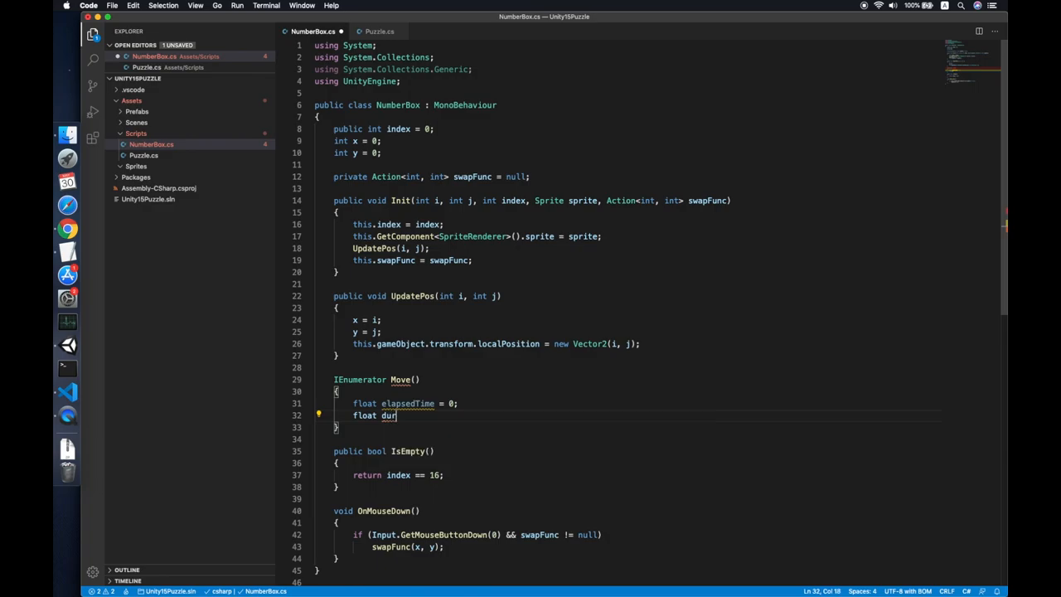
{"action": "type", "text": "ration = 0.2f"}
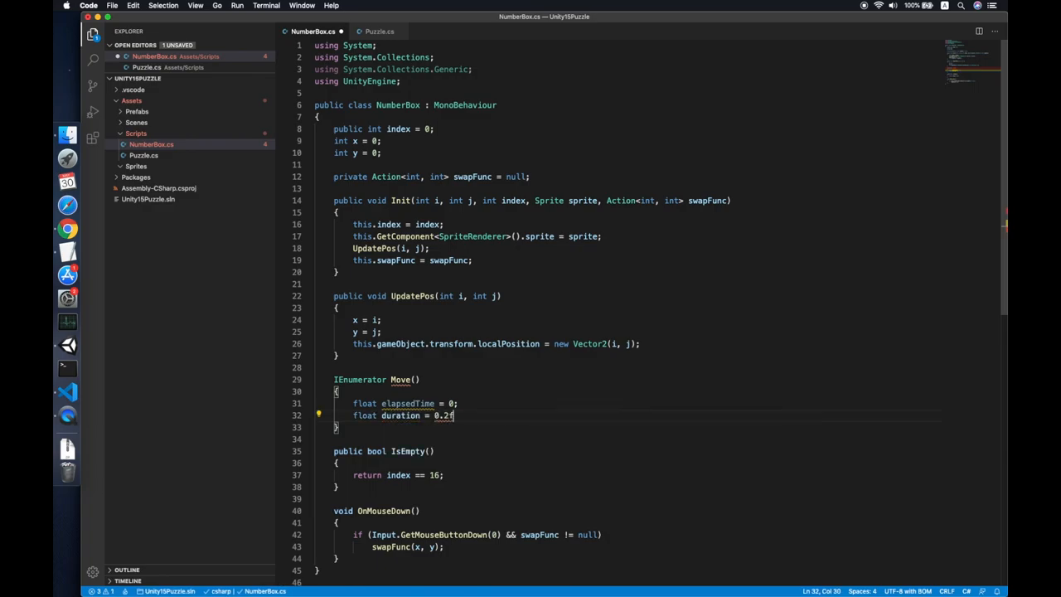
Declare a start vector from the box's localPosition and begin the end vector.
{"action": "key", "text": "enter"}
{"action": "type", "text": "Vector2"}
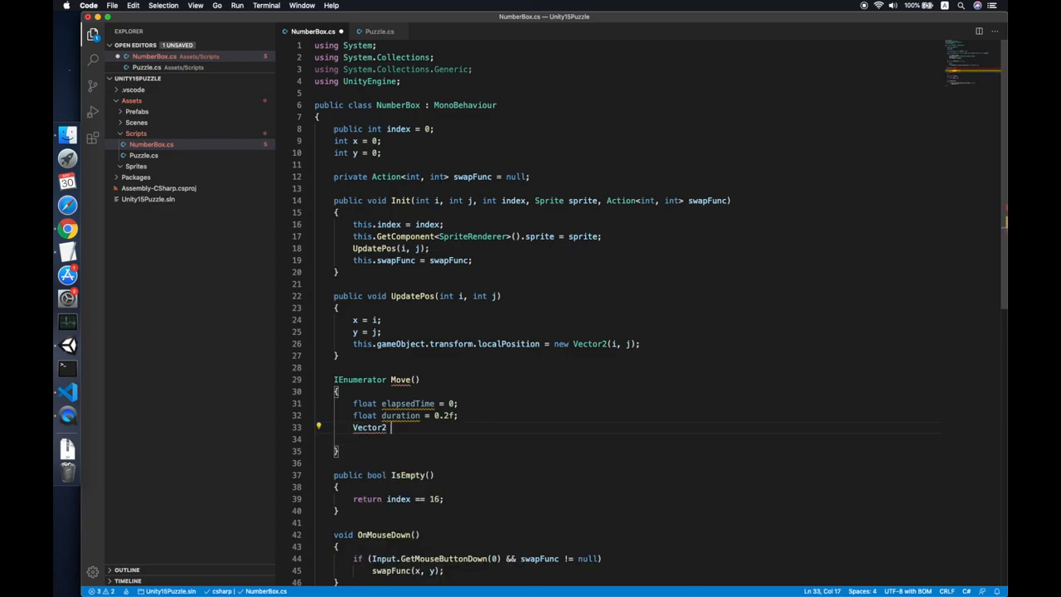
{"action": "type", "text": "start = new Ve"}
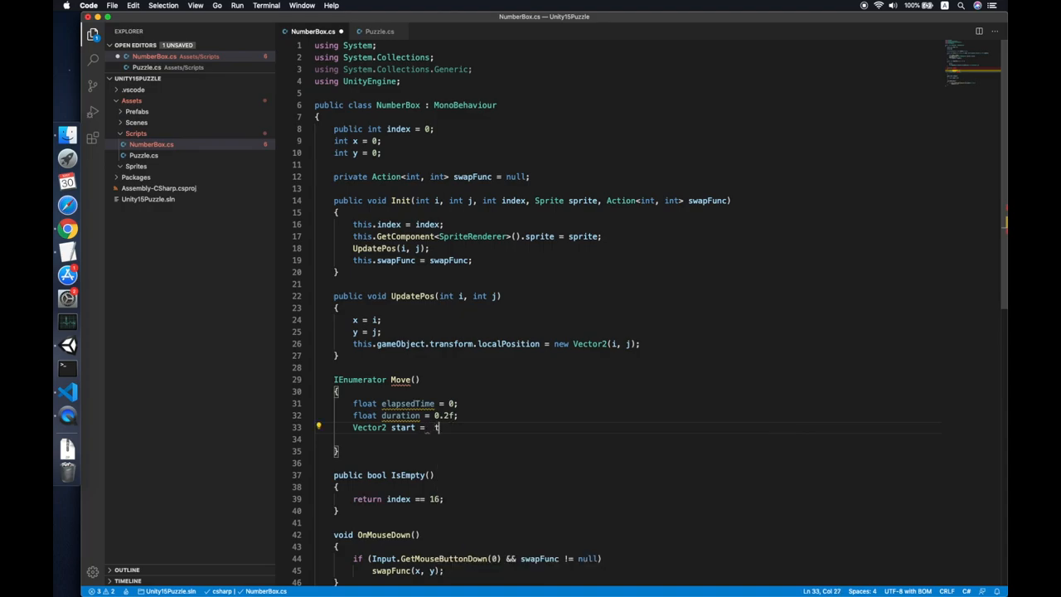
{"action": "type", "text": "his.gameObject"}
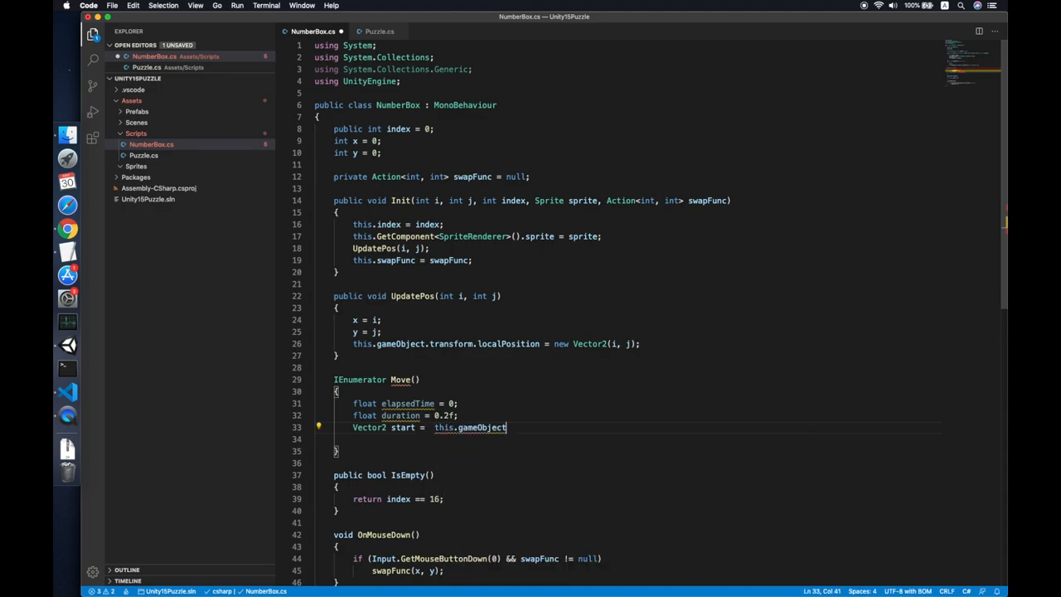
{"action": "type", "text": ".transform.localPosition;"}
{"action": "left_click", "coordinate": [646, 439]}
{"action": "type", "text": "Vector2 end ="}
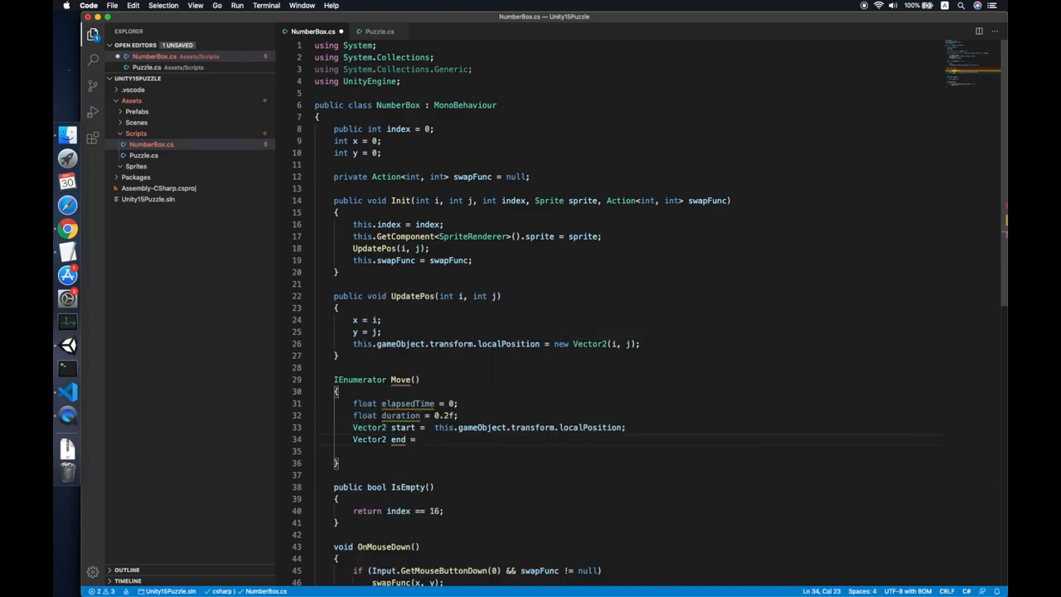
Finish the end vector and open a while (elapsedTime < duration) loop.
{"action": "type", "text": "new Vec"}
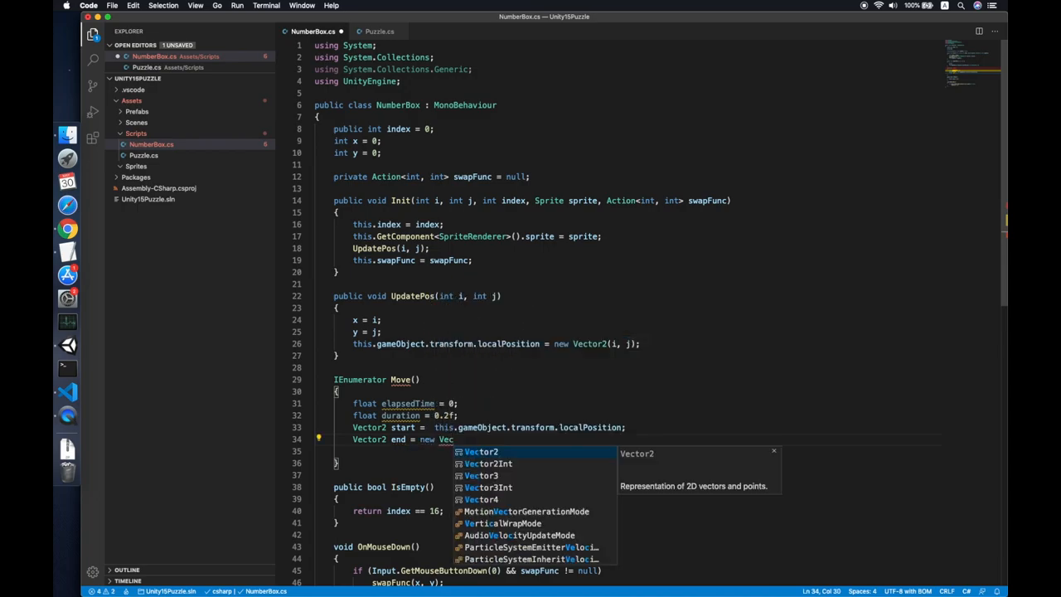
{"action": "type", "text": "(x, y);"}
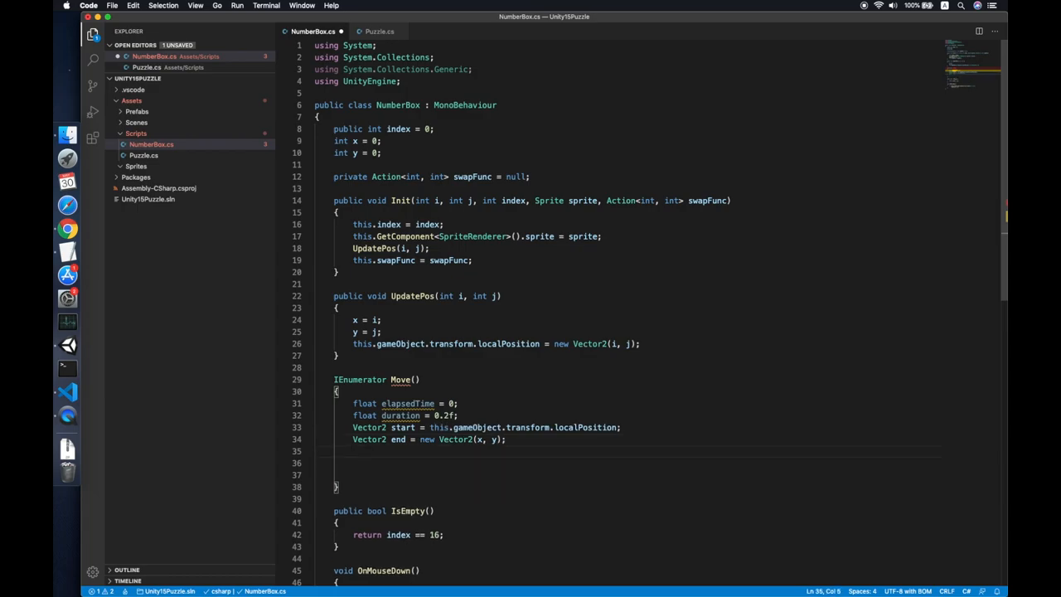
{"action": "type", "text": "while()"}
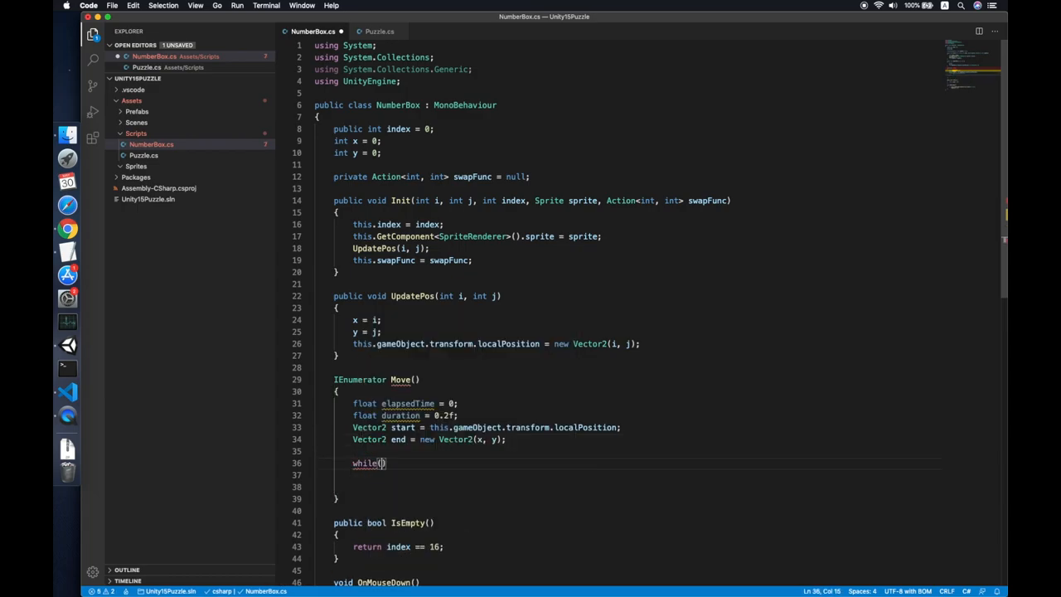
{"action": "type", "text": "elapsedTime<"}
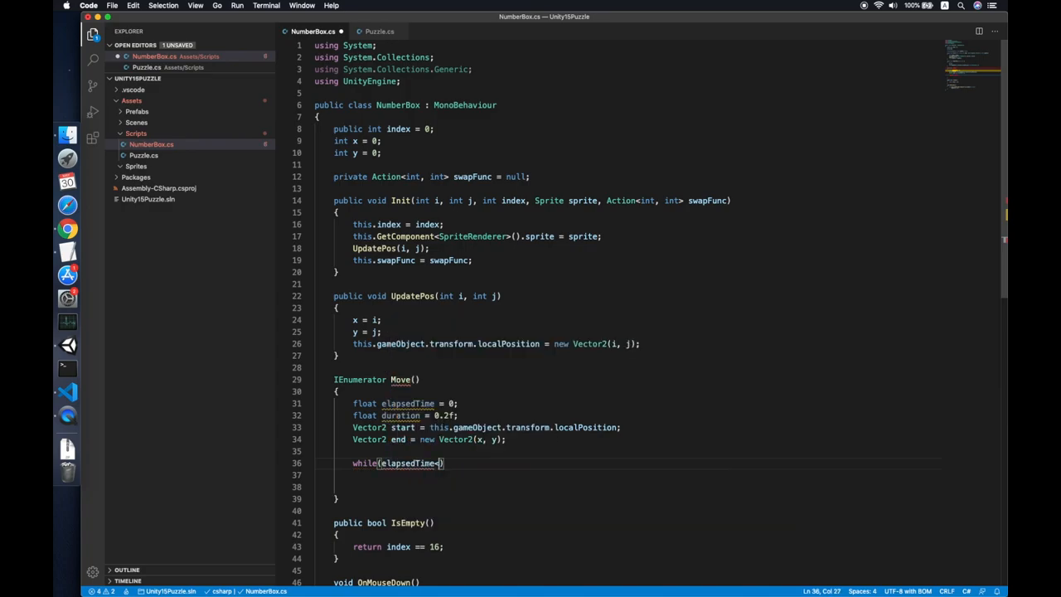
{"action": "type", "text": "<duration)"}
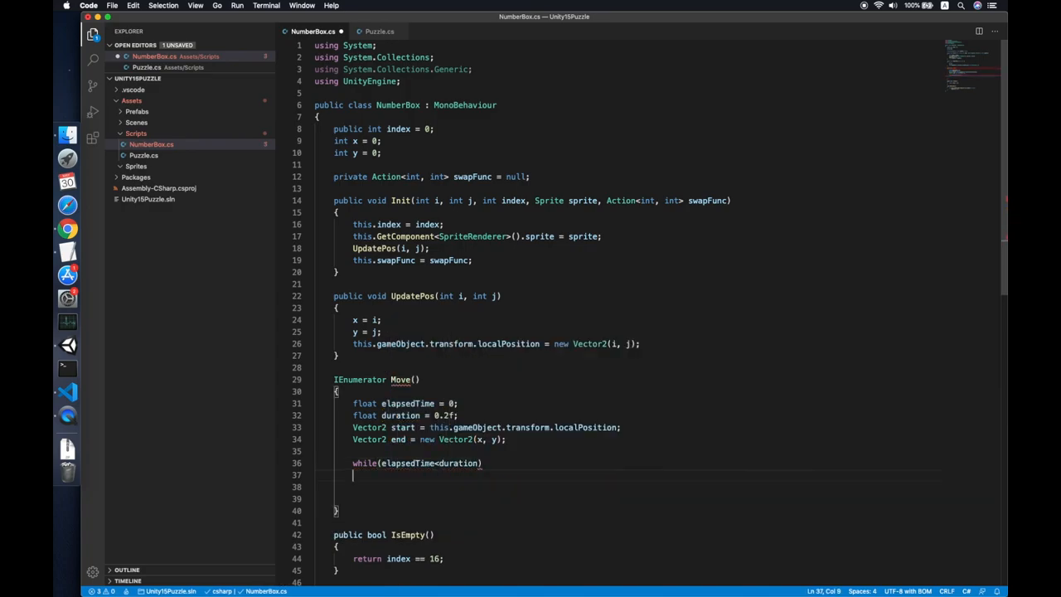
{"action": "type", "text": "{"}
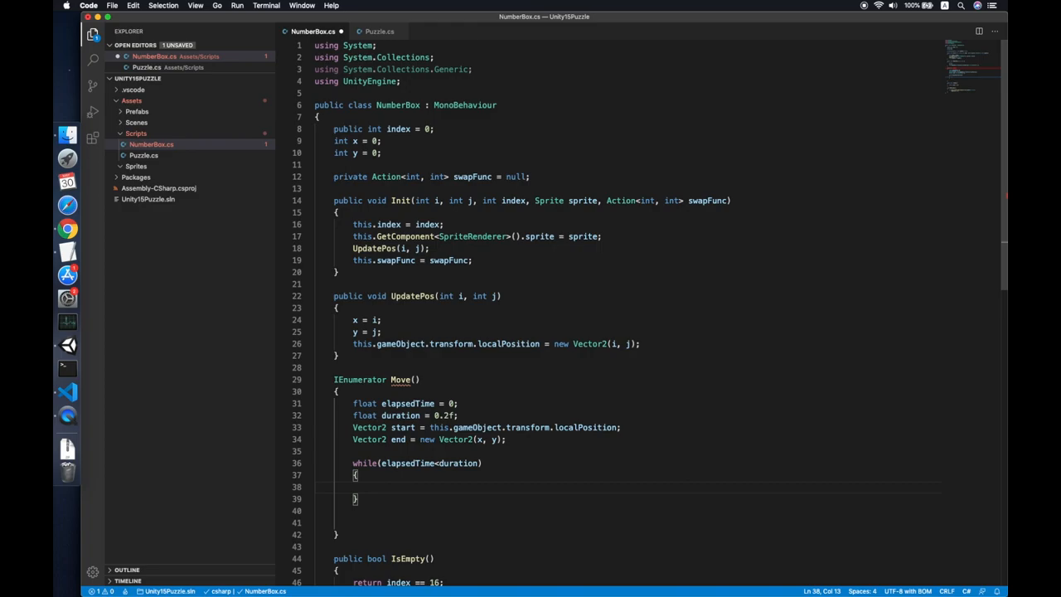
Lerp localPosition from start to end by elapsedTime/duration, adding Time.deltaTime each frame.
{"action": "type", "text": "this.gameObject.lo"}
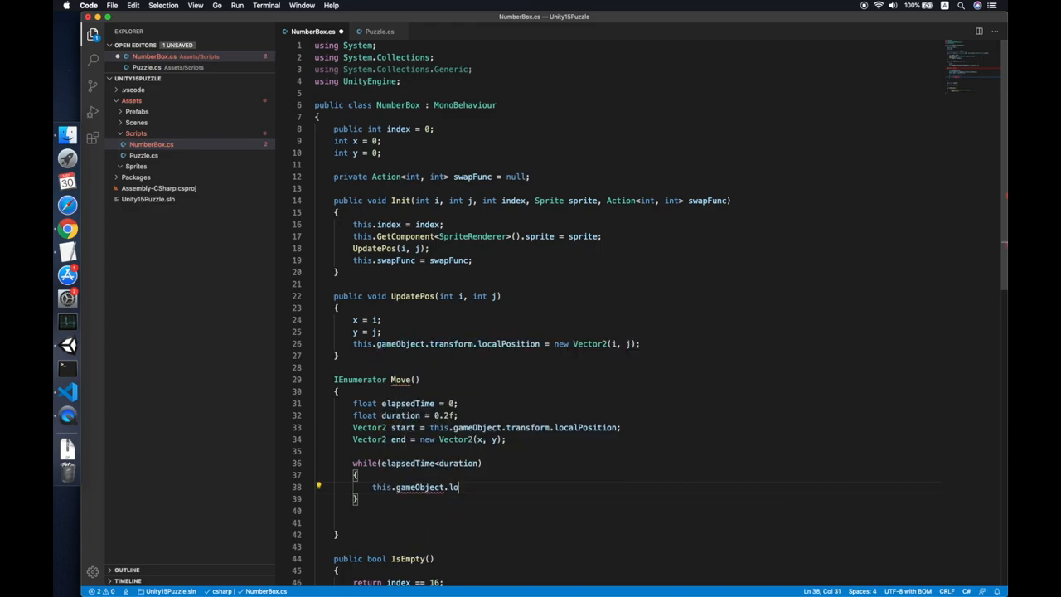
{"action": "type", "text": "transform.localPosition ="}
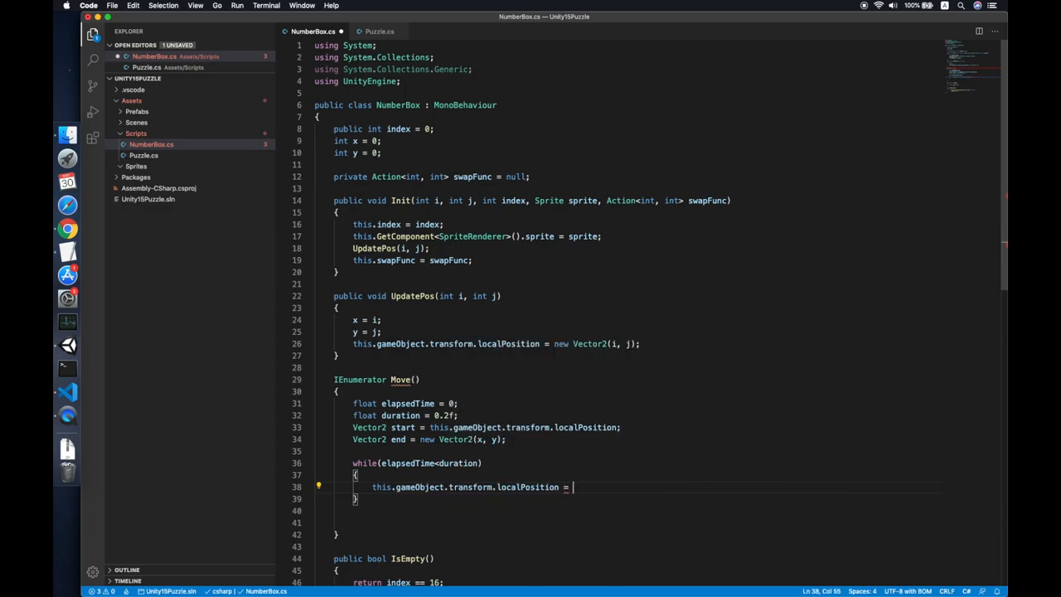
{"action": "type", "text": "VEc"}
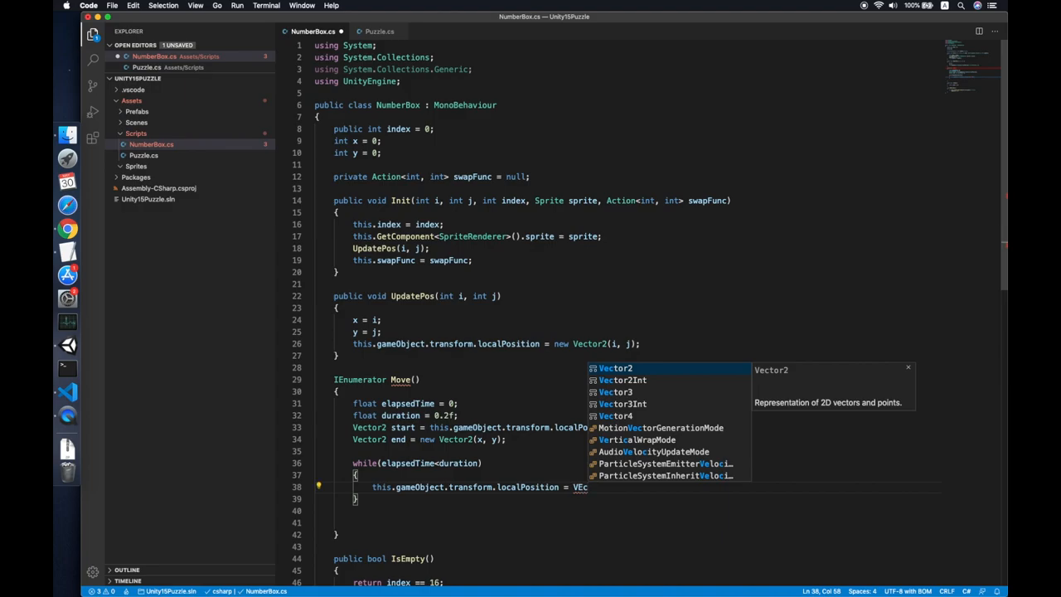
{"action": "type", "text": "Vector2.left"}
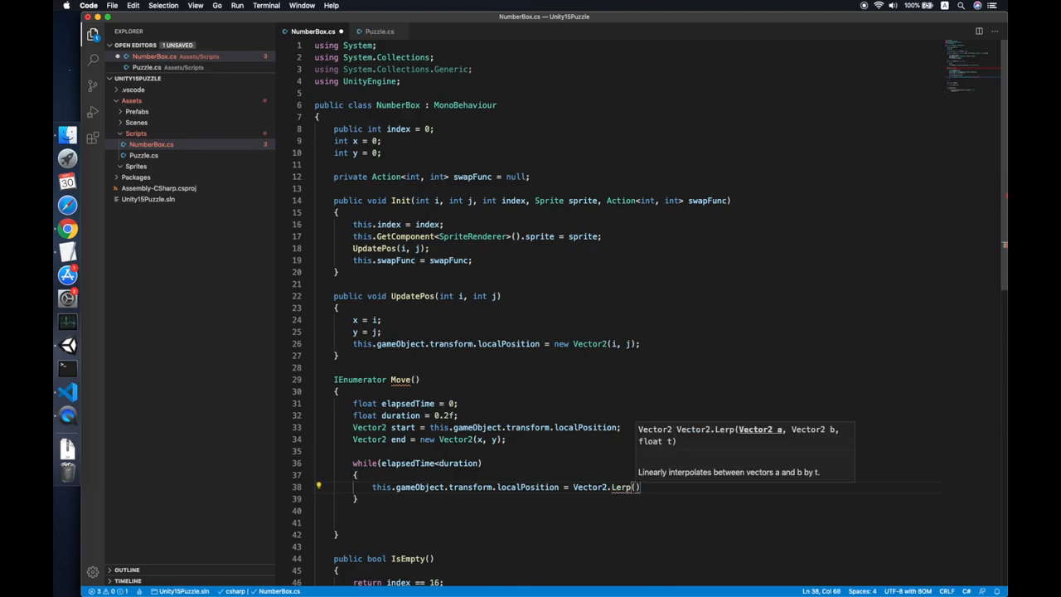
{"action": "type", "text": "start, end, ("}
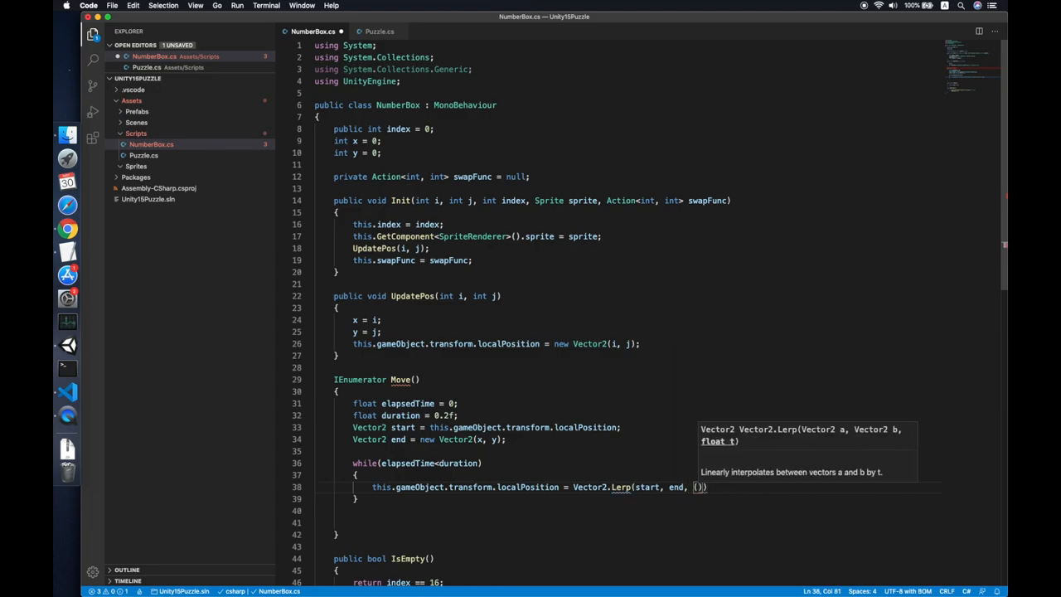
{"action": "type", "text": "elapsedTime/"}
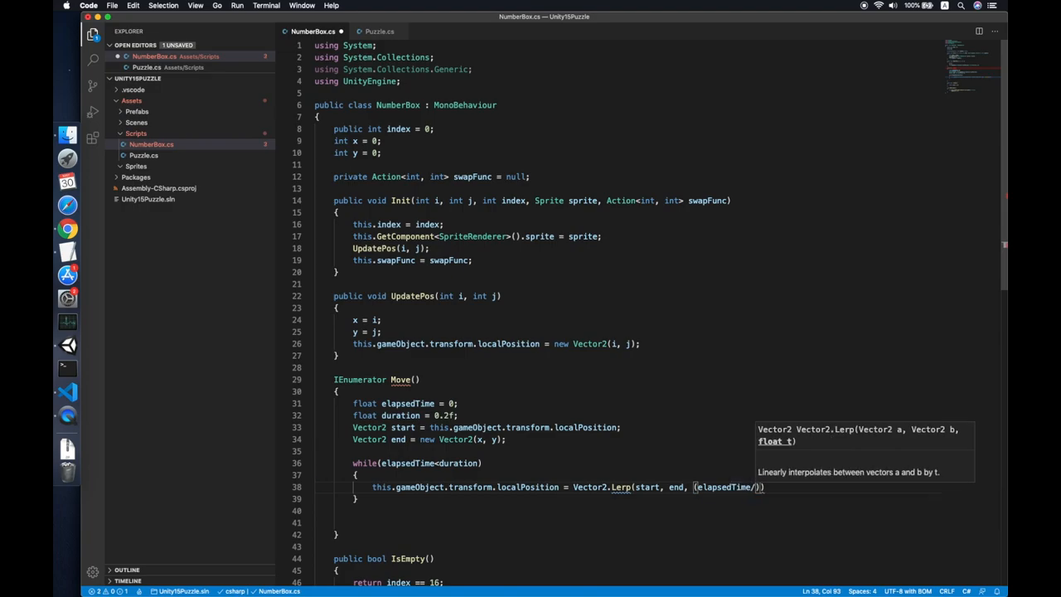
{"action": "type", "text": "duration"}
{"action": "type", "text": "e"}
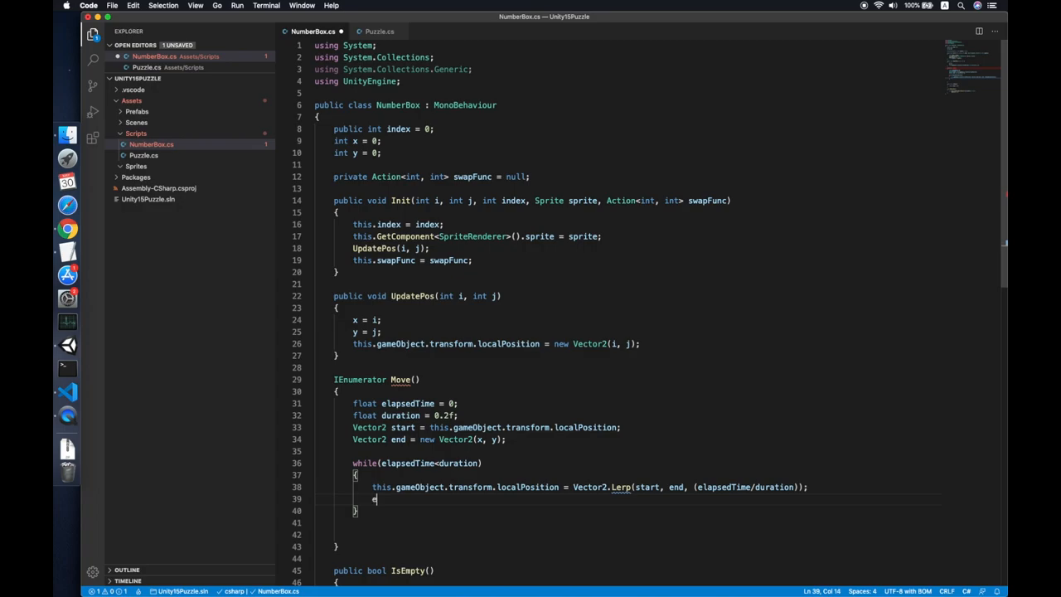
{"action": "type", "text": "lapsedTime += Time.deltaTime;"}
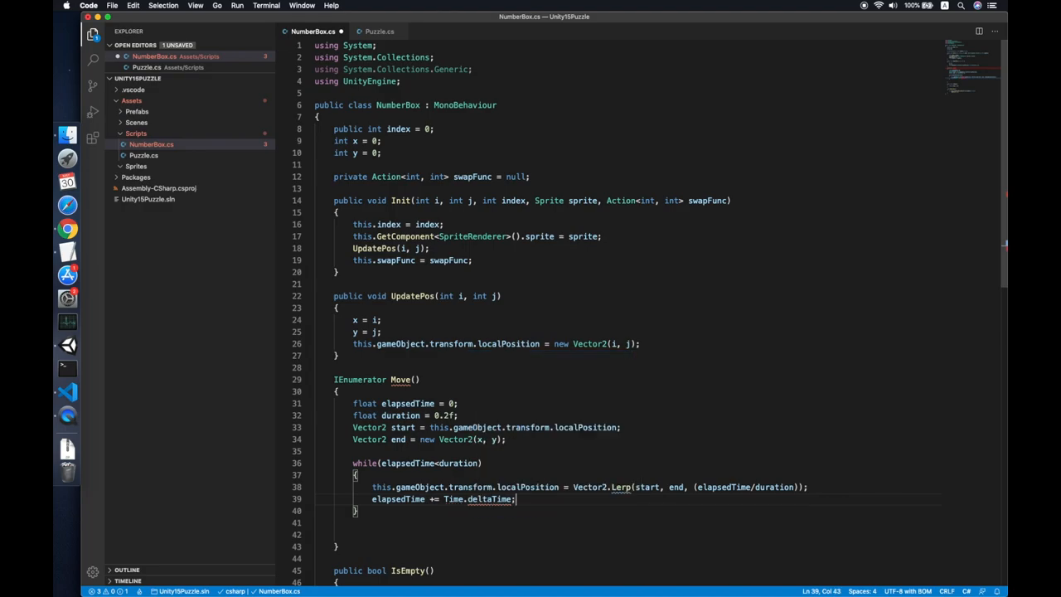
Yield return null in the loop, then set localPosition to end afterward.
{"action": "type", "text": "yield"}
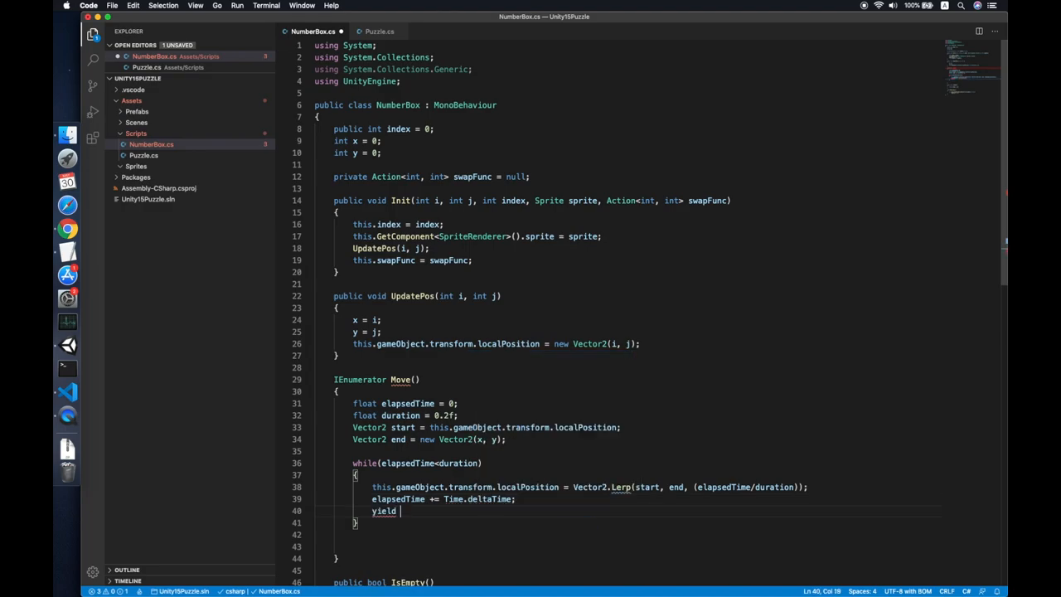
{"action": "type", "text": "return"}
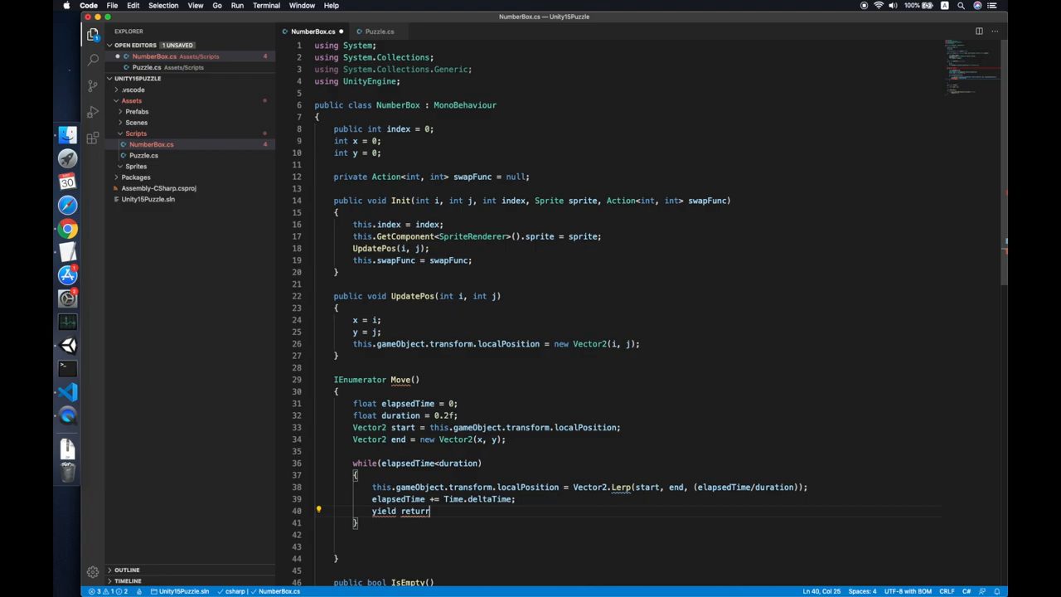
{"action": "type", "text": "null;"}
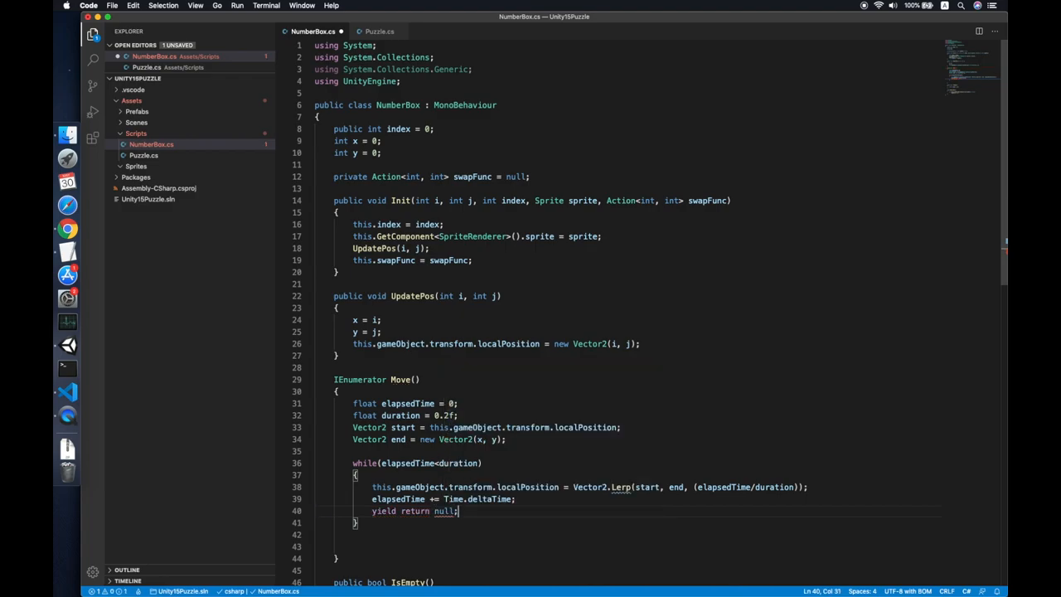
{"action": "type", "text": "this.gameObject."}
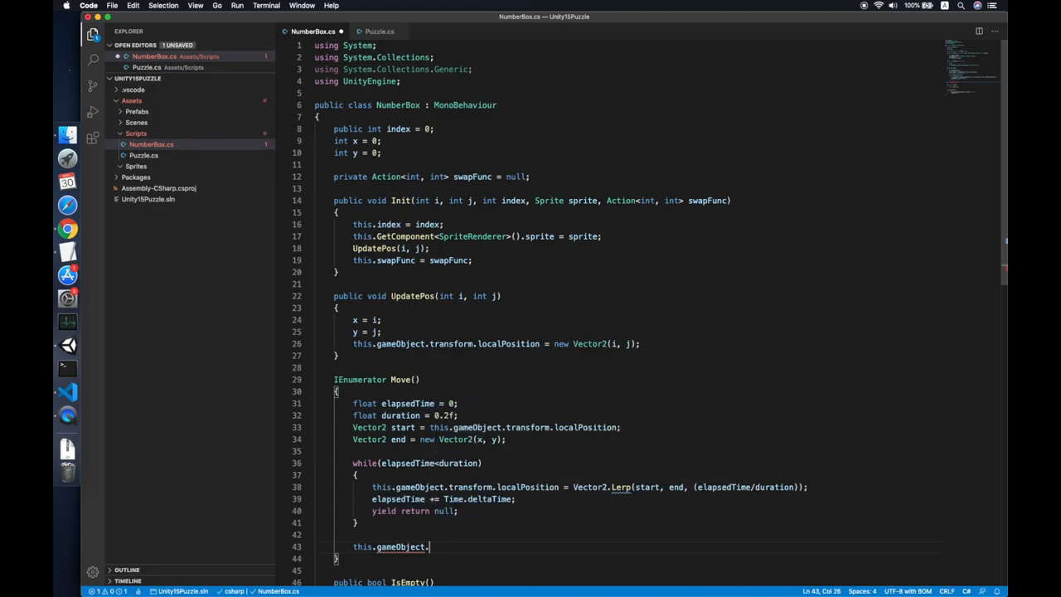
{"action": "type", "text": "transform.localPosition = end;"}
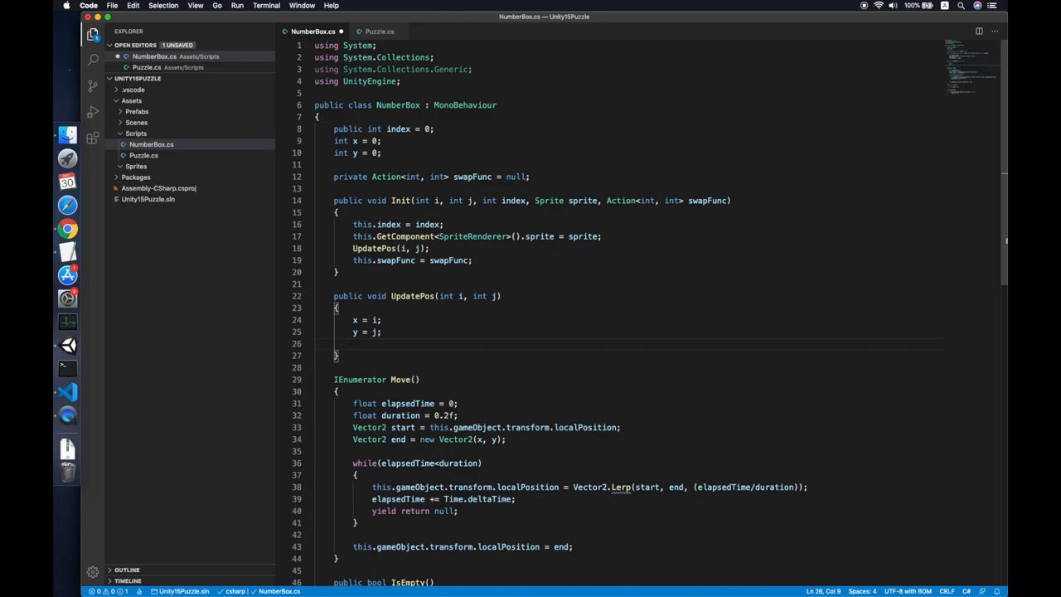
Call StartCoroutine(Move()) inside UpdatePos.
{"action": "type", "text": "STart"}
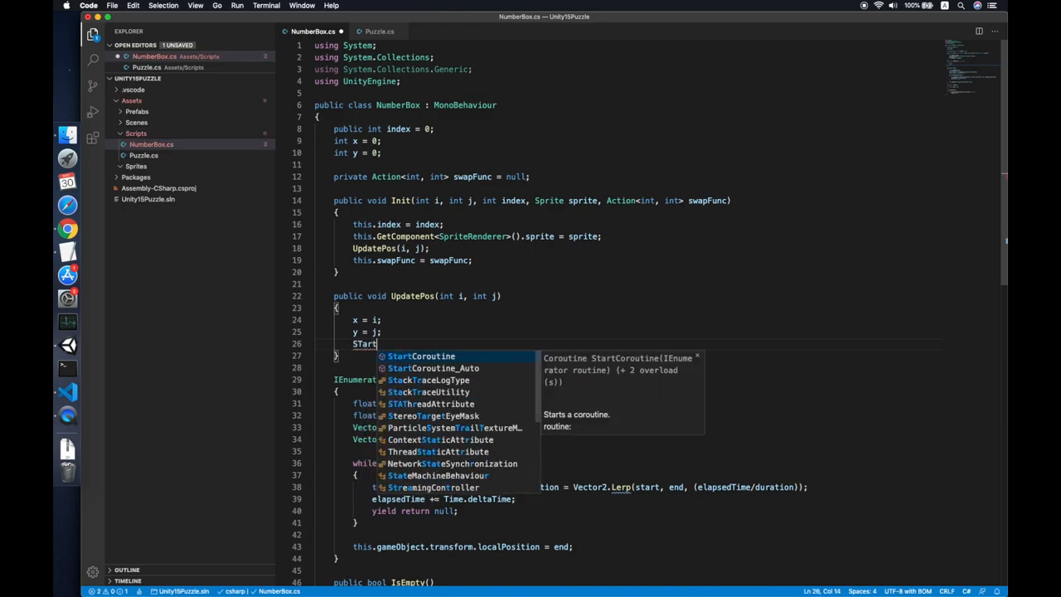
{"action": "type", "text": "Coroutine(Move());"}
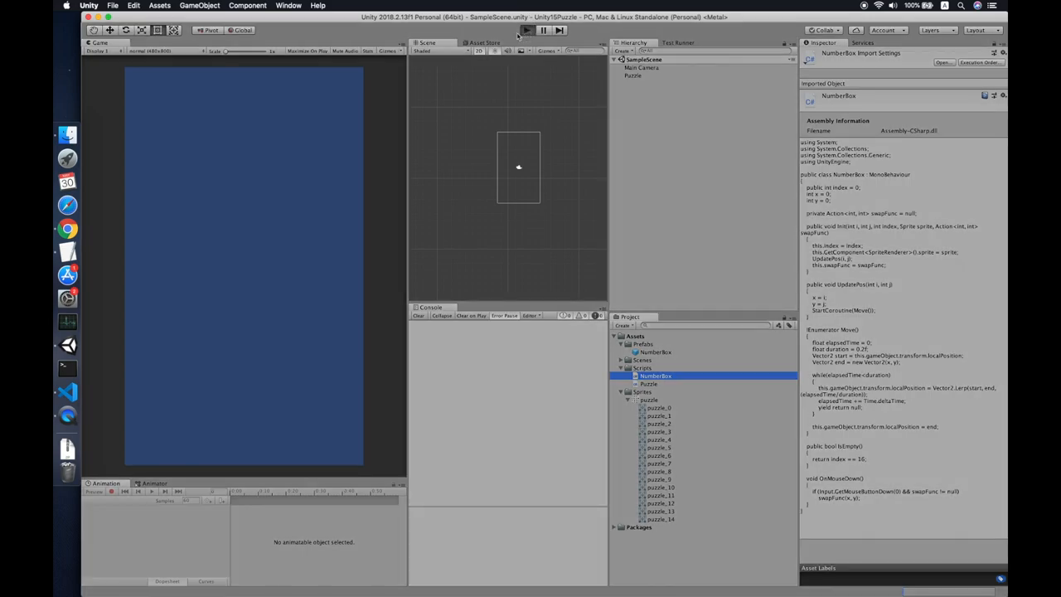
{"action": "left_click", "coordinate": [526, 29]}
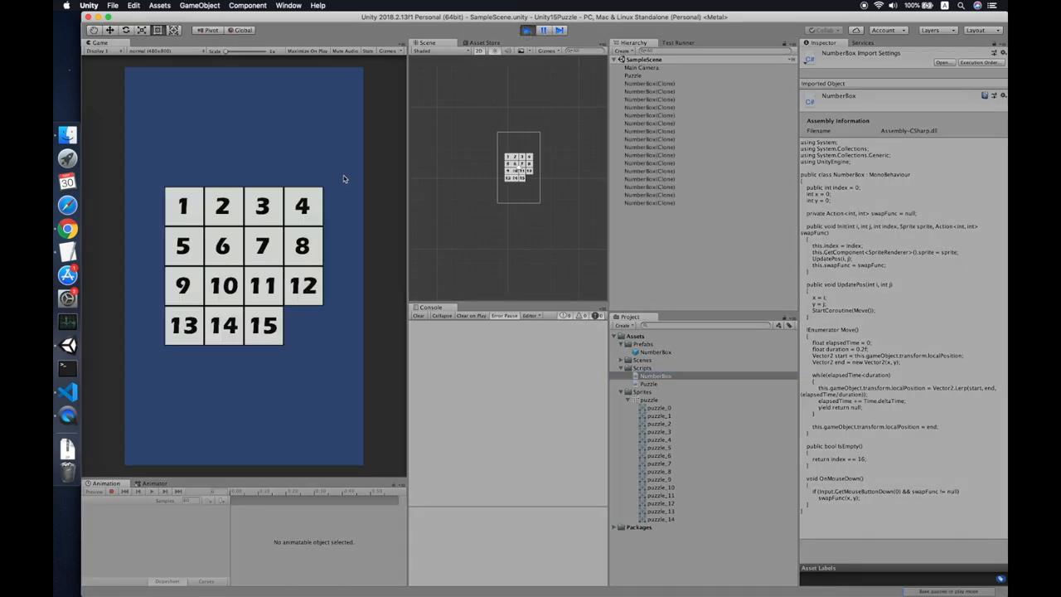
{"action": "left_click", "coordinate": [302, 324]}
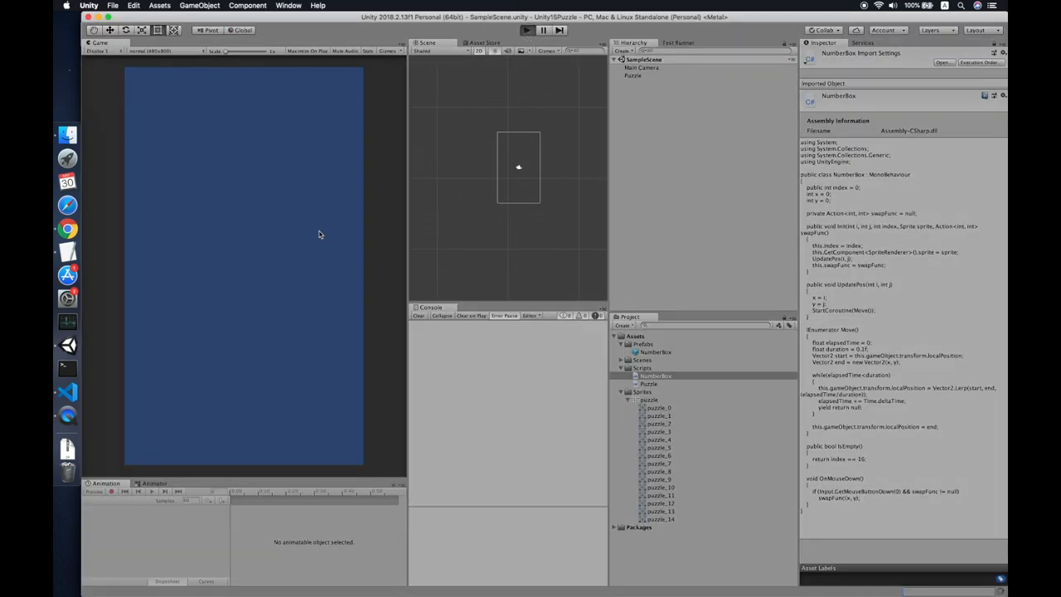
{"action": "mouse_move", "coordinate": [319, 239]}
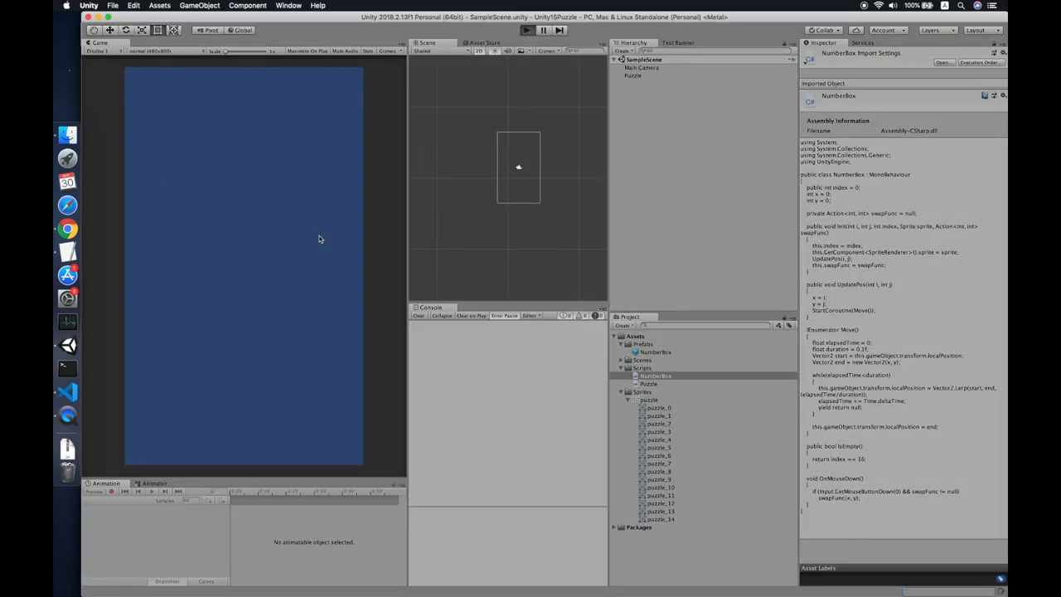
{"action": "left_click", "coordinate": [526, 31]}
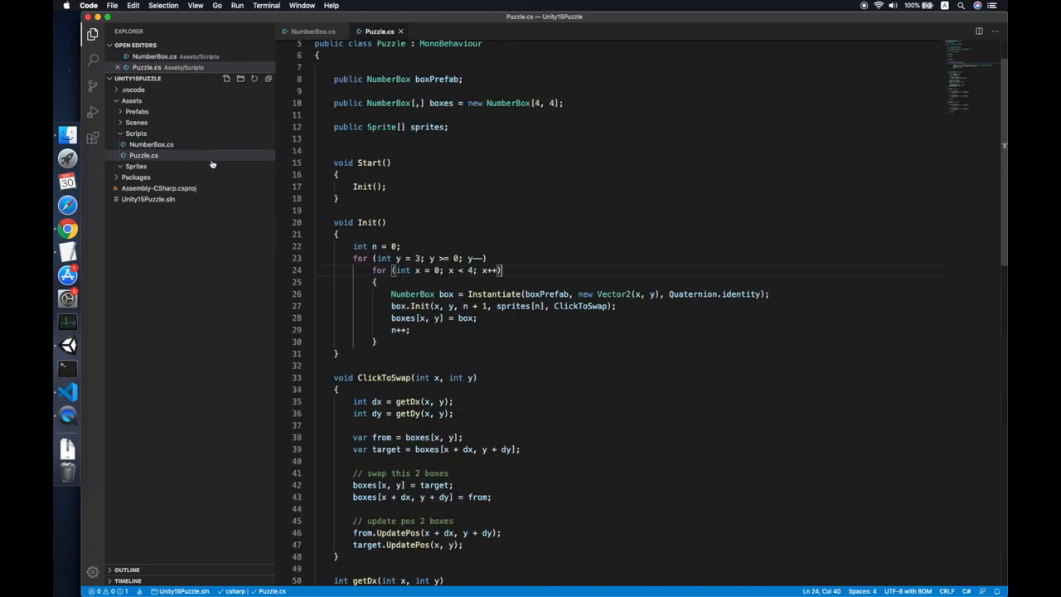
Add an empty void Shuffle() method after getDy at the end of Puzzle.cs.
{"action": "scroll", "scroll_direction": "down", "scroll_amount": 3}
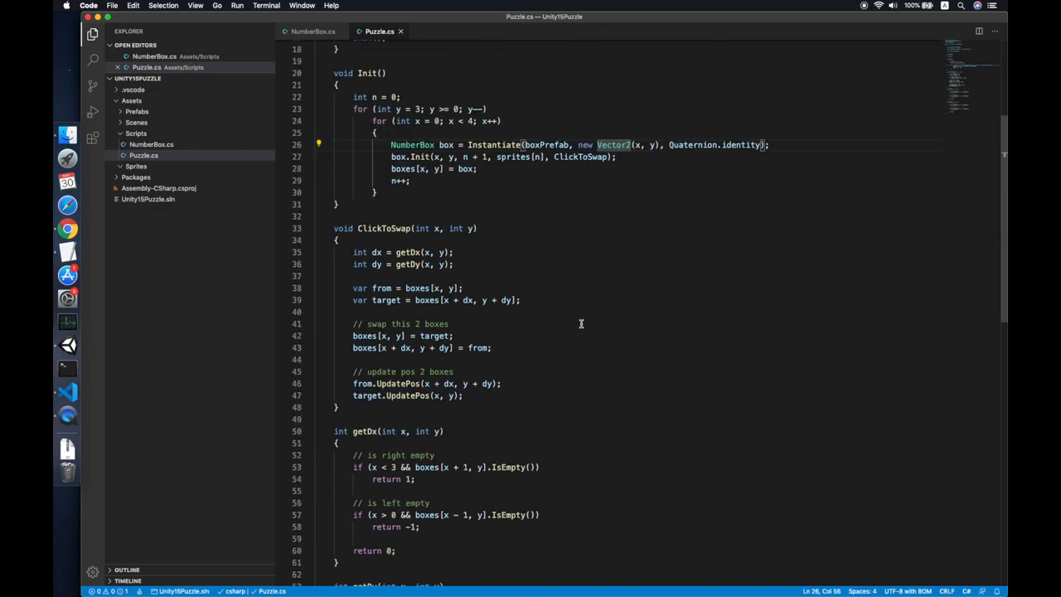
{"action": "scroll", "scroll_direction": "down", "scroll_amount": 3}
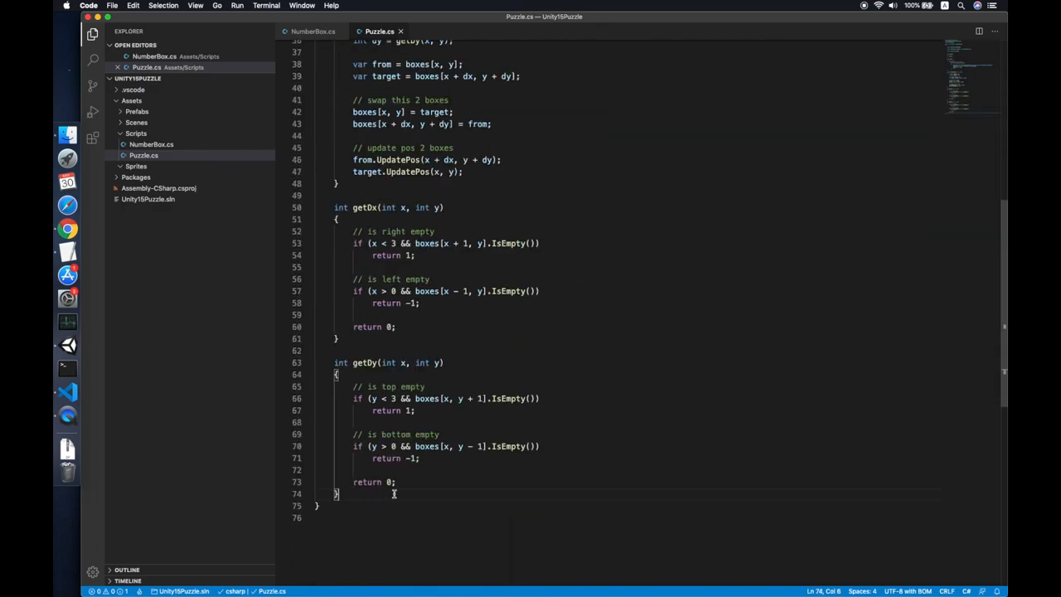
{"action": "type", "text": "void"}
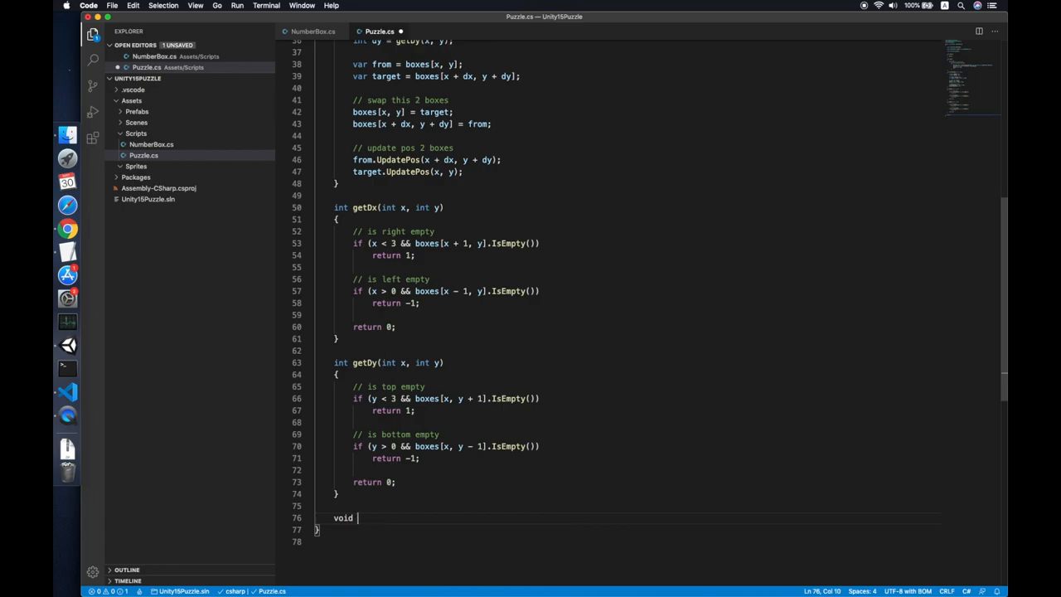
{"action": "type", "text": "Shuffle"}
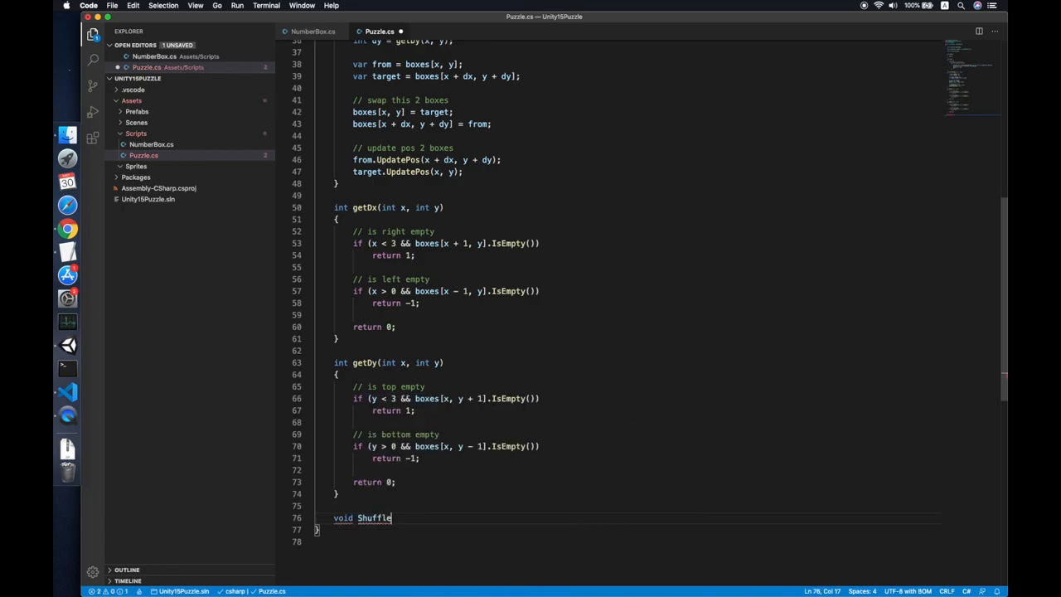
{"action": "type", "text": "()"}
{"action": "type", "text": "{"}
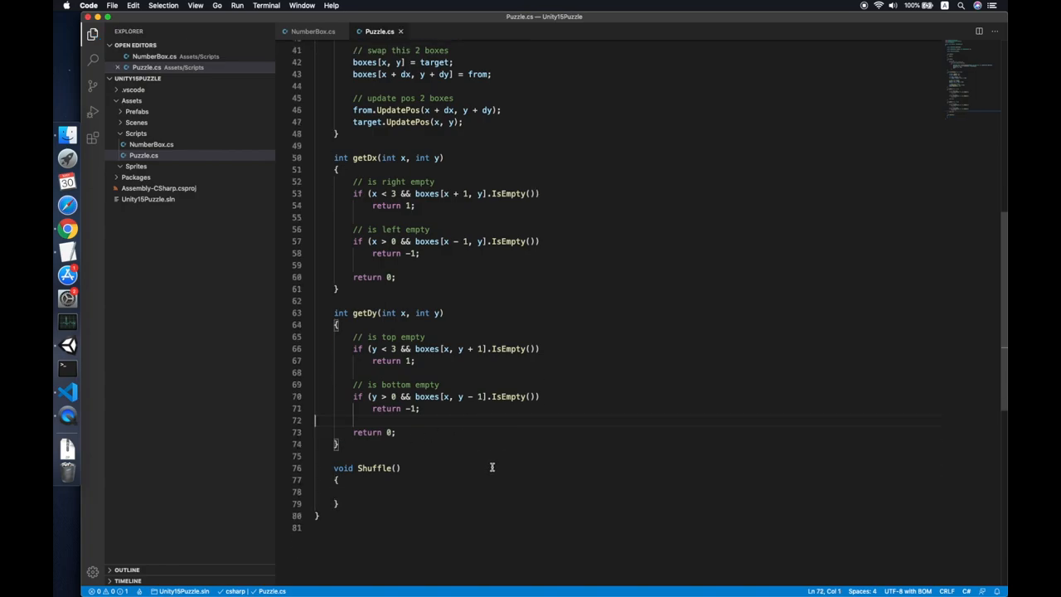
{"action": "mouse_move", "coordinate": [436, 496]}
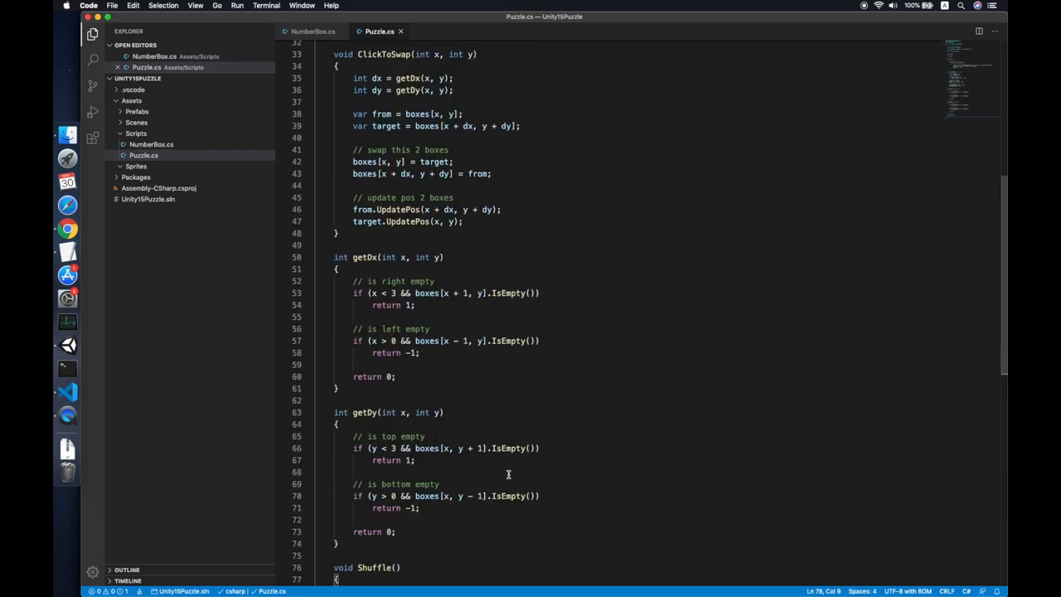
{"action": "double_click", "coordinate": [384, 302]}
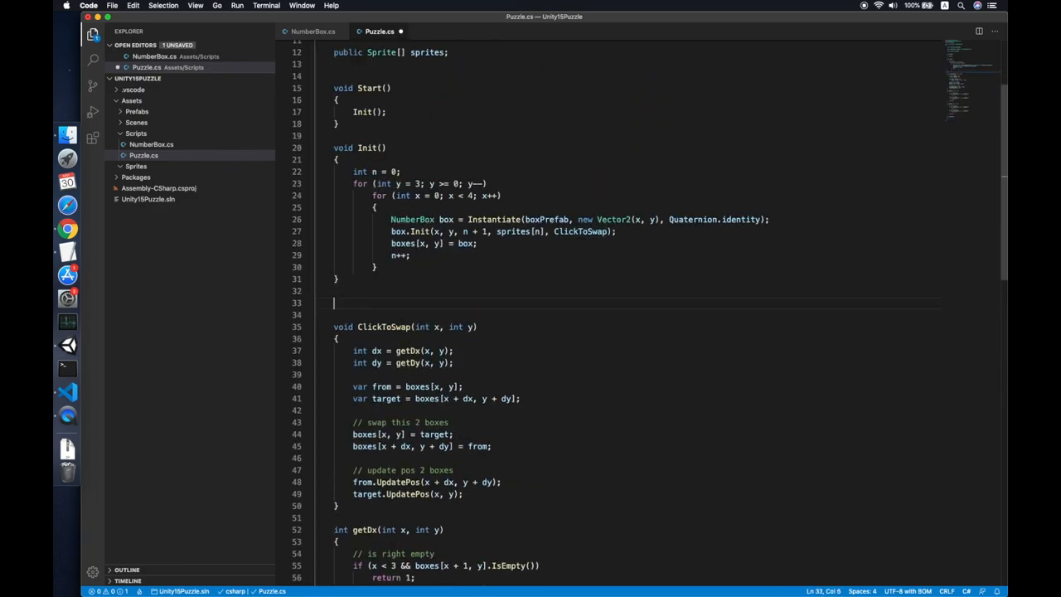
Add ClickToSwap(int x, int y) calling the renamed Swap(int x, int y, int dx, int dy).
{"action": "type", "text": "void ClickToSwap(int"}
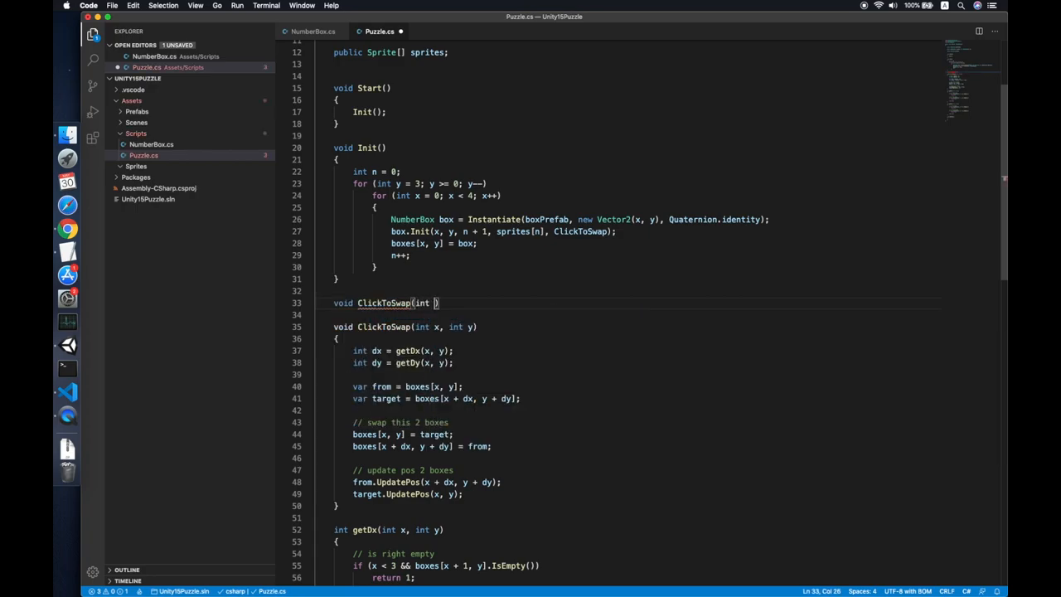
{"action": "type", "text": "x, int y"}
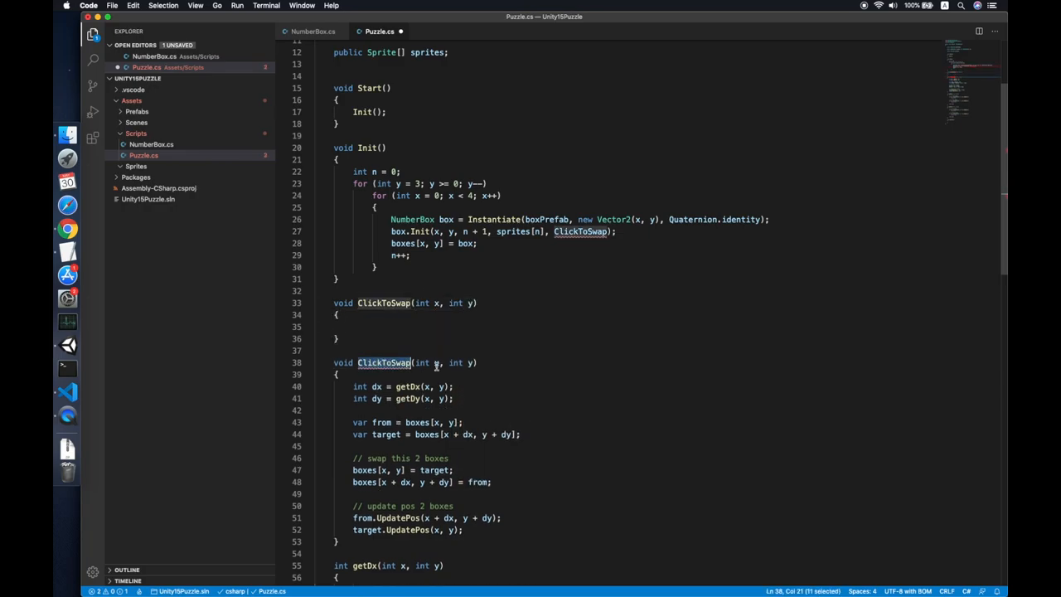
{"action": "type", "text": "Swap"}
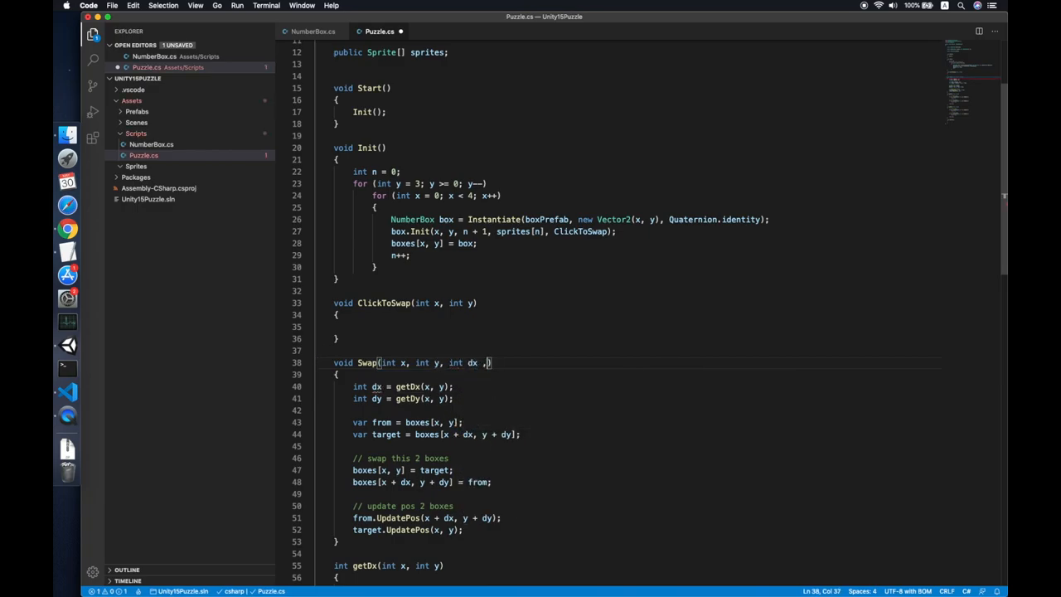
{"action": "type", "text": "int dy"}
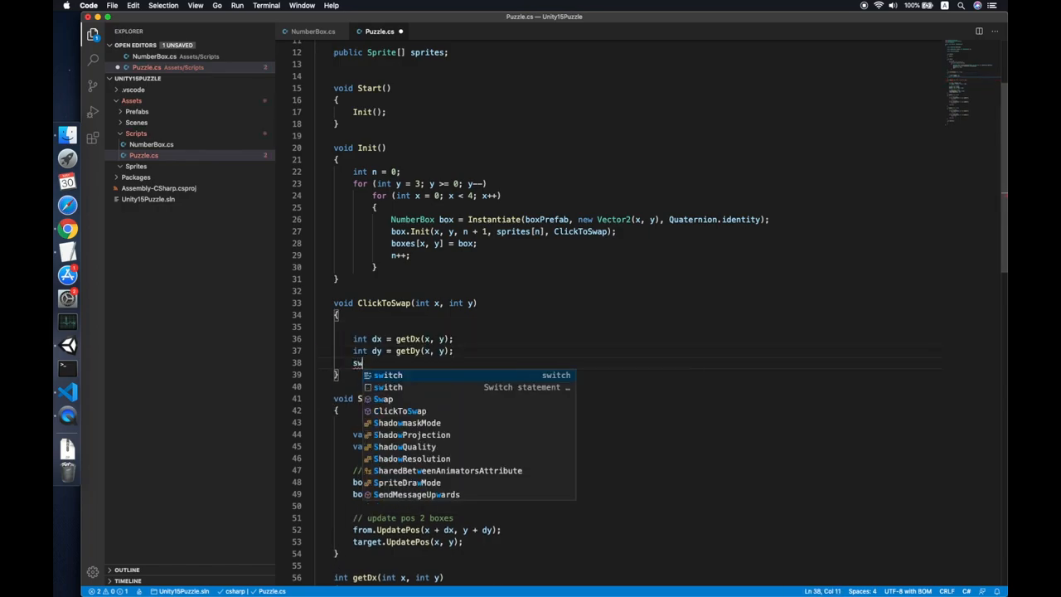
{"action": "type", "text": "Swap(x,y)"}
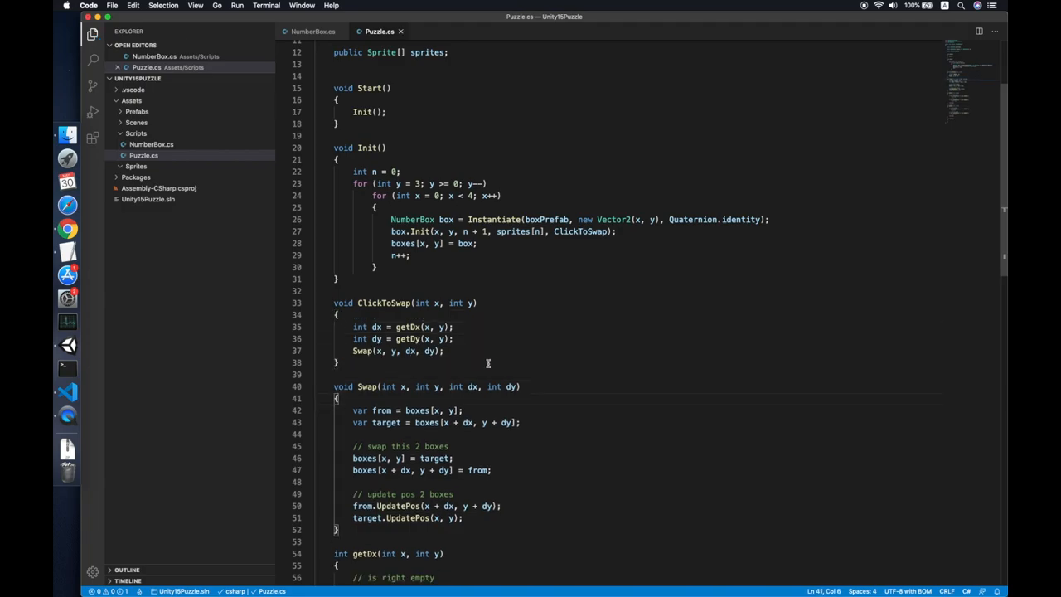
{"action": "double_click", "coordinate": [366, 386]}
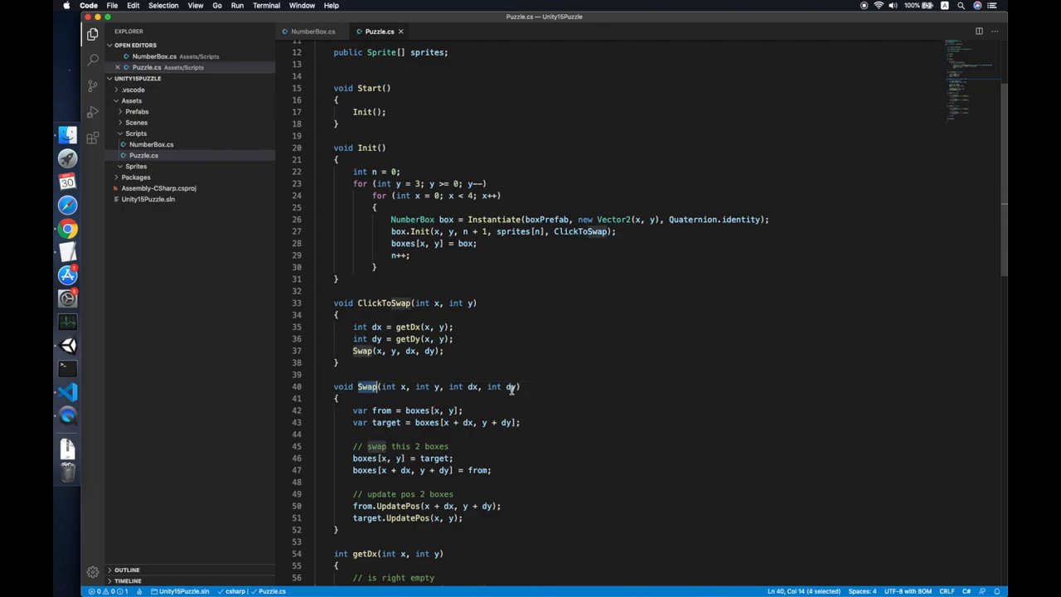
{"action": "scroll", "scroll_direction": "down", "scroll_amount": 3}
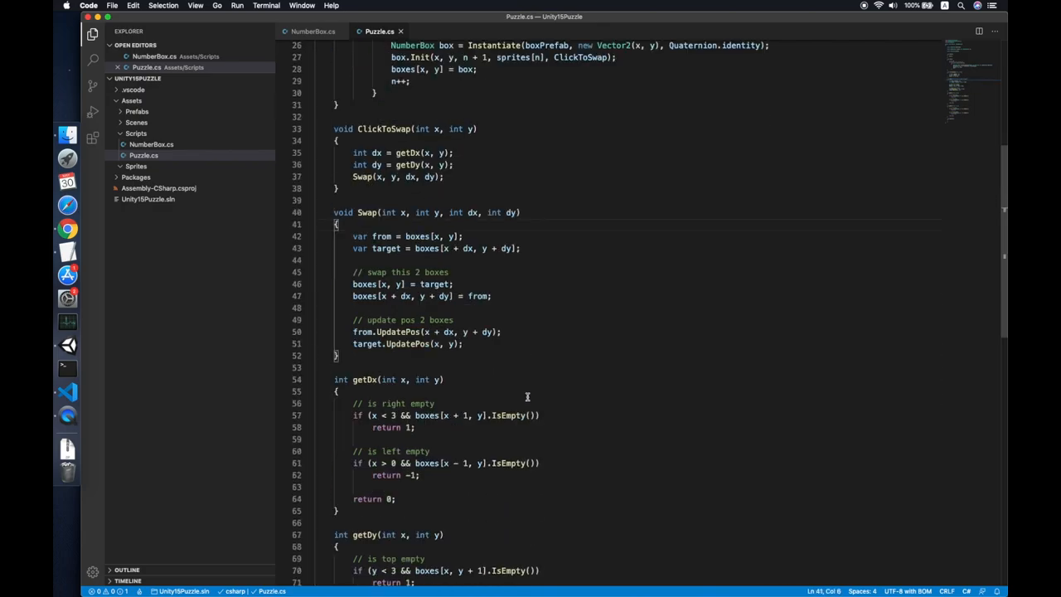
{"action": "scroll", "scroll_direction": "down", "scroll_amount": 3}
{"action": "type", "text": "void Shuffle("}
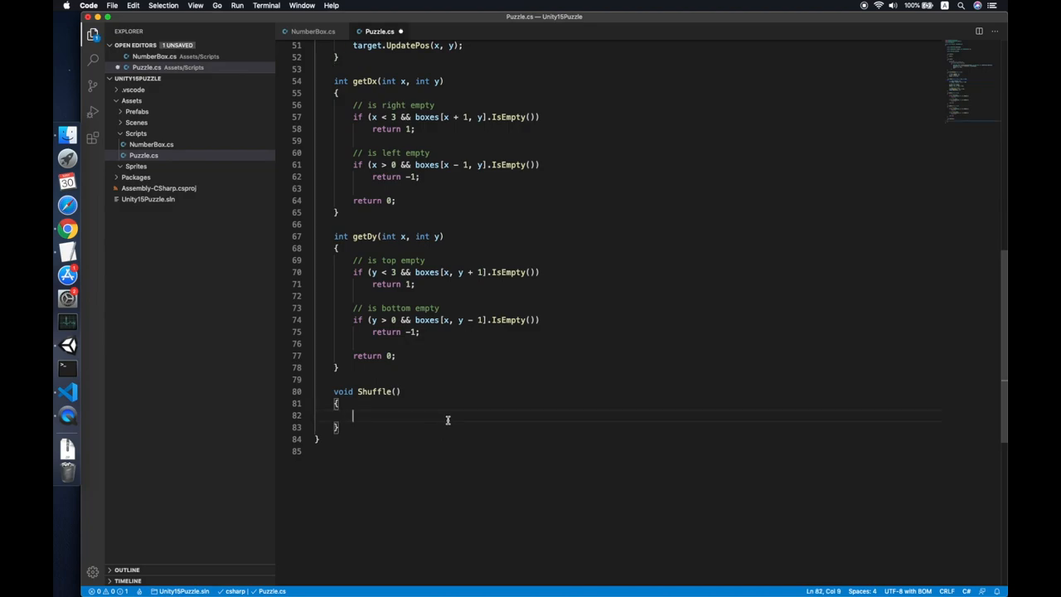
Write nested for loops in Shuffle over i and j from 0 to 3.
{"action": "type", "text": "for(int x"}
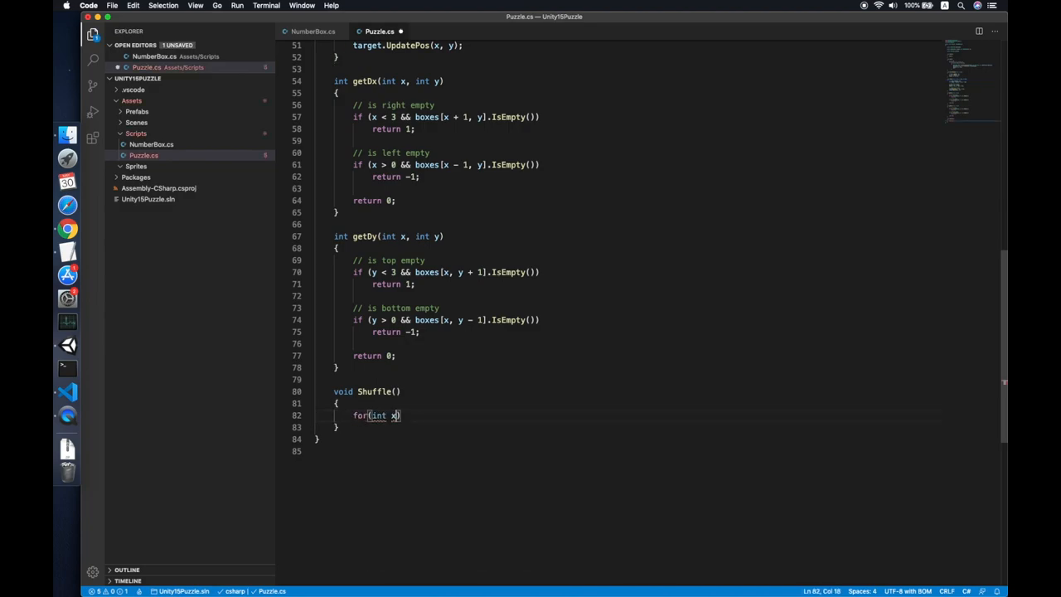
{"action": "type", "text": "=0;"}
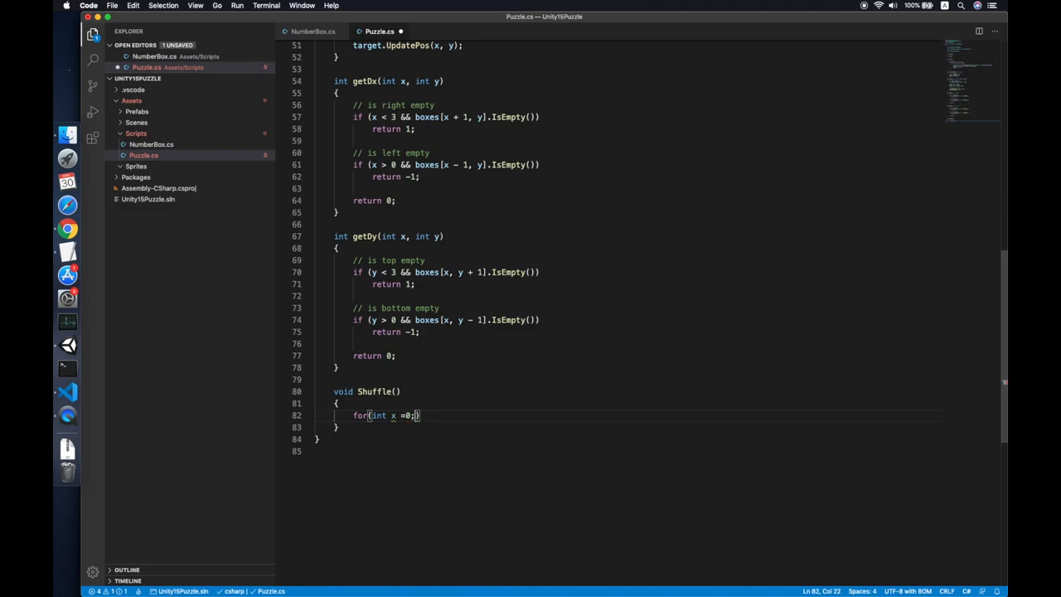
{"action": "type", "text": "x<4;"}
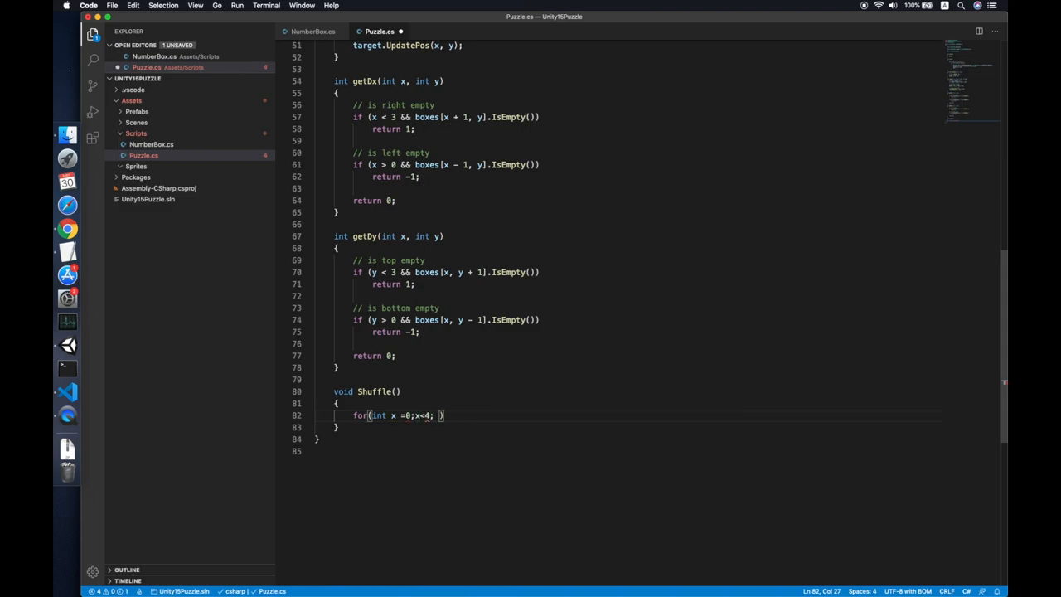
{"action": "type", "text": "int++)"}
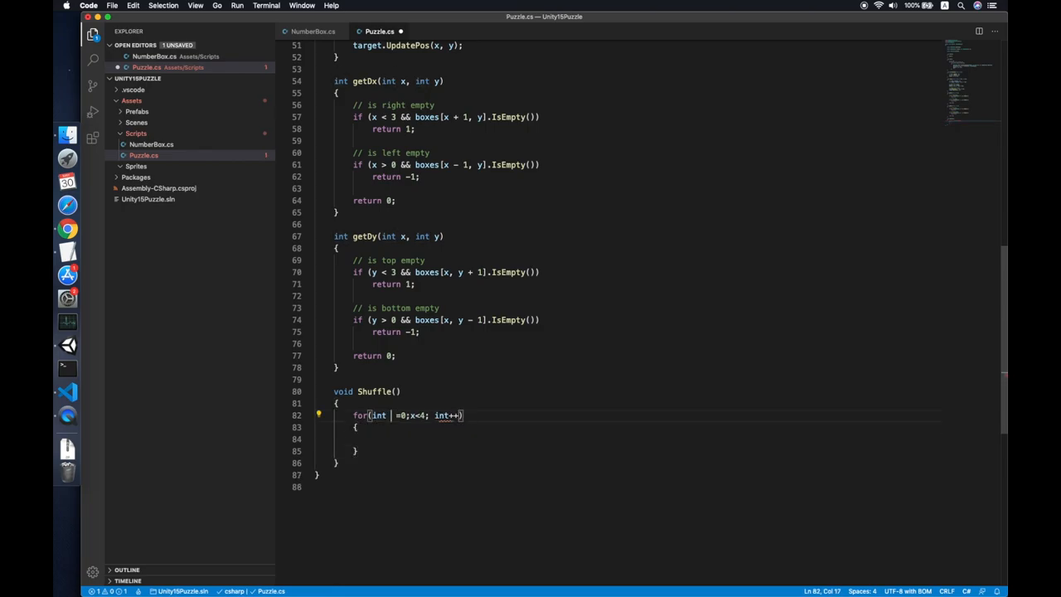
{"action": "type", "text": "i"}
{"action": "left_click", "coordinate": [648, 439]}
{"action": "type", "text": "for (int j = 0; j < 4; j++"}
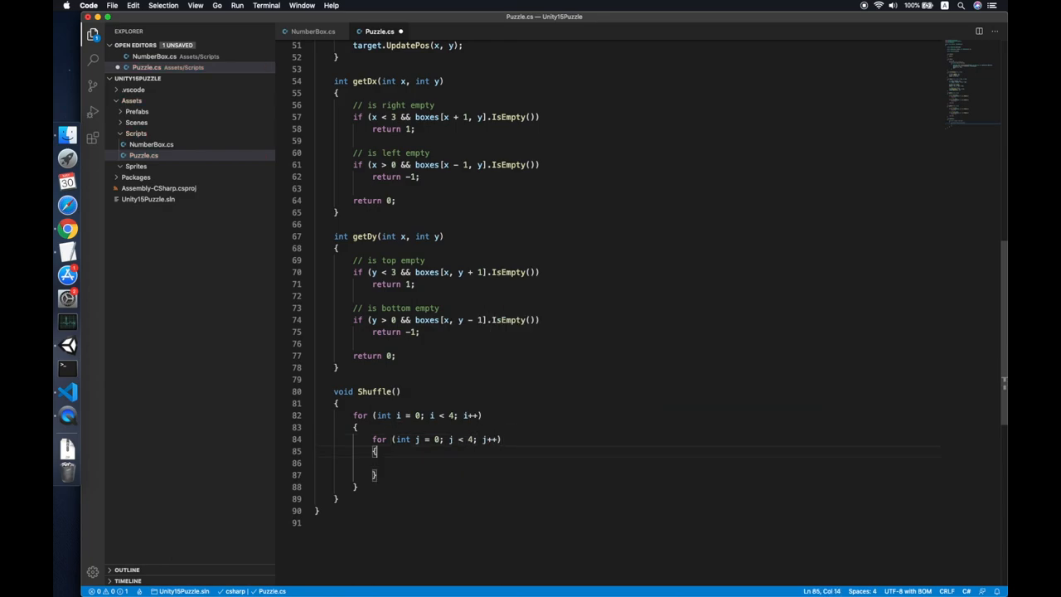
Add if (boxes[i, j].IsEmpty()) and begin a Swap(i, j, …) call inside.
{"action": "type", "text": "if(boxes["}
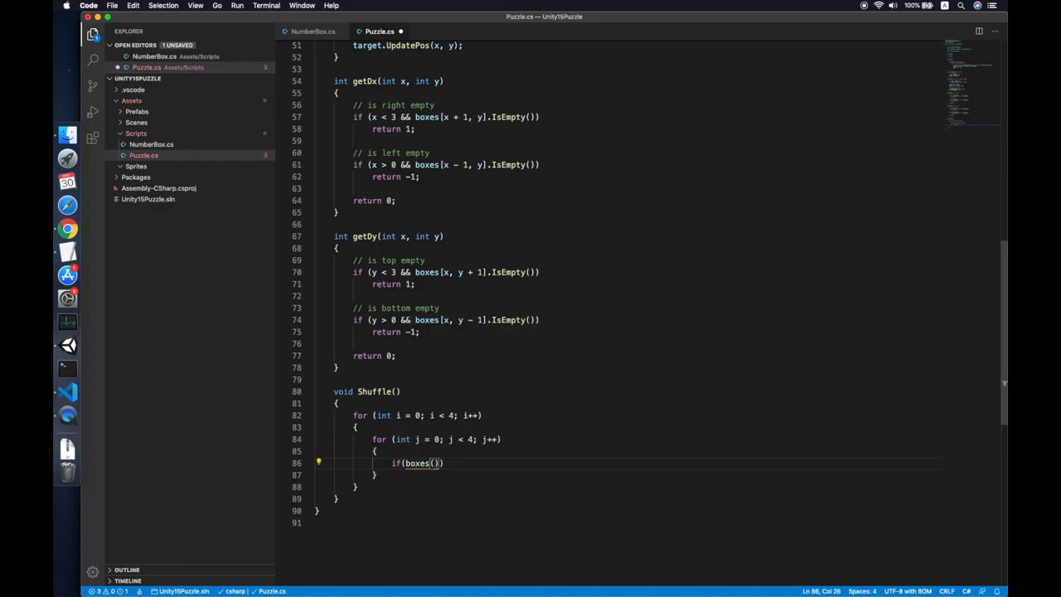
{"action": "type", "text": "i,"}
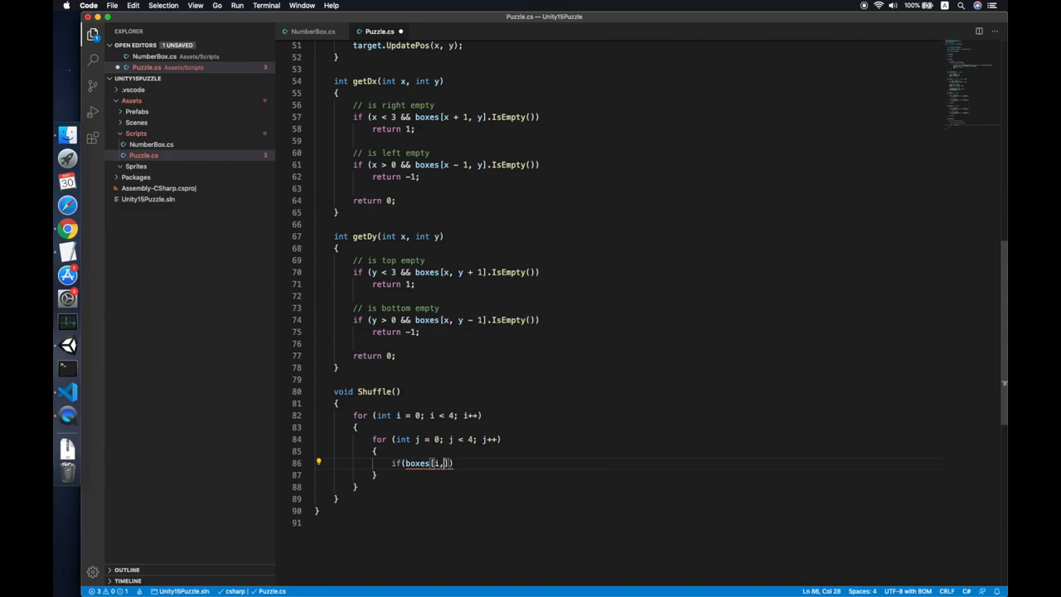
{"action": "type", "text": ".IsEmpty("}
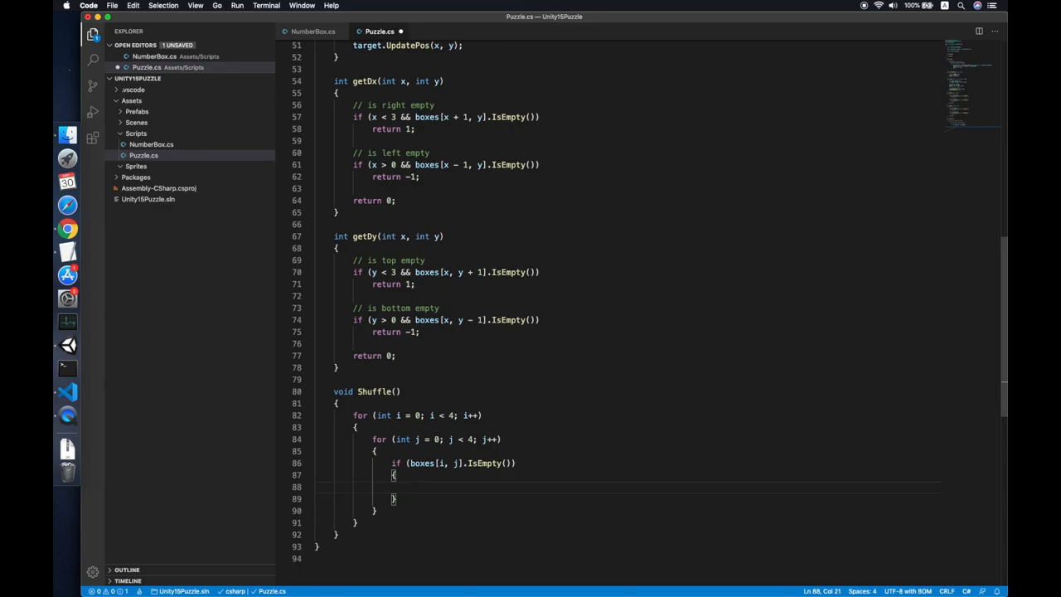
{"action": "type", "text": "Swap"}
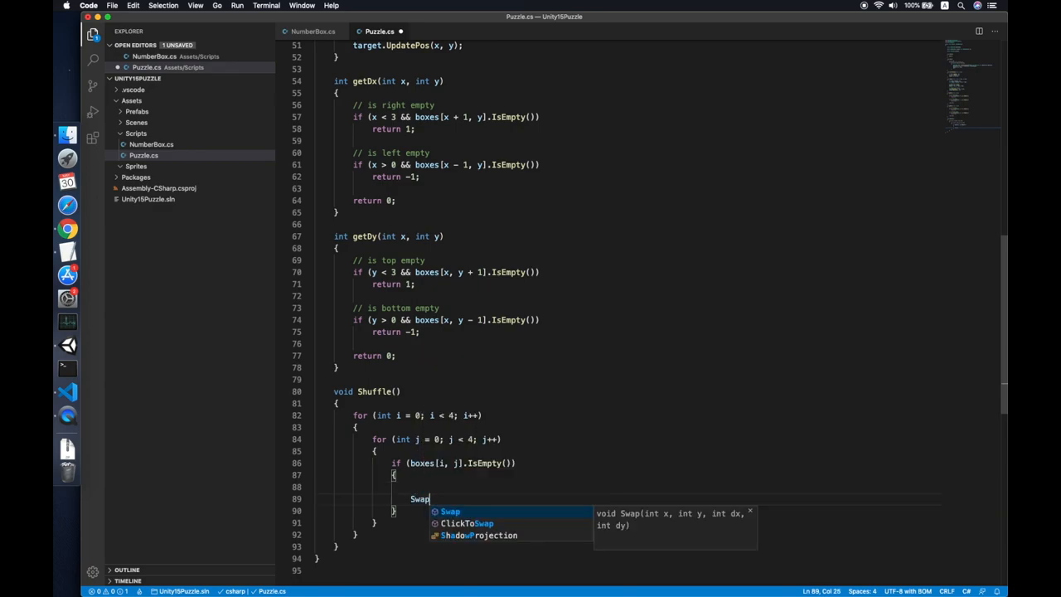
{"action": "type", "text": "(i ,"}
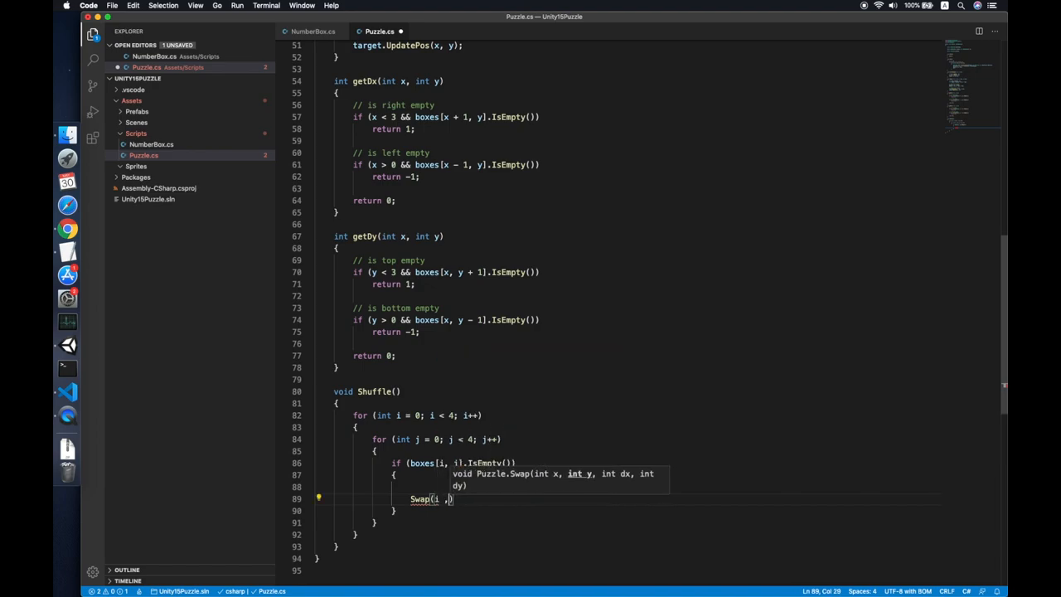
{"action": "type", "text": "j,"}
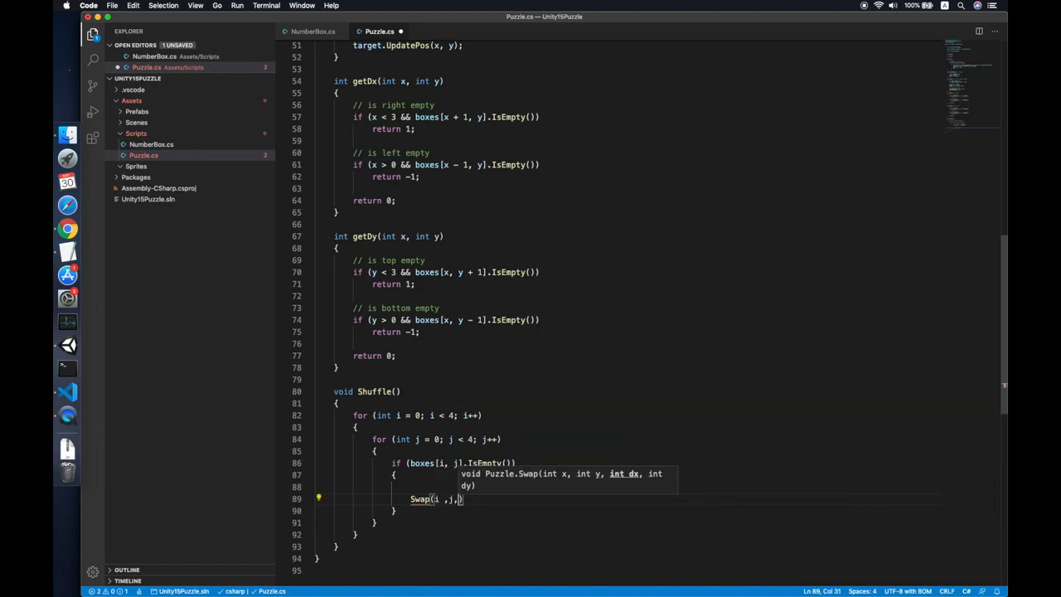
{"action": "type", "text": "\" \""}
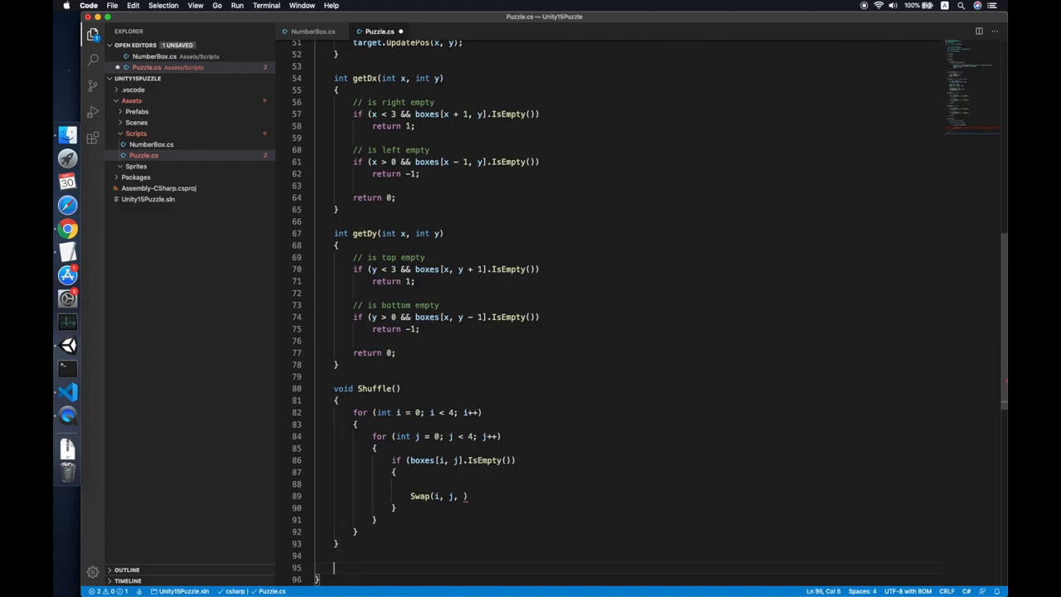
Add Vector2 getValidMove(int x, int y) with a pos variable and return pos.
{"action": "type", "text": "Vector2()"}
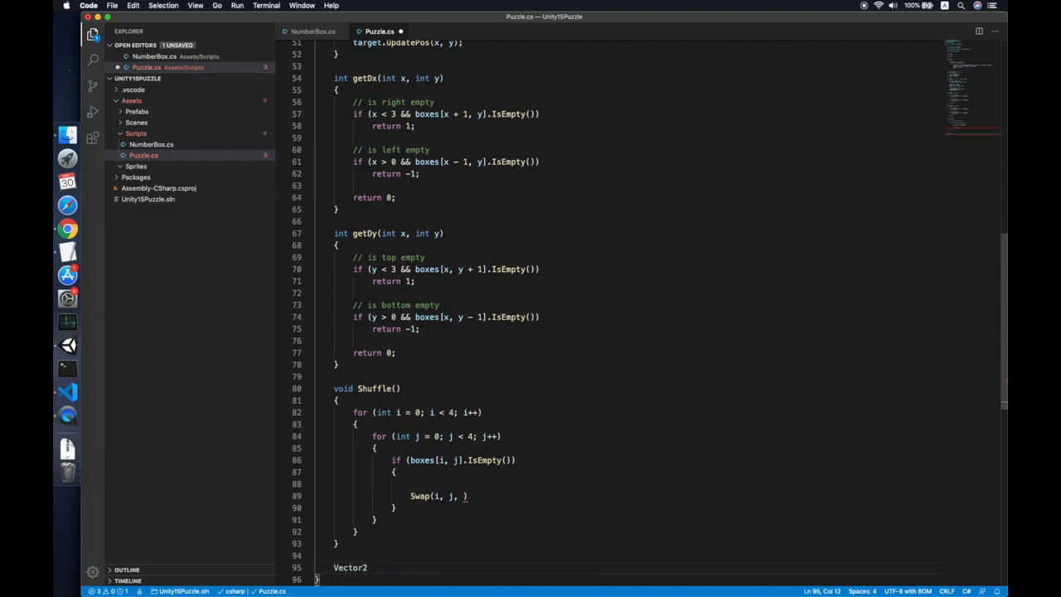
{"action": "type", "text": "getVa"}
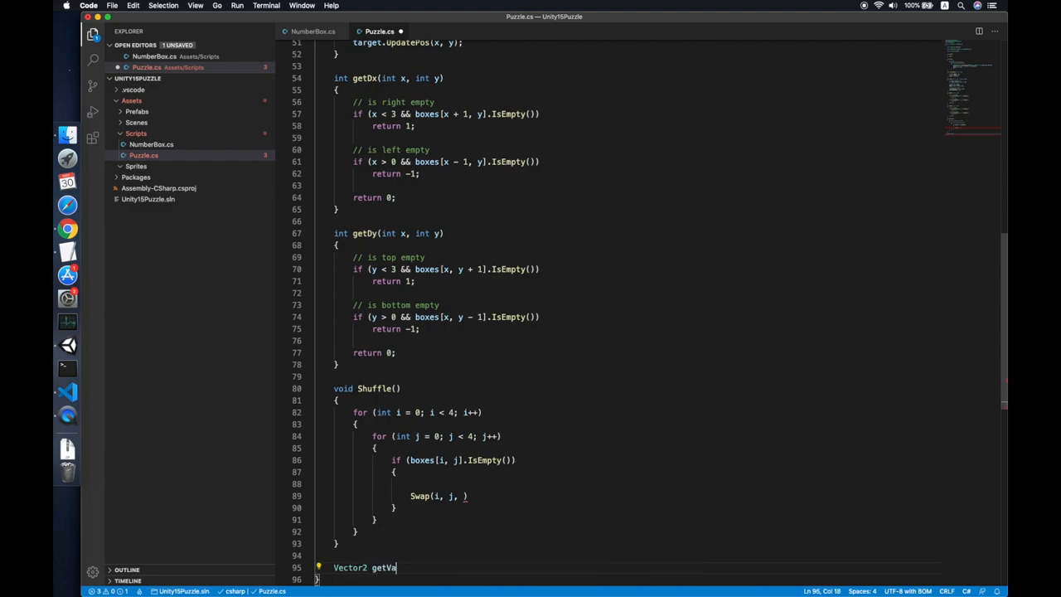
{"action": "type", "text": "lidM"}
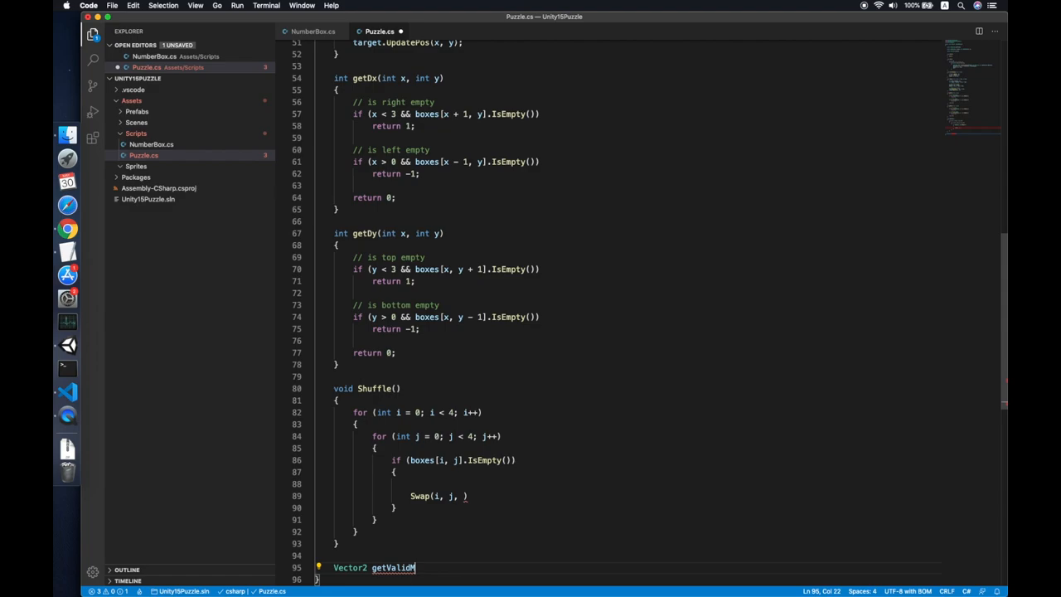
{"action": "type", "text": "ove()"}
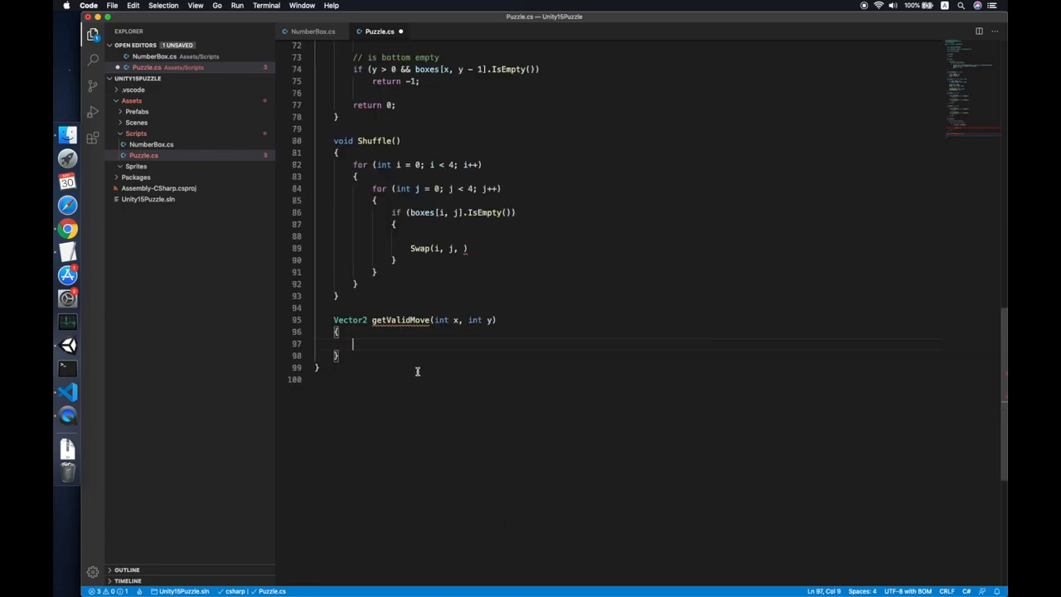
{"action": "mouse_move", "coordinate": [434, 347]}
{"action": "type", "text": "Vector2( "}
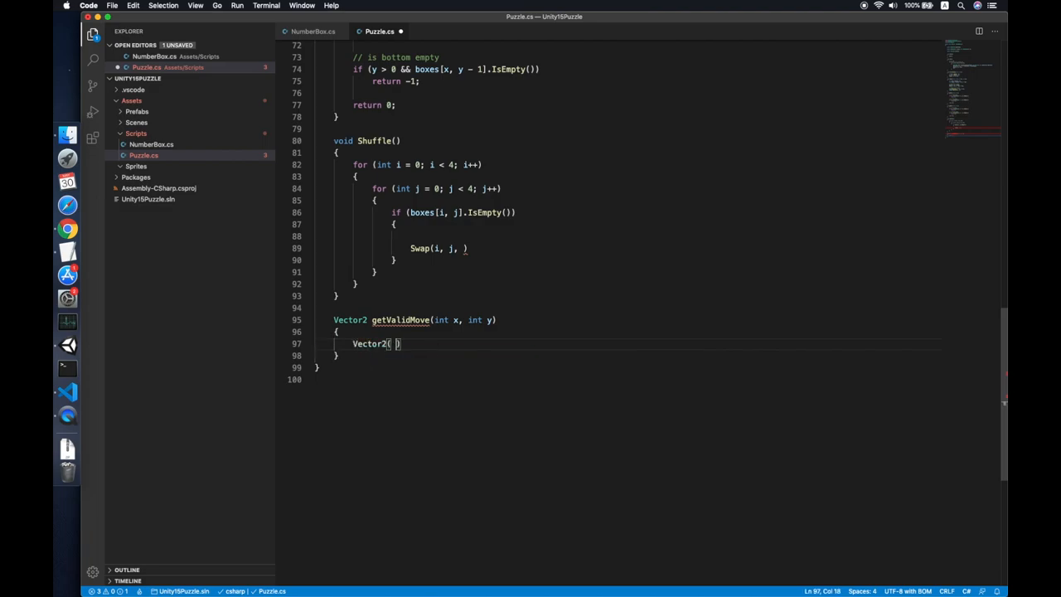
{"action": "type", "text": "pos = new"}
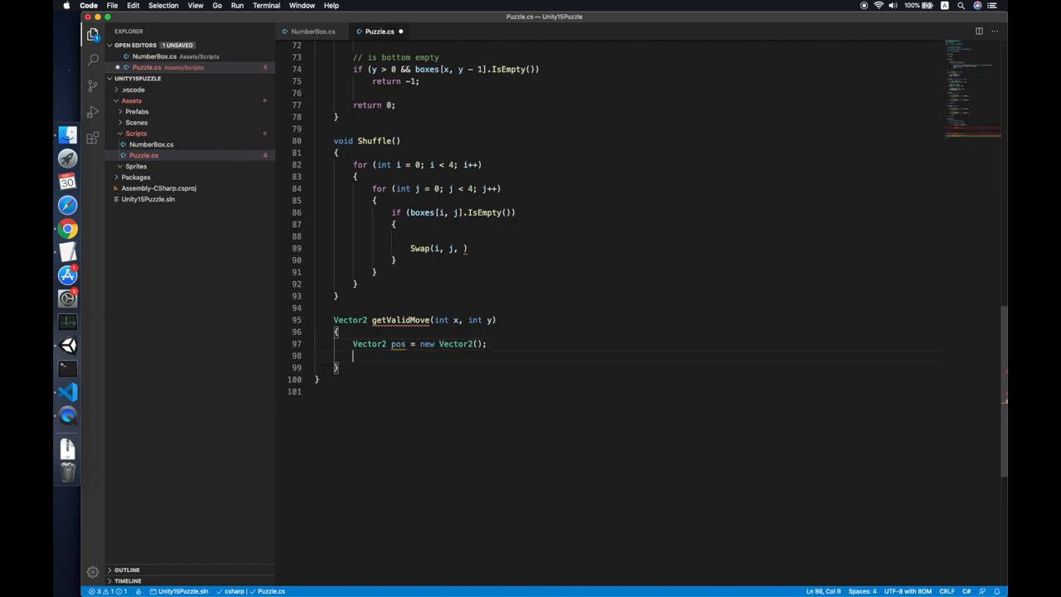
{"action": "key", "text": "enter"}
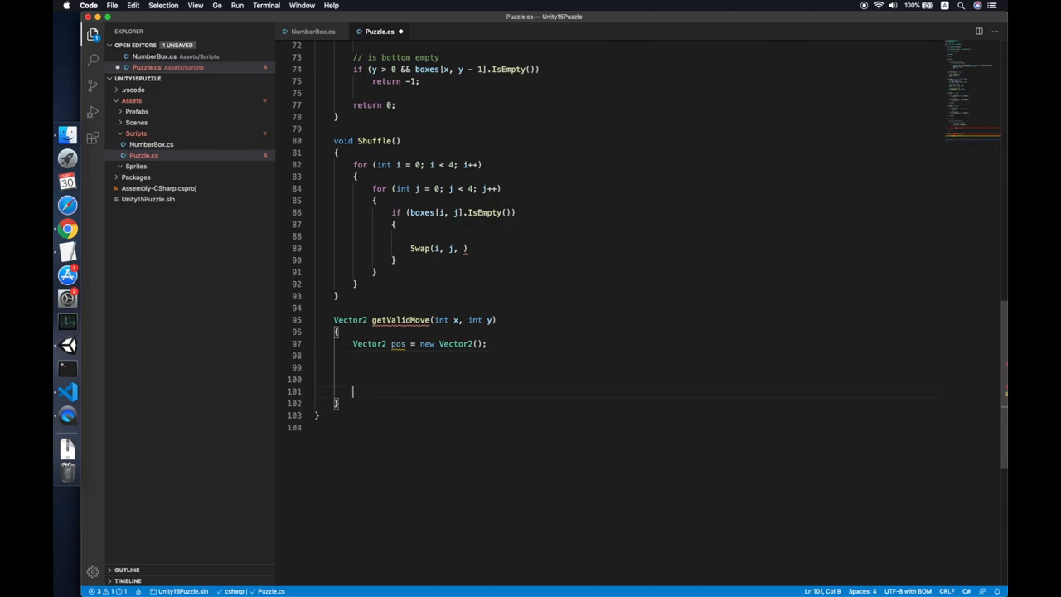
{"action": "type", "text": "return pos;"}
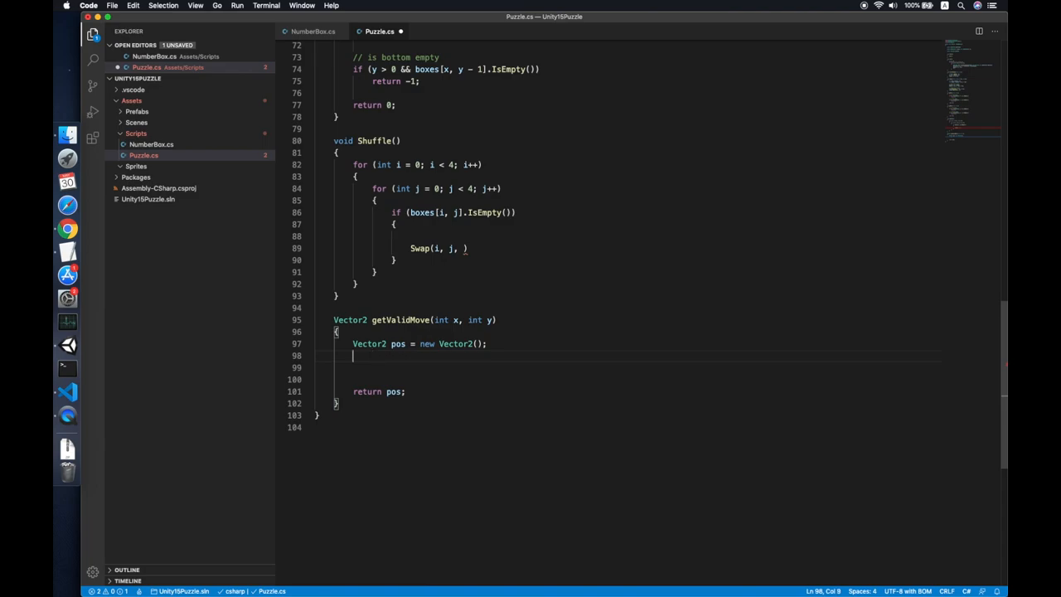
Pick n = Random.Range(0, 4) and use if/else to set pos left, right, up or down.
{"action": "type", "text": "int n"}
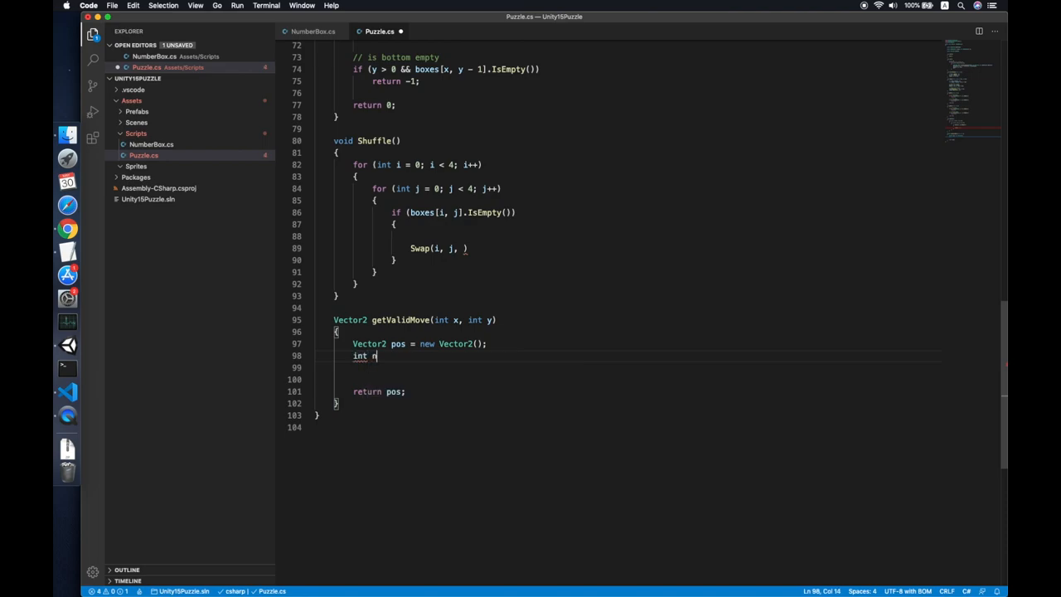
{"action": "type", "text": "= Random.Range("}
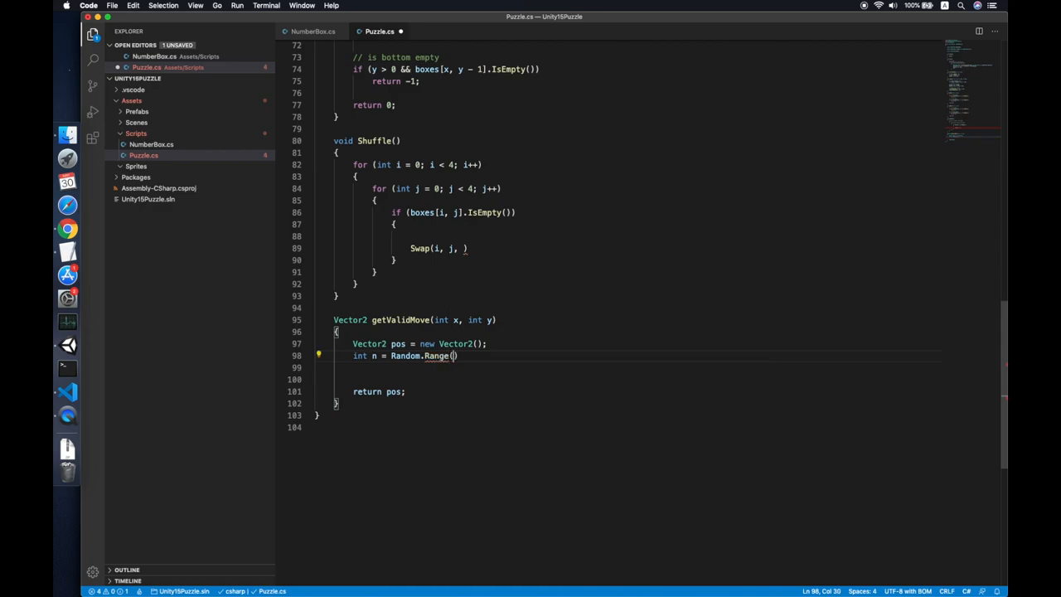
{"action": "type", "text": "0,4"}
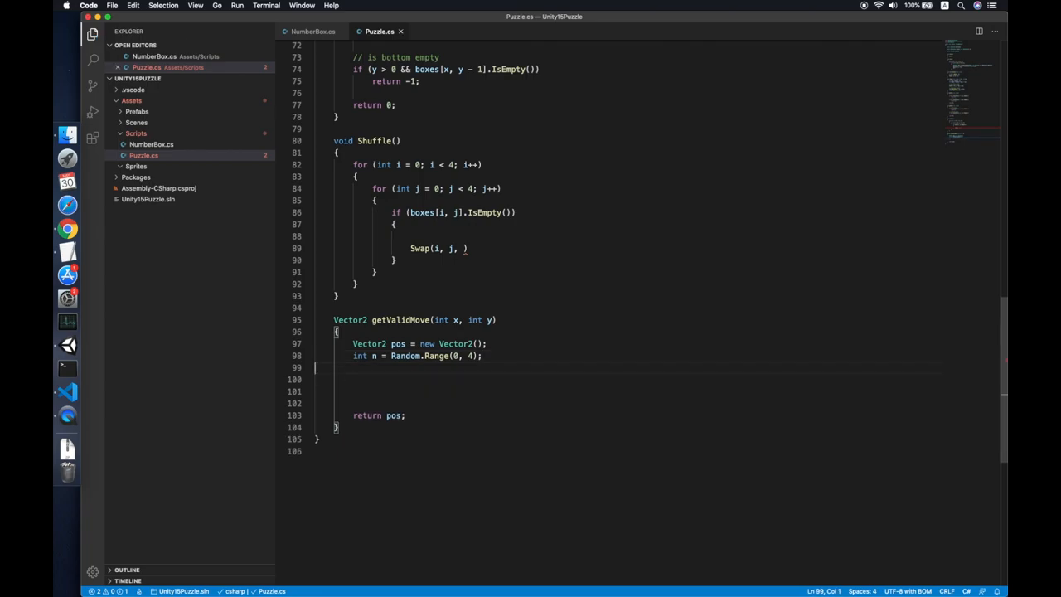
{"action": "type", "text": "if(n"}
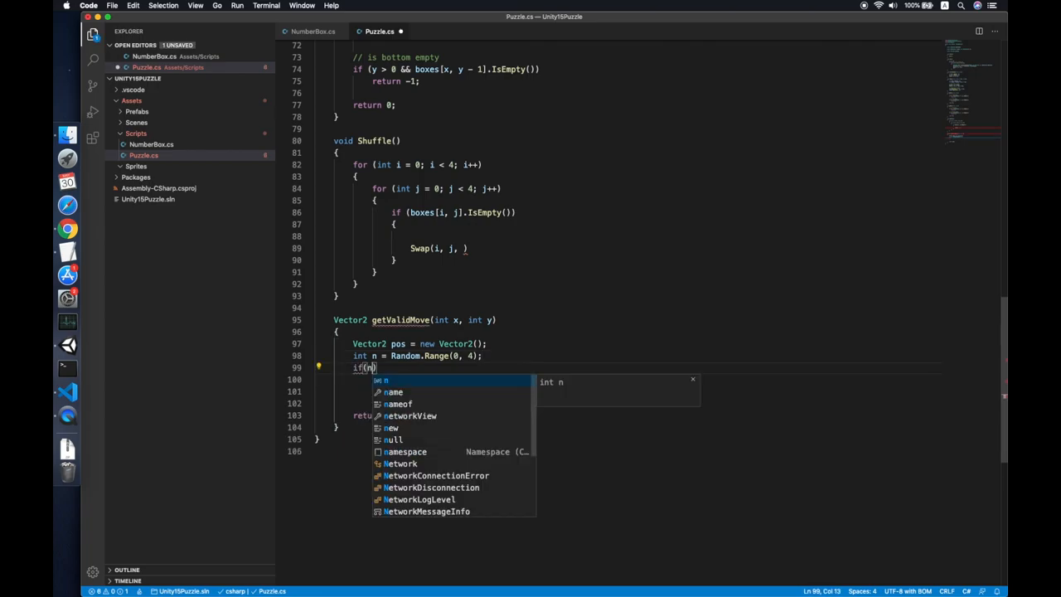
{"action": "type", "text": "==0)"}
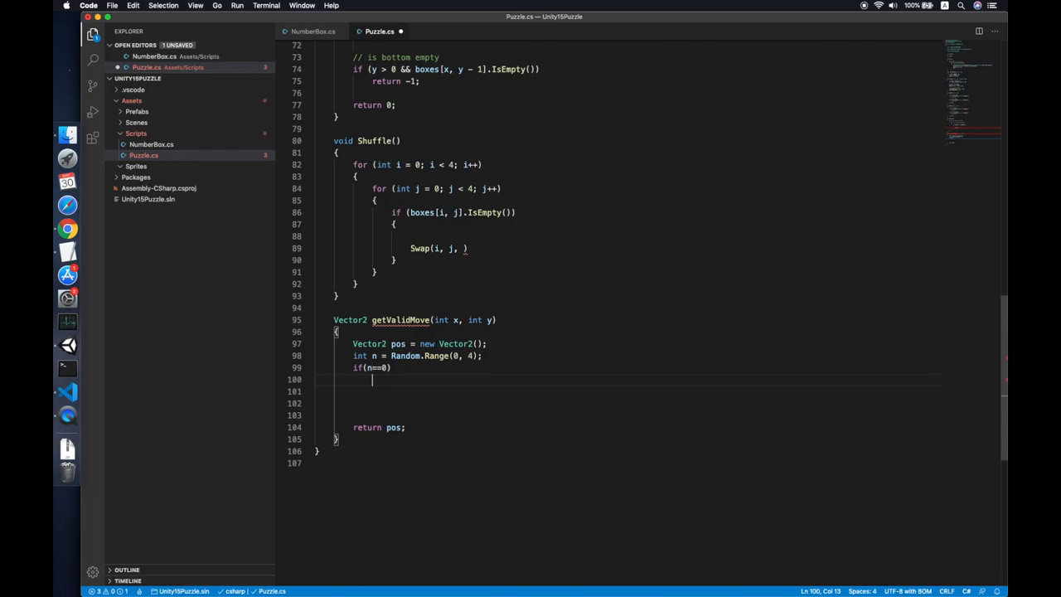
{"action": "type", "text": "pos = Vector2.left;"}
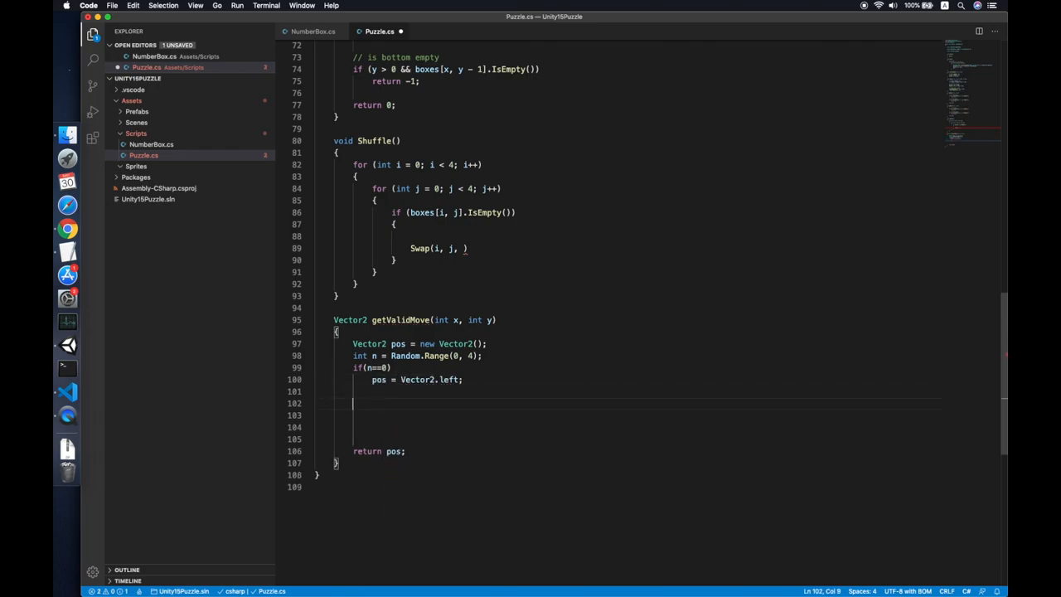
{"action": "type", "text": "el"}
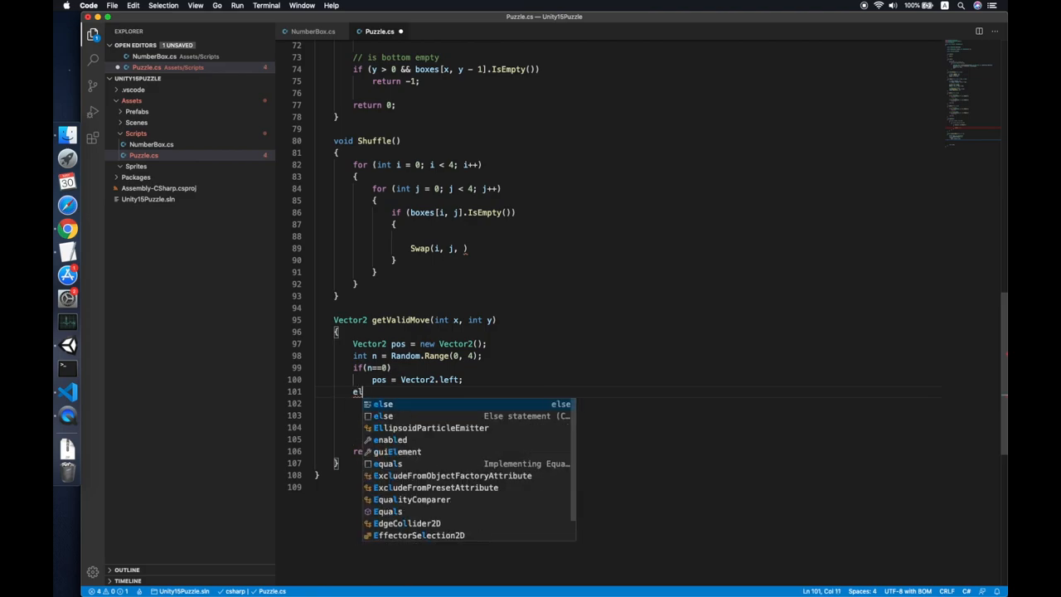
{"action": "type", "text": "lse if(n==1)"}
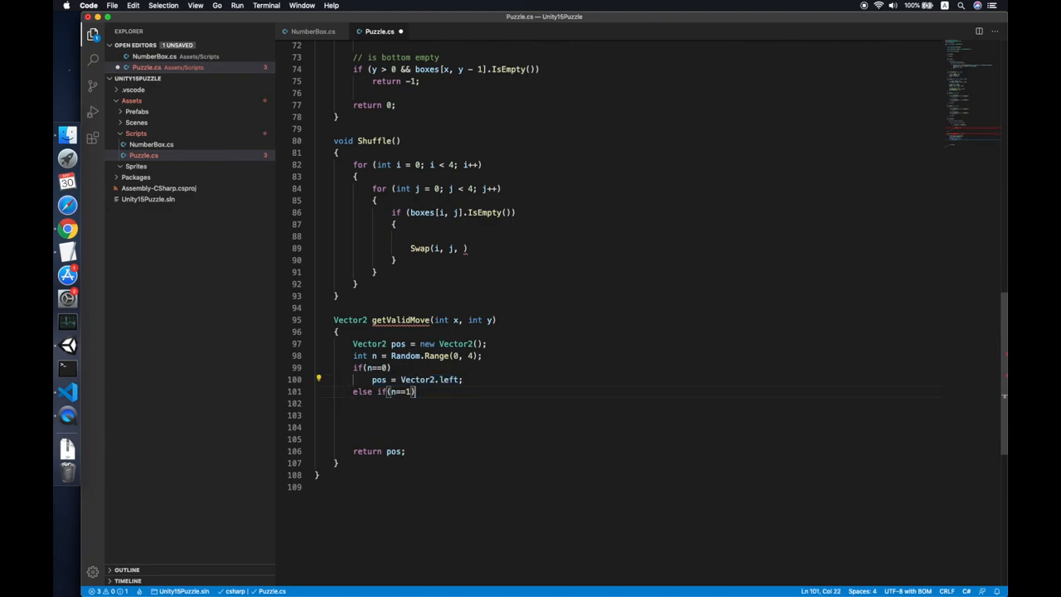
{"action": "type", "text": "pos = Vector2.left;"}
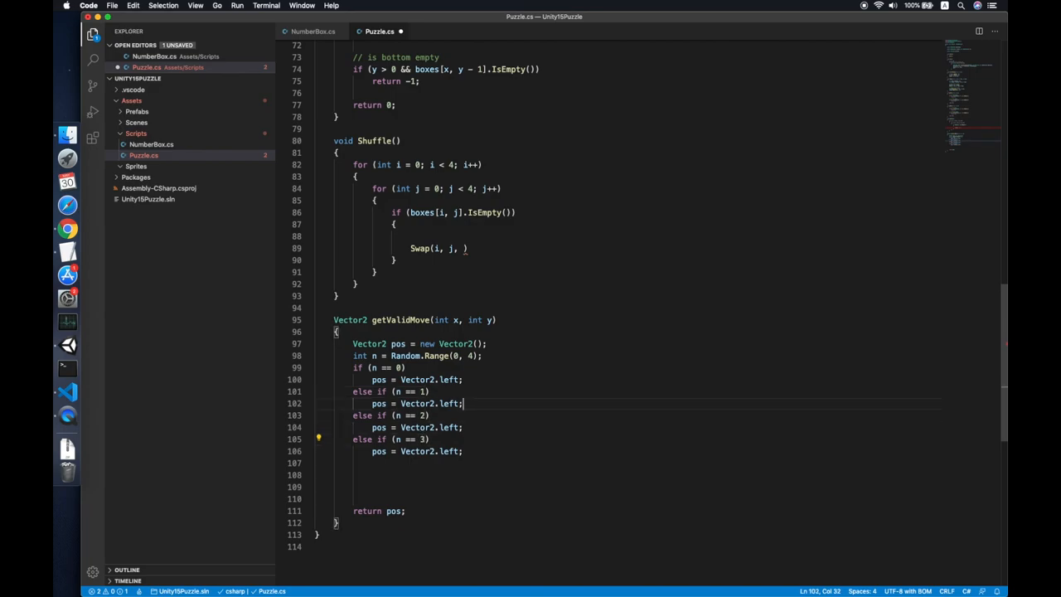
{"action": "type", "text": "righ"}
{"action": "left_click", "coordinate": [646, 427]}
{"action": "type", "text": "up"}
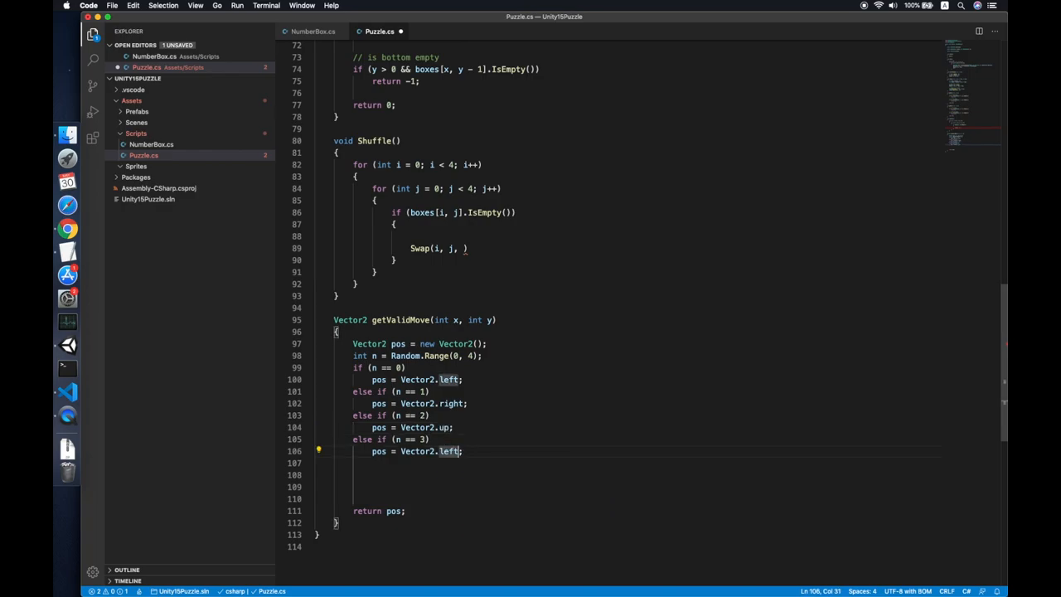
{"action": "type", "text": "down"}
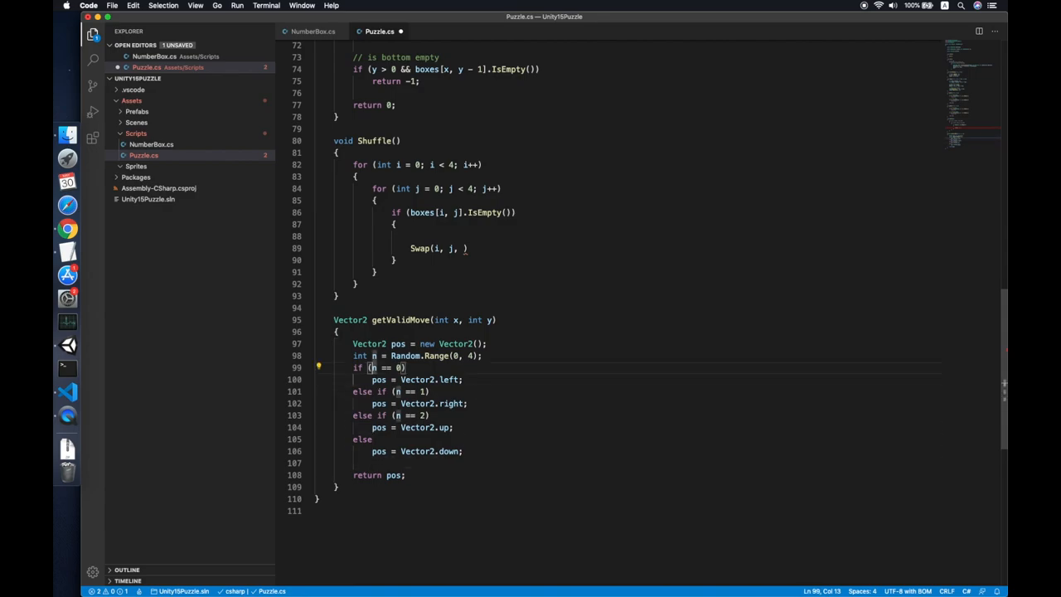
Wrap the random pick in a do block and add isValidRange(int n) returning n>=0 && n<=3.
{"action": "key", "text": "enter"}
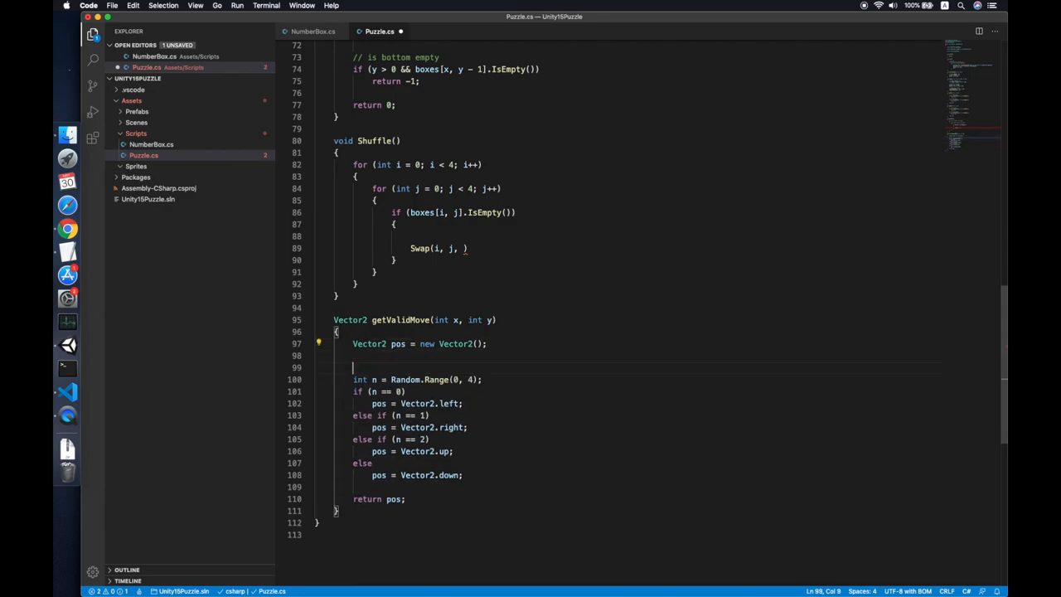
{"action": "type", "text": "do {}"}
{"action": "type", "text": "bool isVal"}
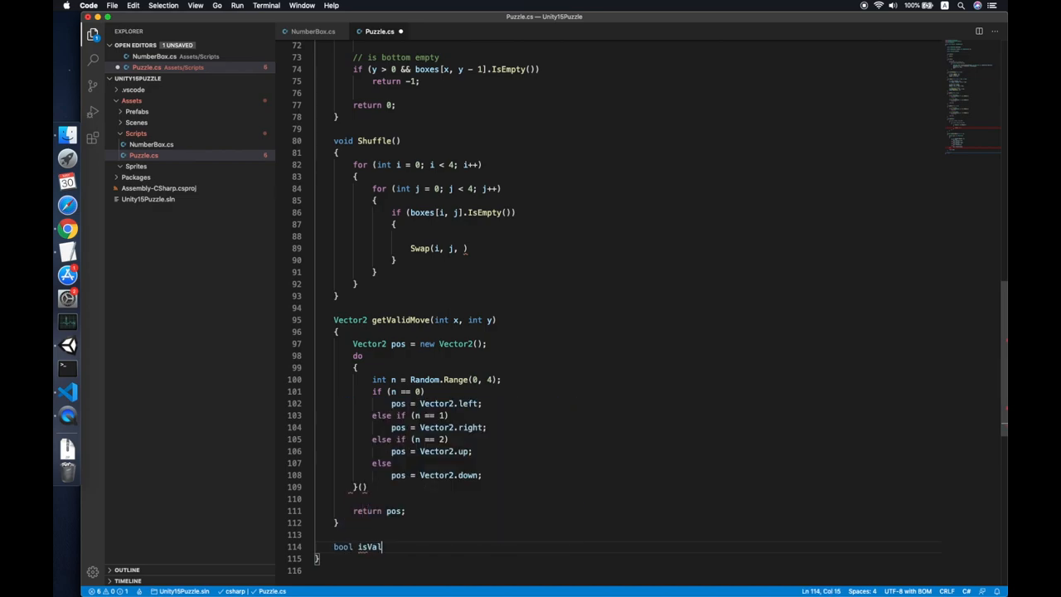
{"action": "type", "text": "idRange()"}
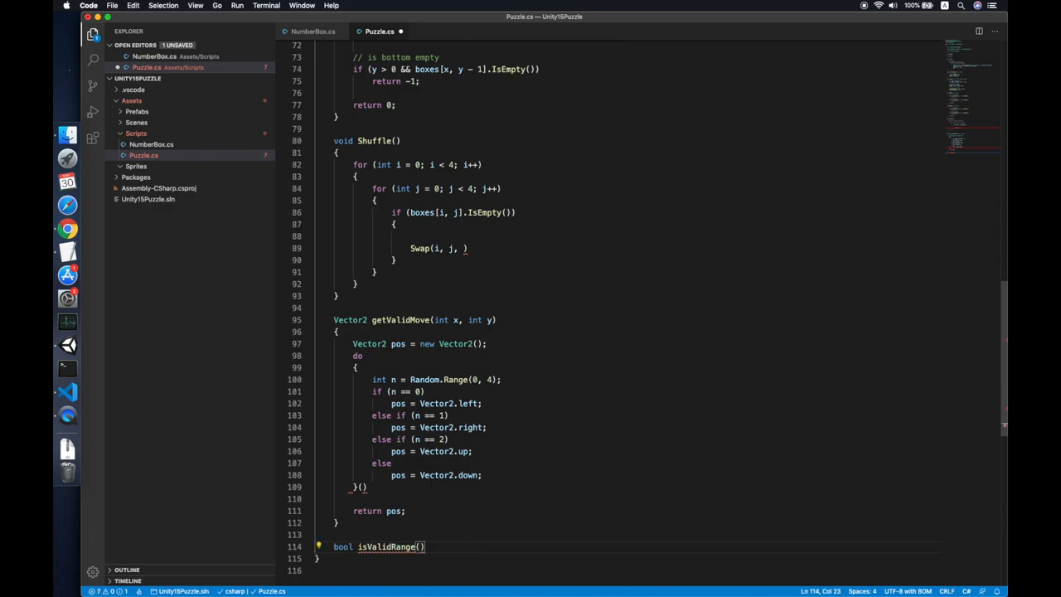
{"action": "type", "text": "int n"}
{"action": "type", "text": "return "}
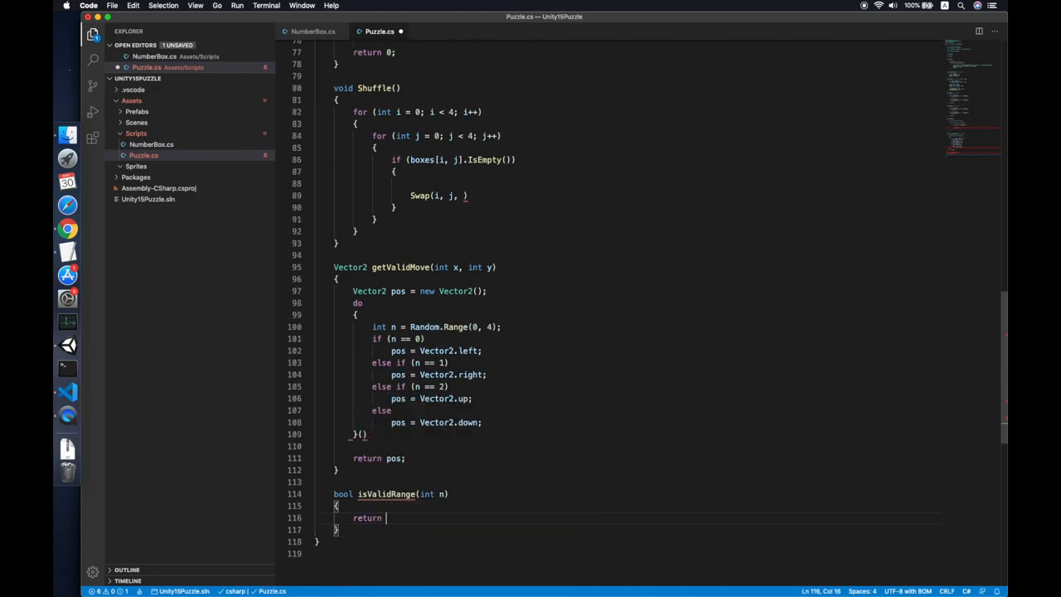
{"action": "type", "text": "n>=0"}
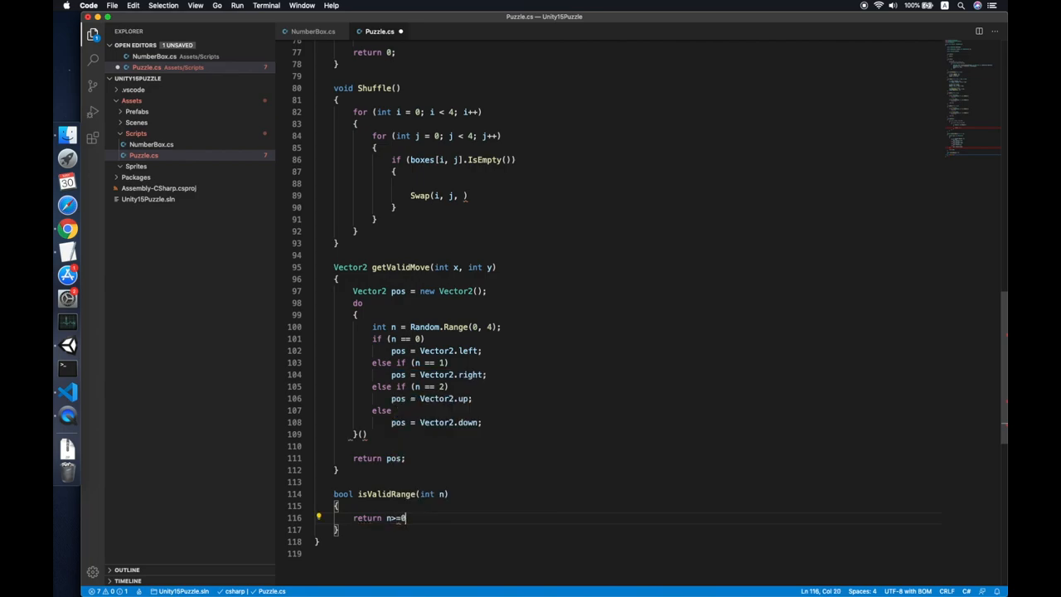
{"action": "type", "text": "&&"}
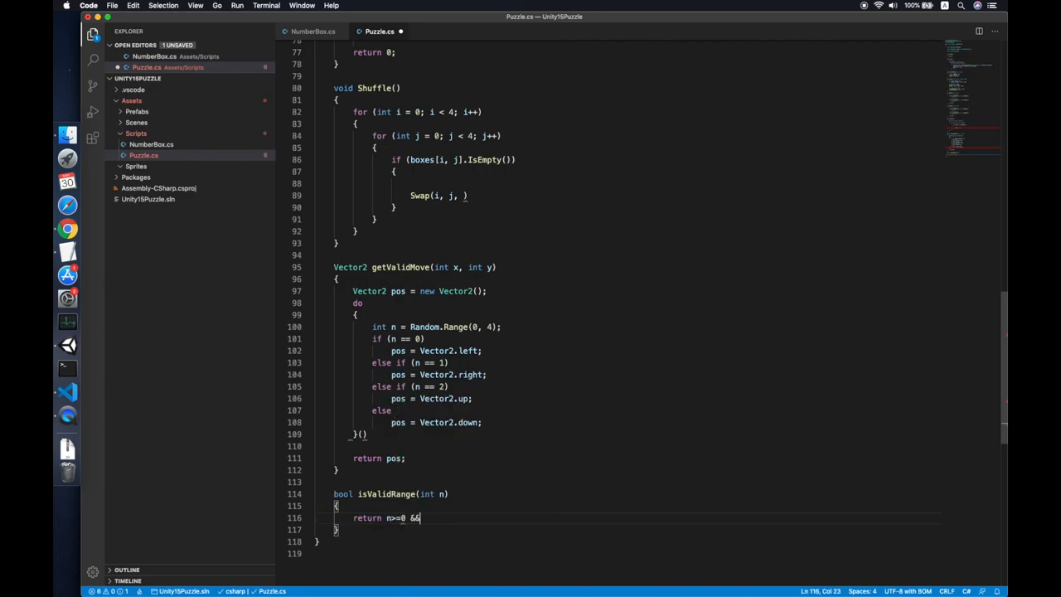
{"action": "type", "text": "n<="}
{"action": "left_click", "coordinate": [369, 433]}
{"action": "type", "text": "!"}
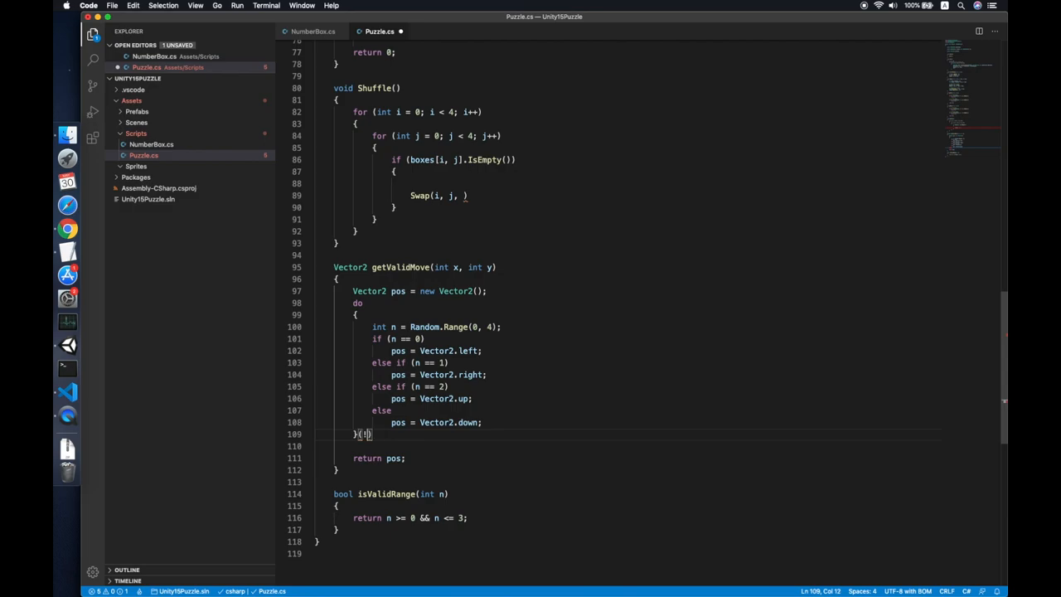
Close the do with while (!(isValidRange(x + (int)pos.x) && isValidRange(y + (int)pos.y))).
{"action": "type", "text": "s"}
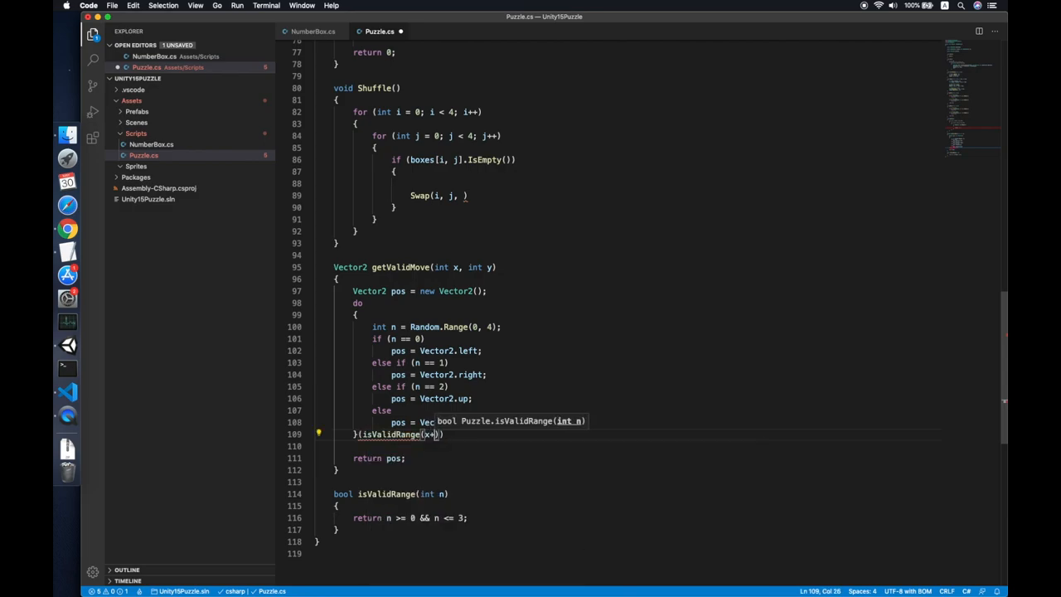
{"action": "type", "text": "pos.x)"}
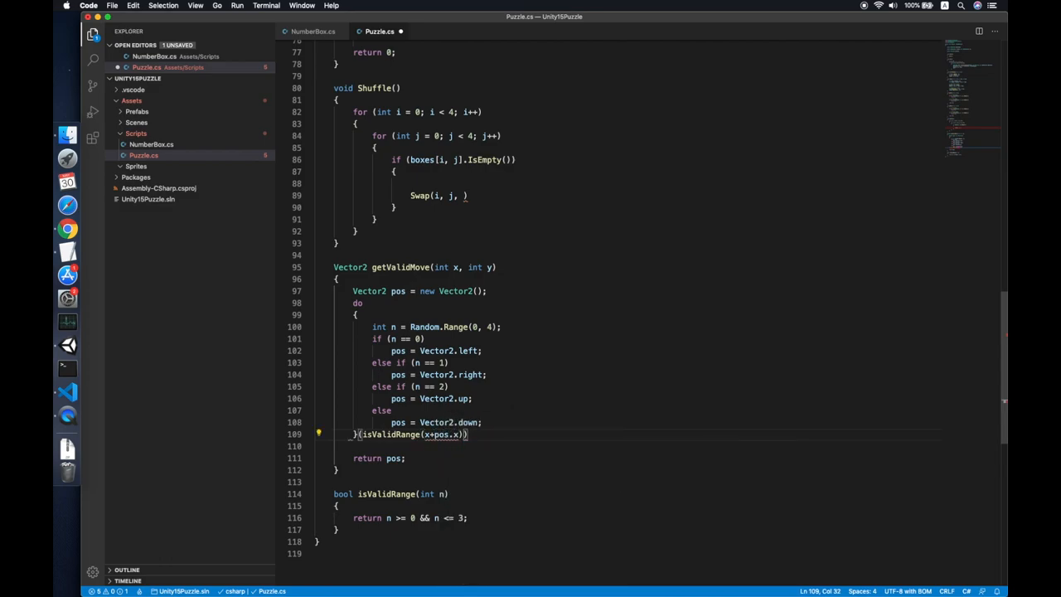
{"action": "type", "text": "&& !"}
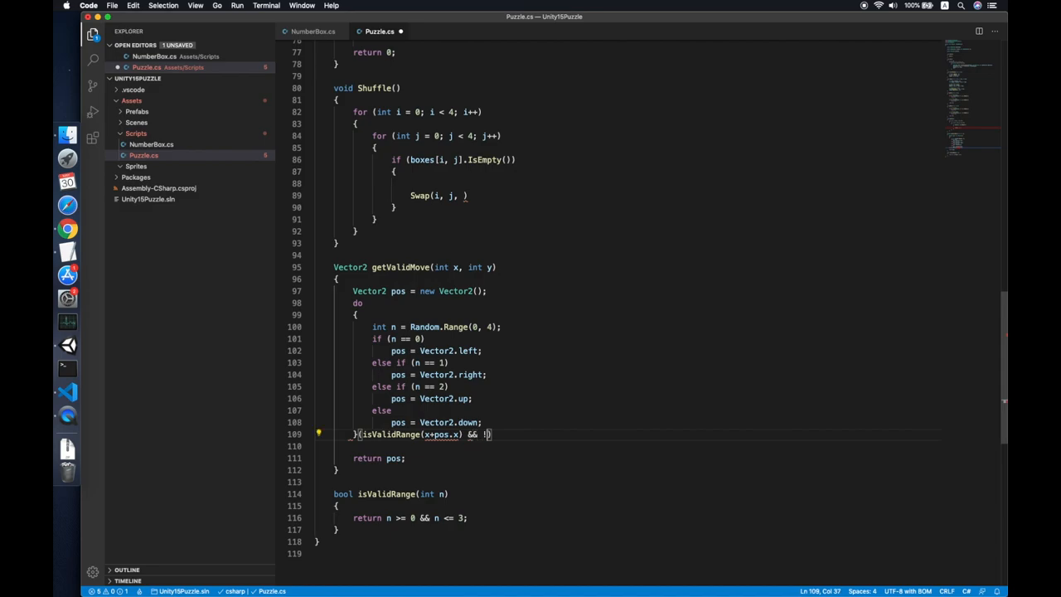
{"action": "type", "text": "isValidRange()"}
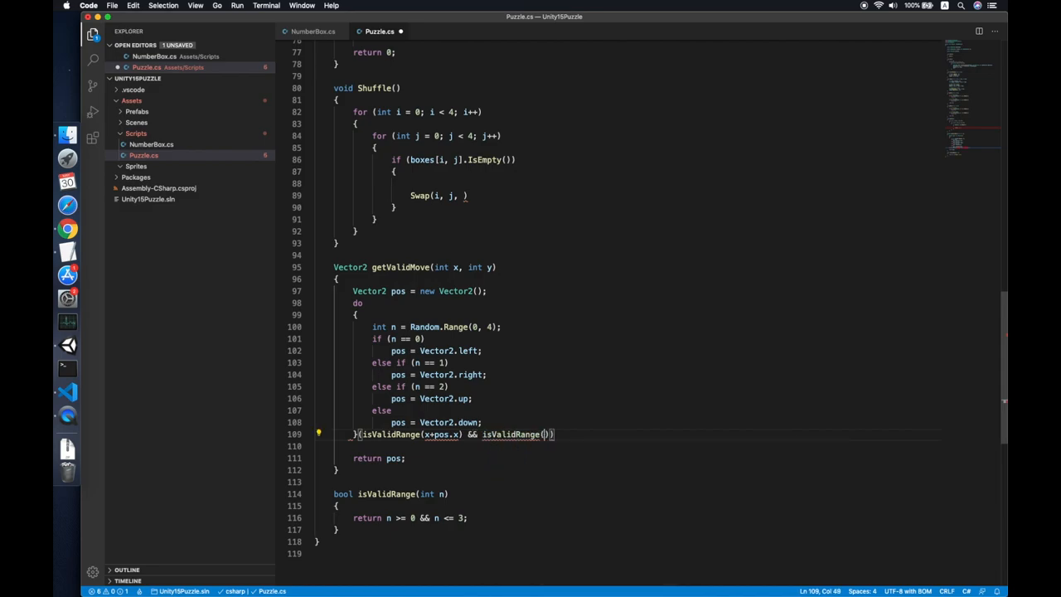
{"action": "type", "text": "y+pos.y"}
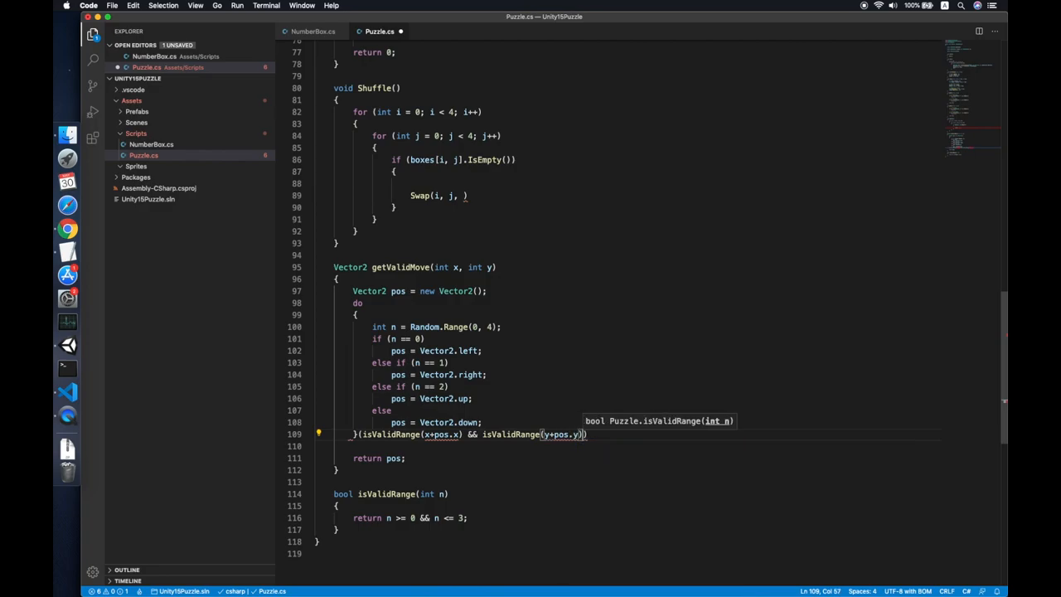
{"action": "type", "text": ")"}
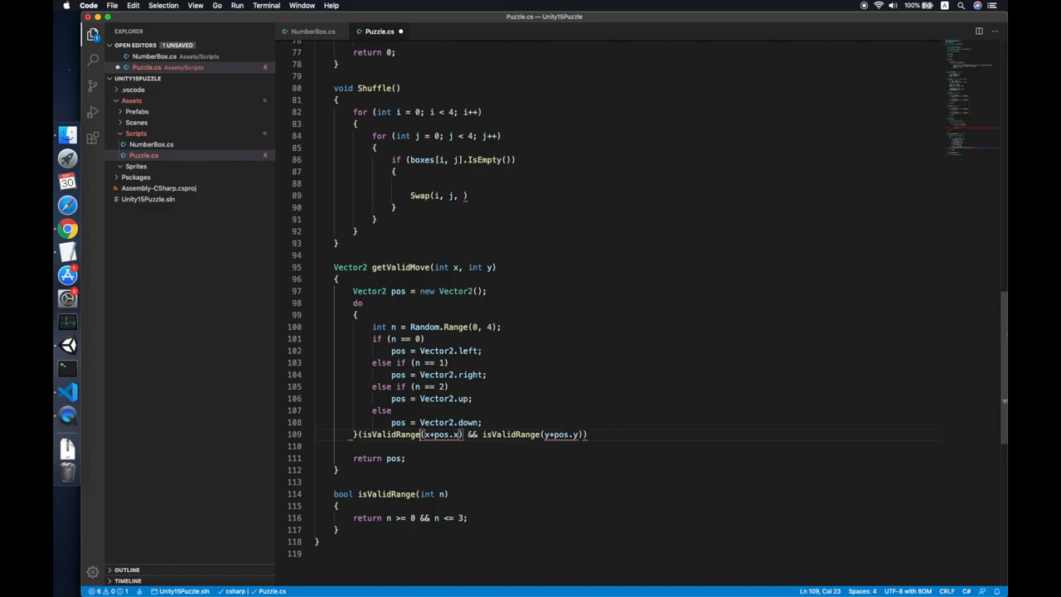
{"action": "type", "text": "while"}
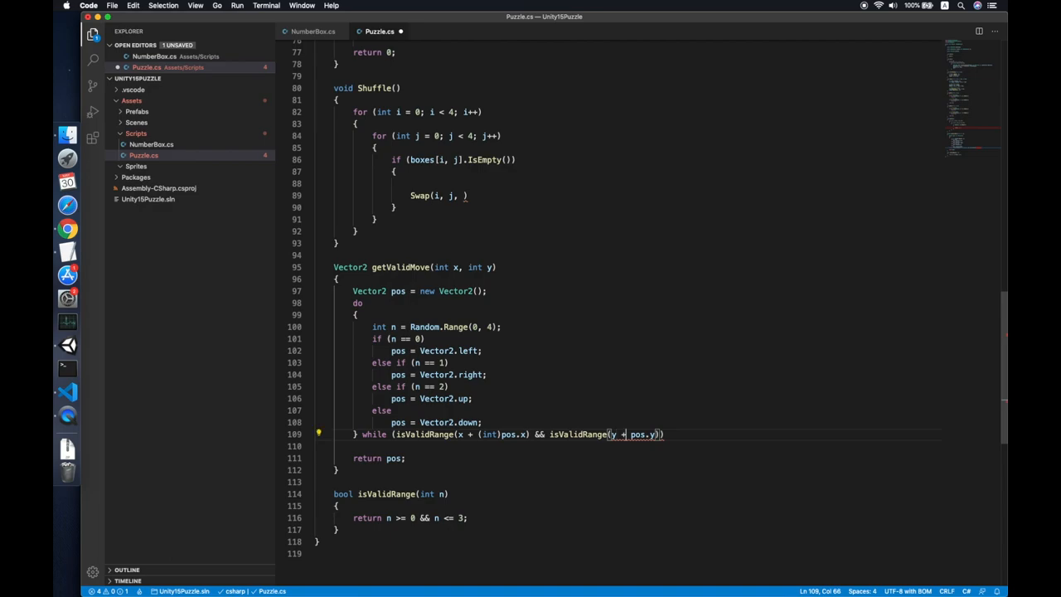
{"action": "type", "text": "()"}
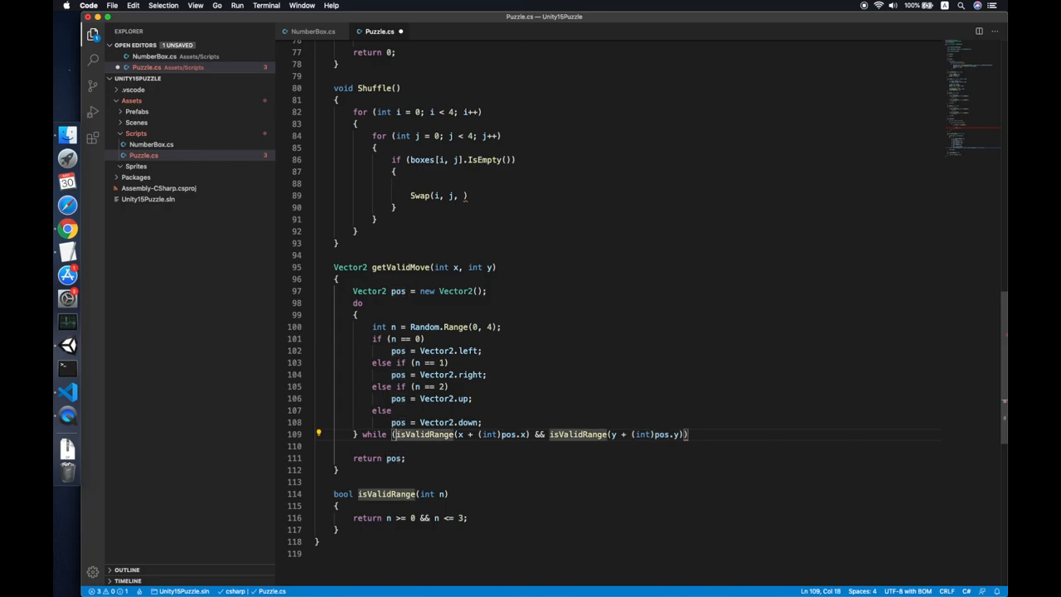
{"action": "type", "text": "!"}
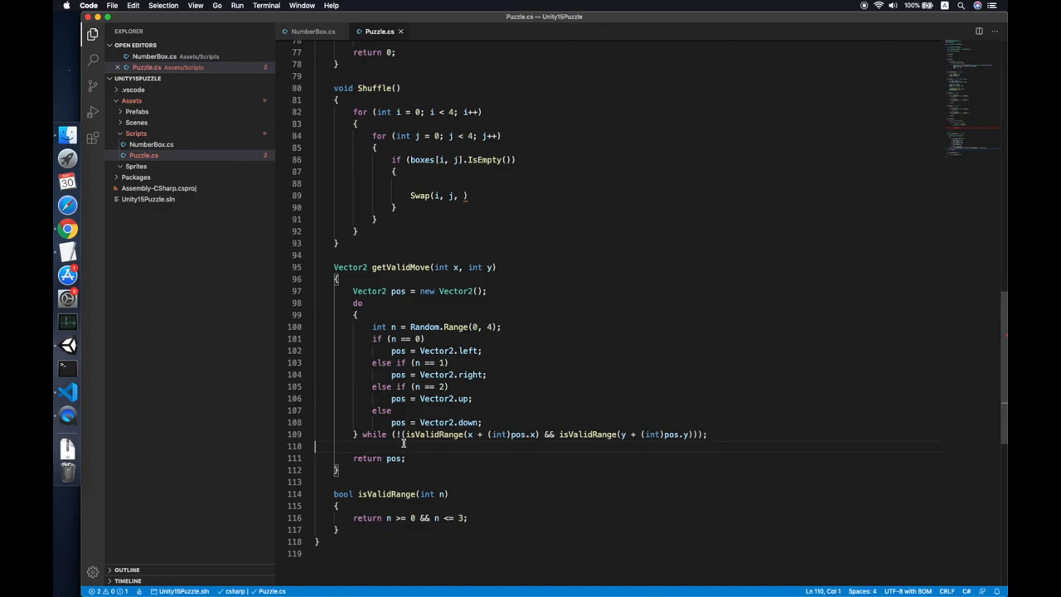
Write a bool isRepeatMove(Vector2 pos) method returning pos*-1 == lastMove.
{"action": "key", "text": "Backspace"}
{"action": "type", "text": "bool "}
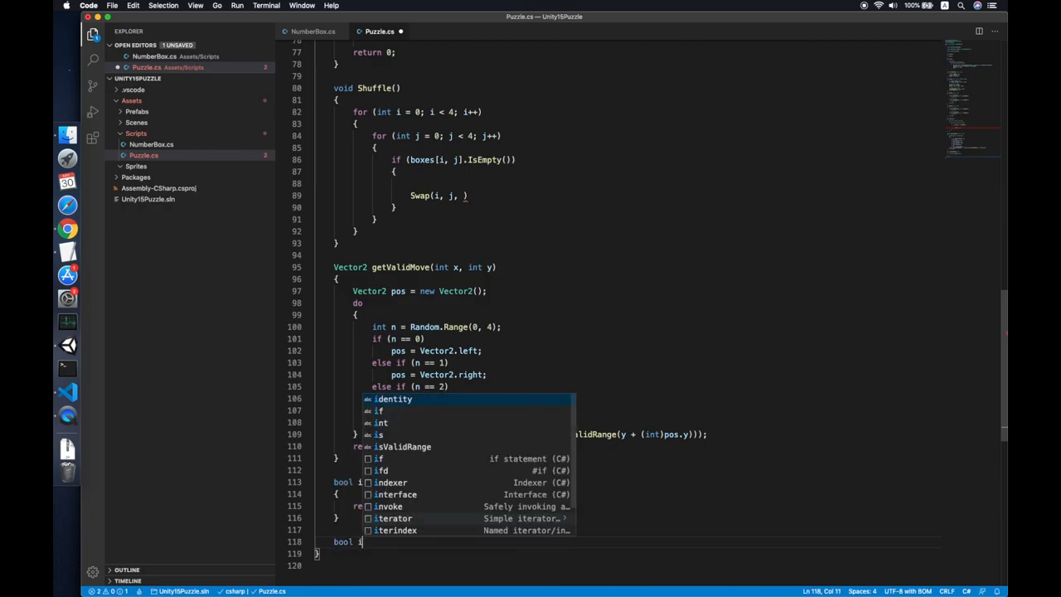
{"action": "type", "text": "isRpeat"}
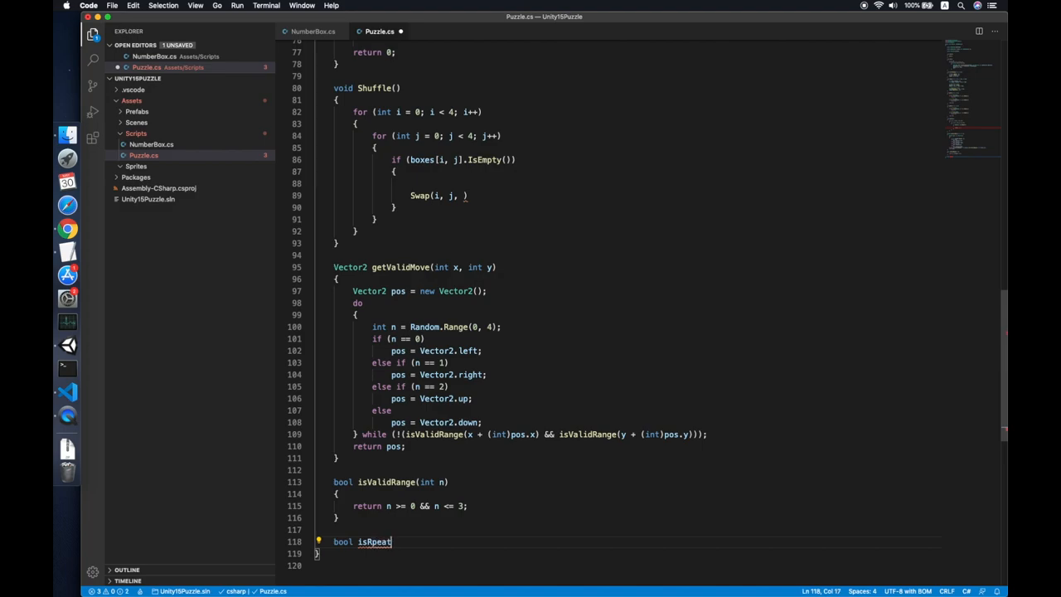
{"action": "key", "text": "Backspace"}
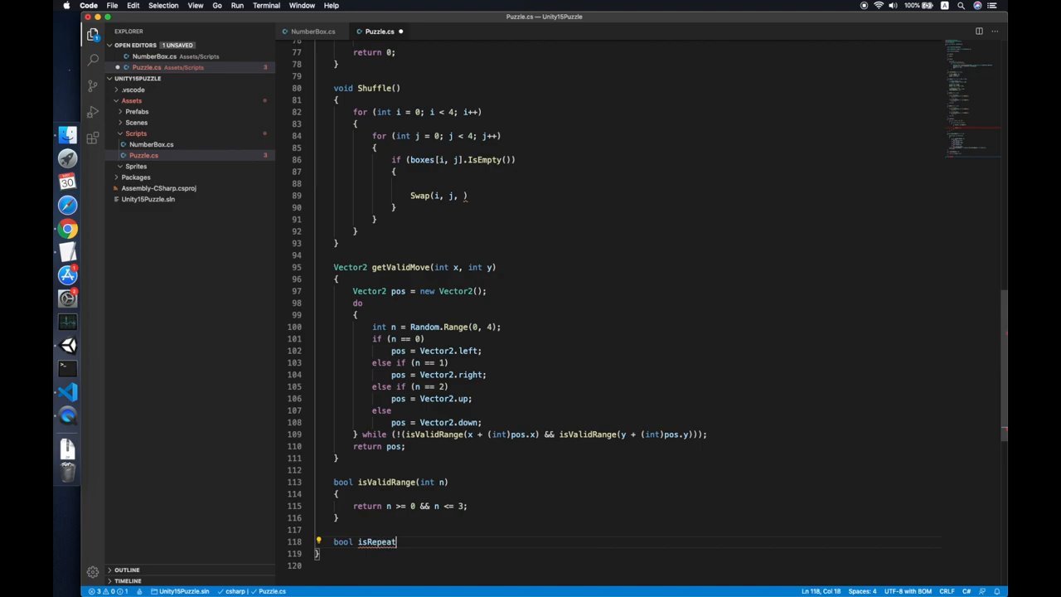
{"action": "type", "text": "B"}
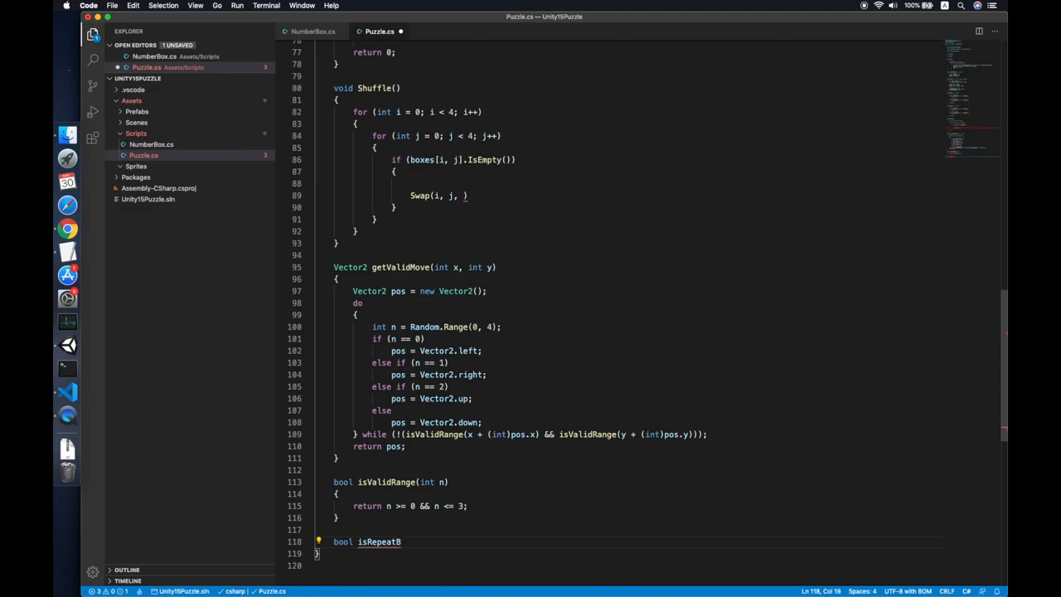
{"action": "type", "text": "Move"}
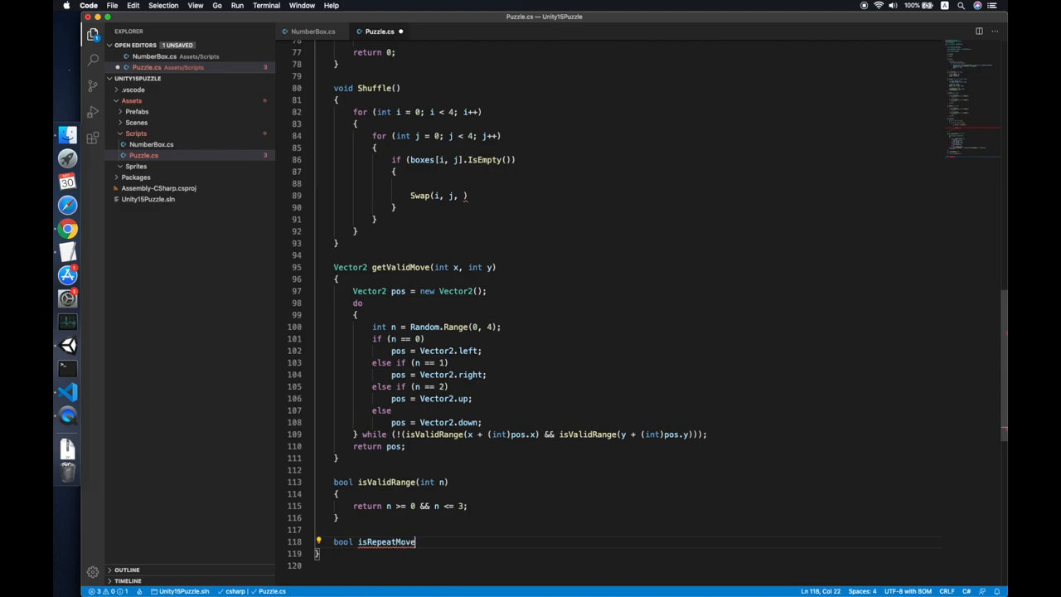
{"action": "type", "text": "(VEc"}
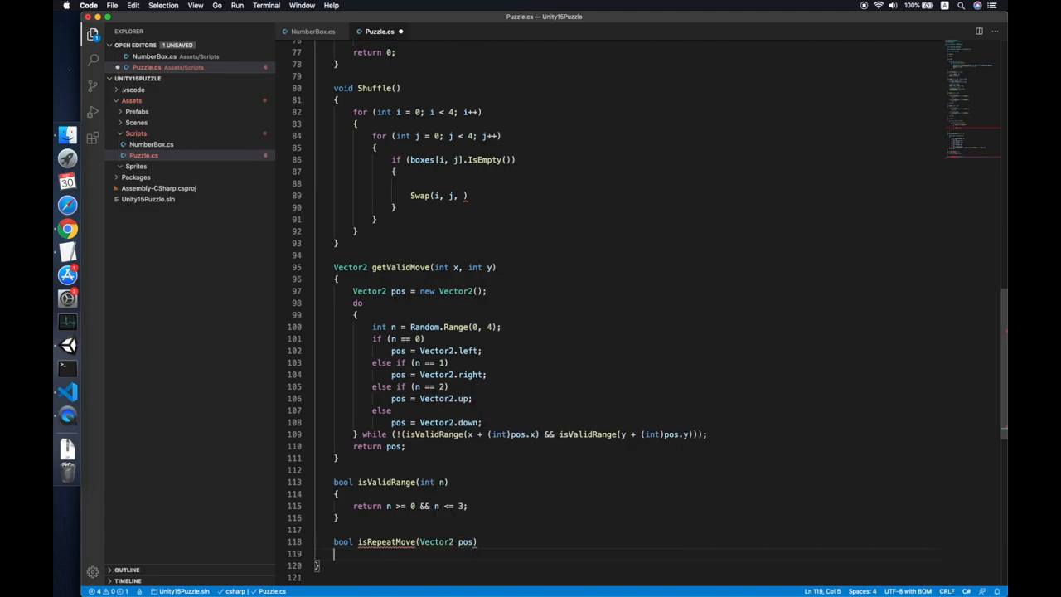
{"action": "type", "text": "ret"}
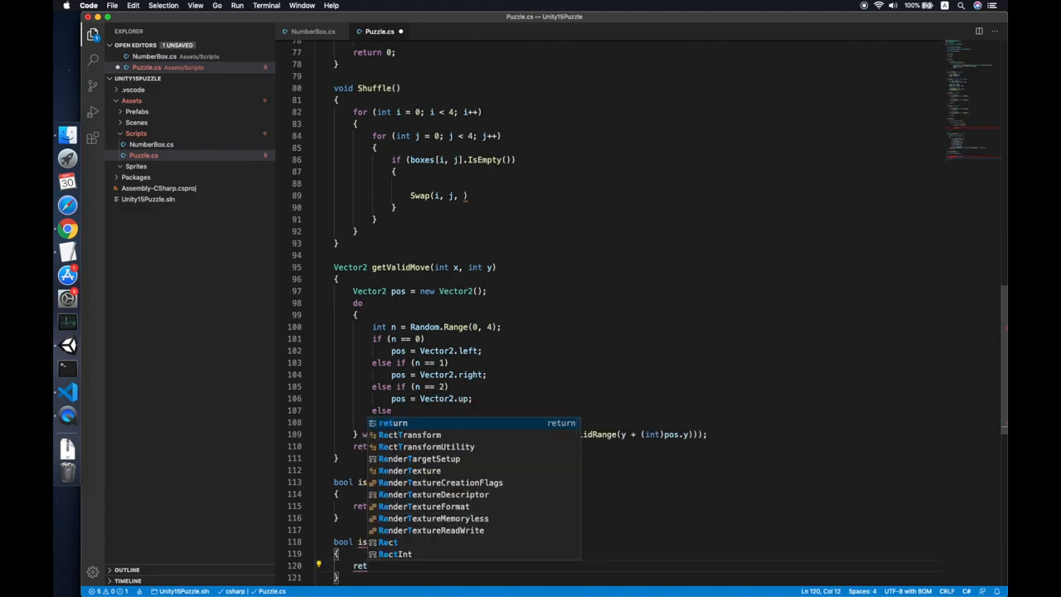
{"action": "type", "text": "pos*-1"}
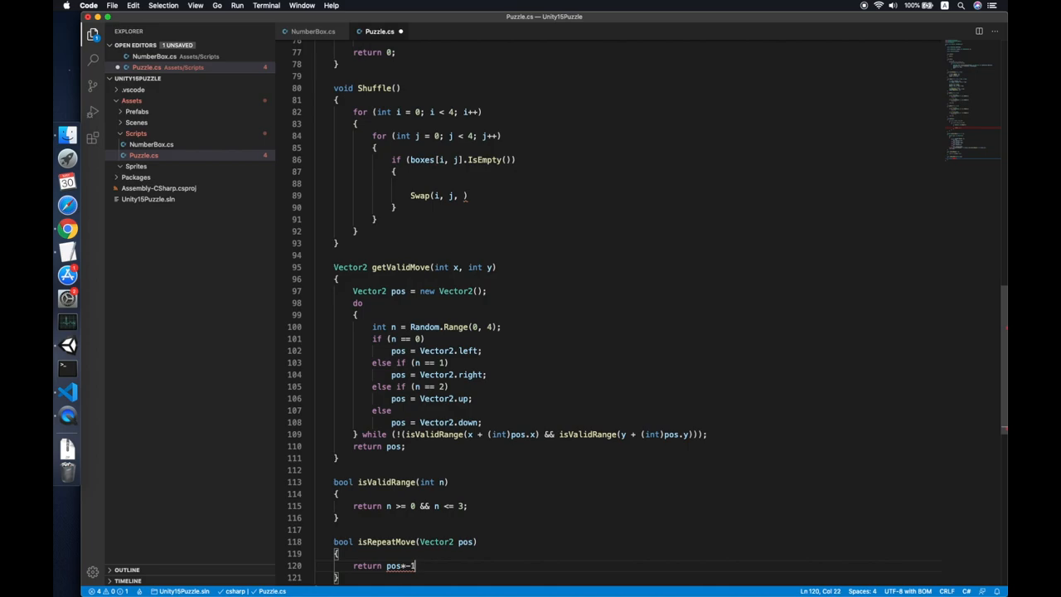
{"action": "type", "text": "==lastMove"}
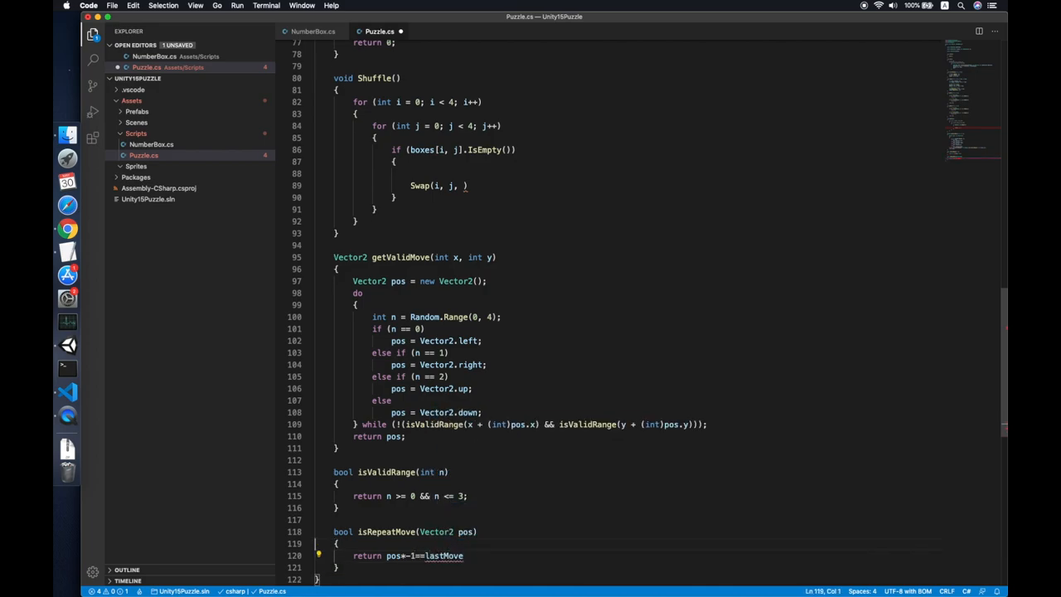
Declare a private Vector2 lastMove field below the Shuffle method.
{"action": "left_click", "coordinate": [391, 233]}
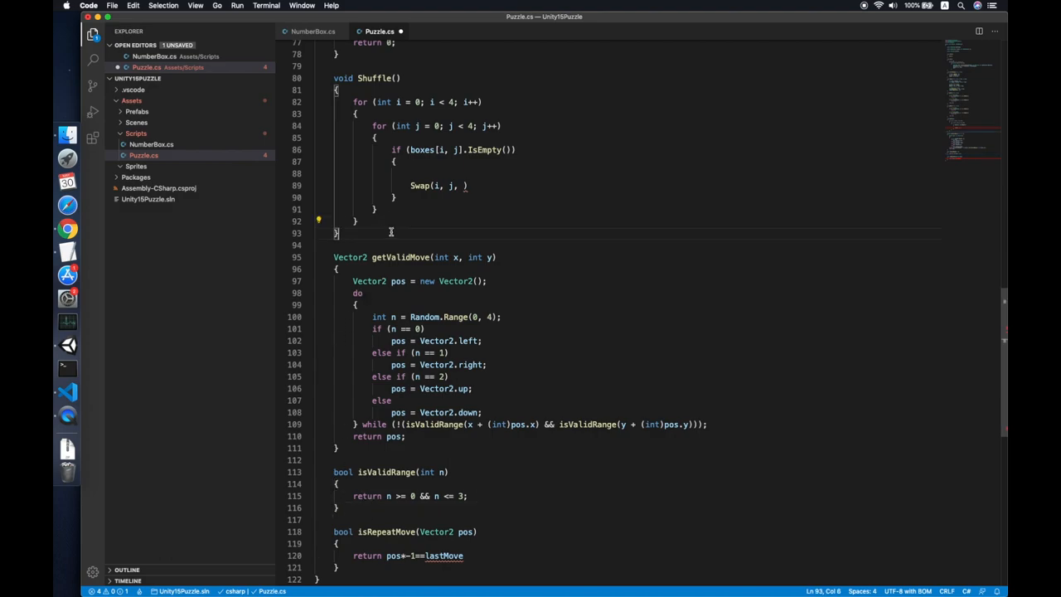
{"action": "type", "text": "private Va"}
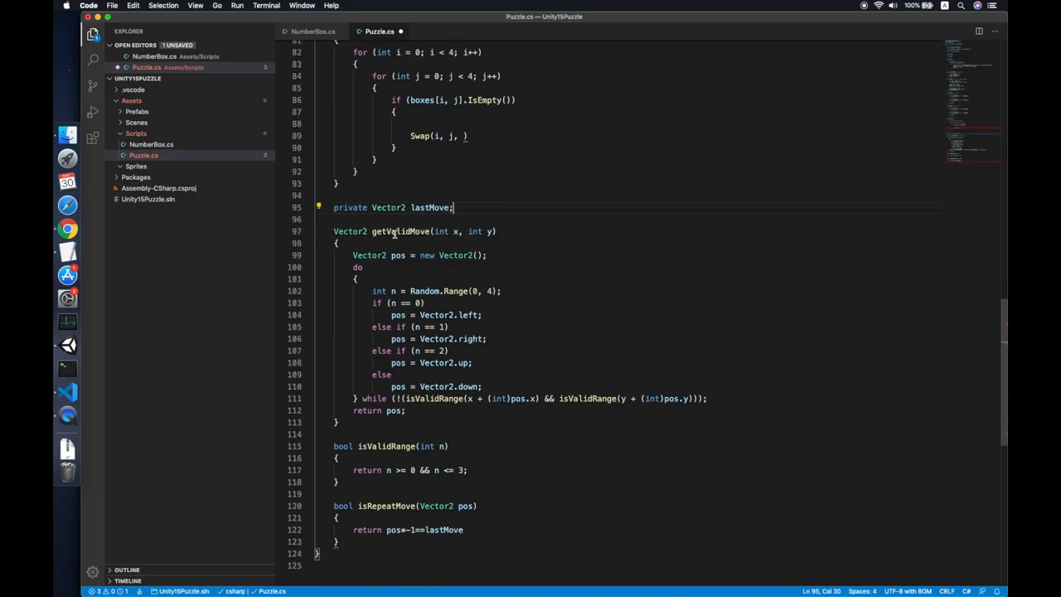
{"action": "type", "text": "= new"}
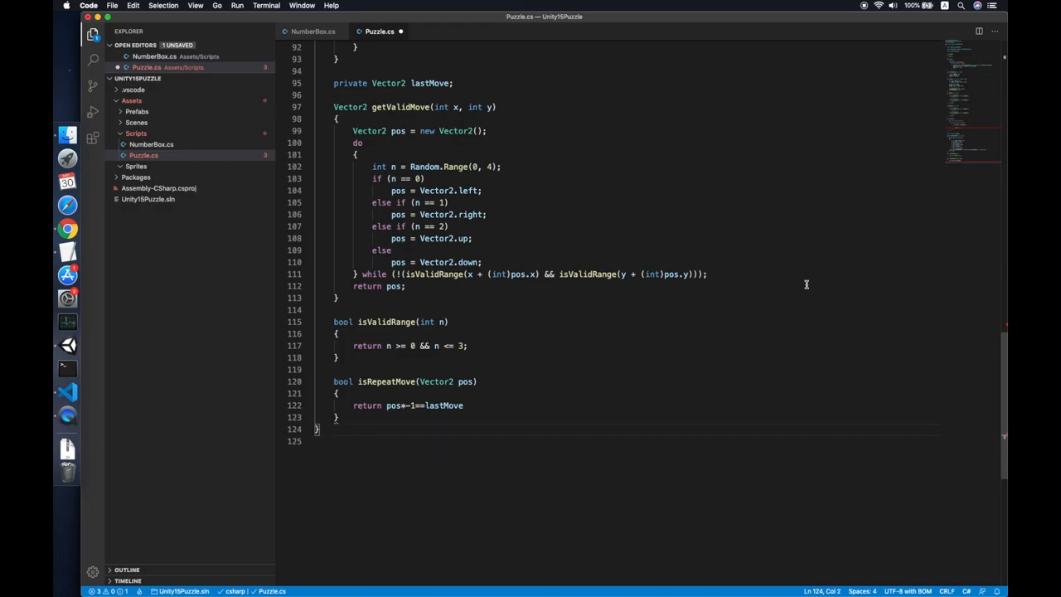
In getValidMove, store pos in lastMove and add the isRepeatMove(pos) check to the while condition.
{"action": "type", "text": "lastMove"}
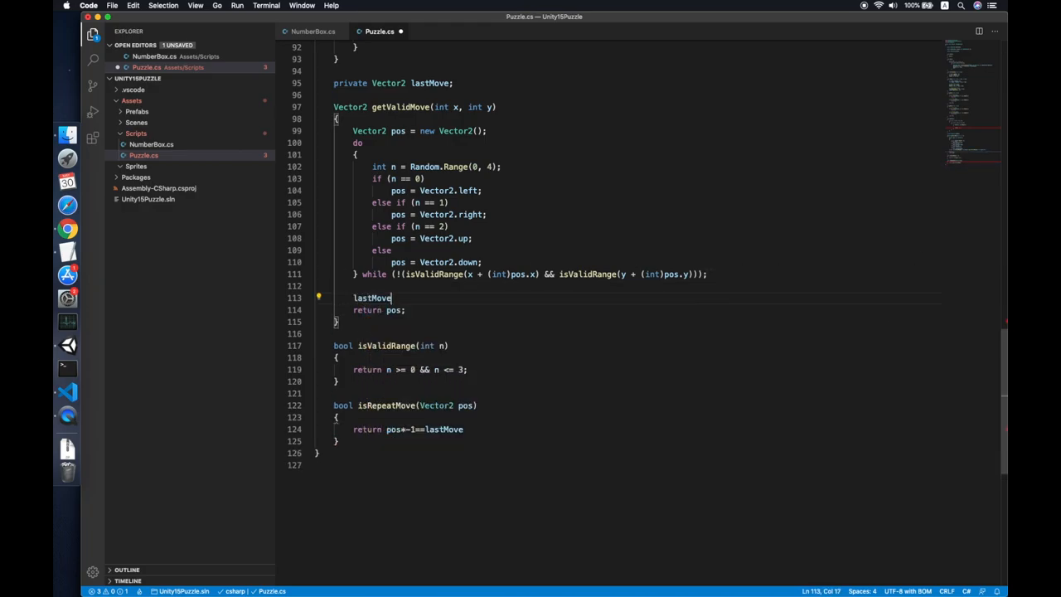
{"action": "type", "text": "= pos;"}
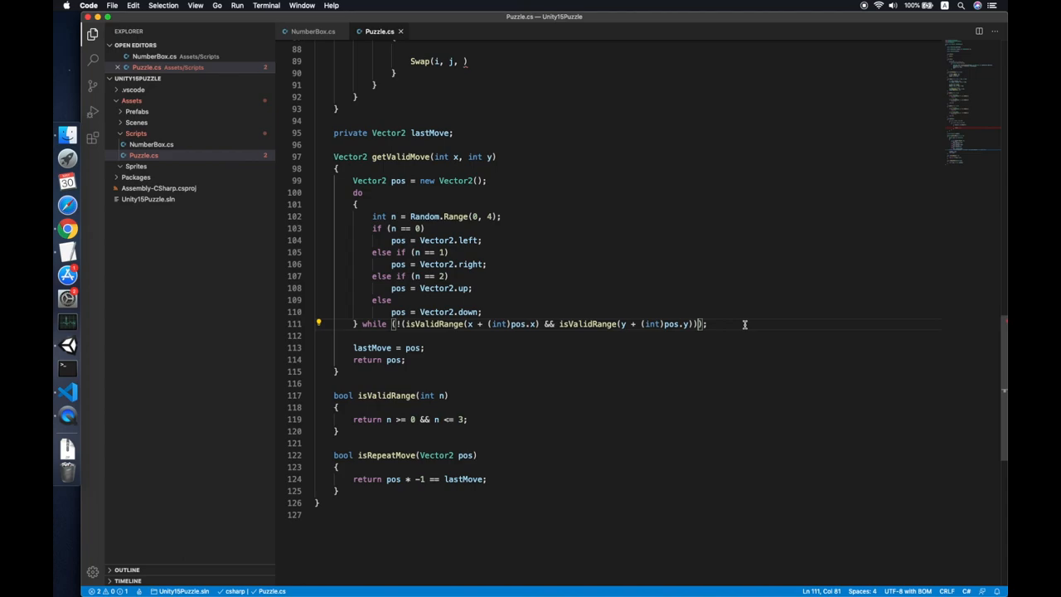
{"action": "type", "text": "&& !"}
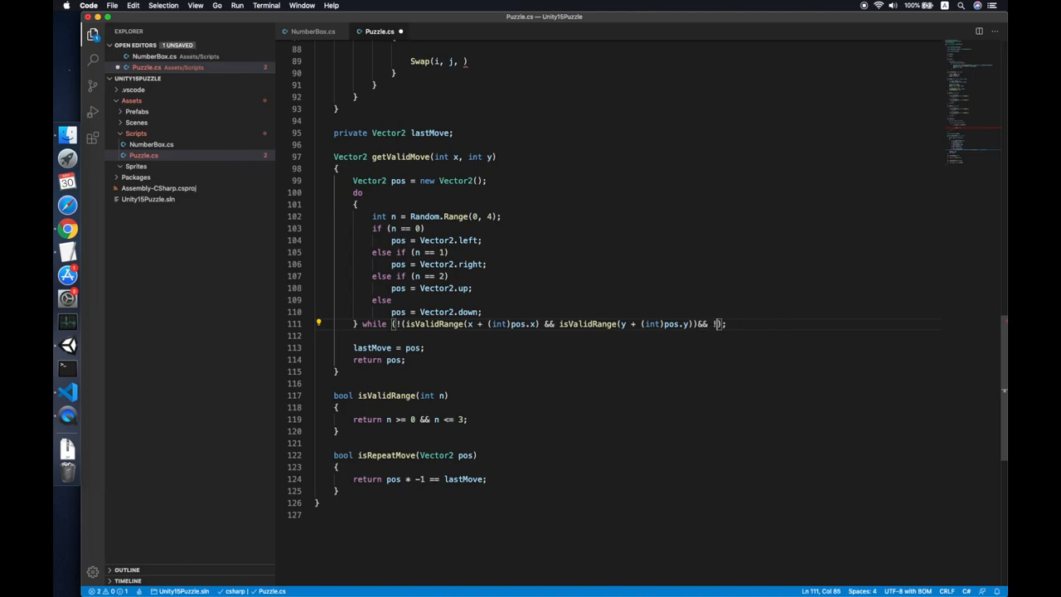
{"action": "type", "text": "isRepeatMove("}
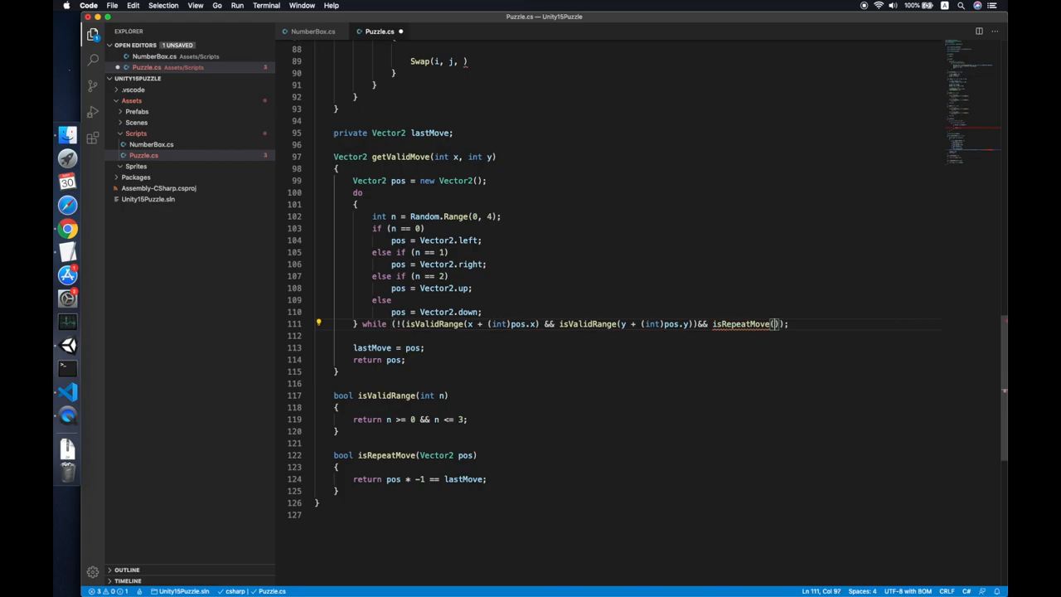
{"action": "type", "text": "pos"}
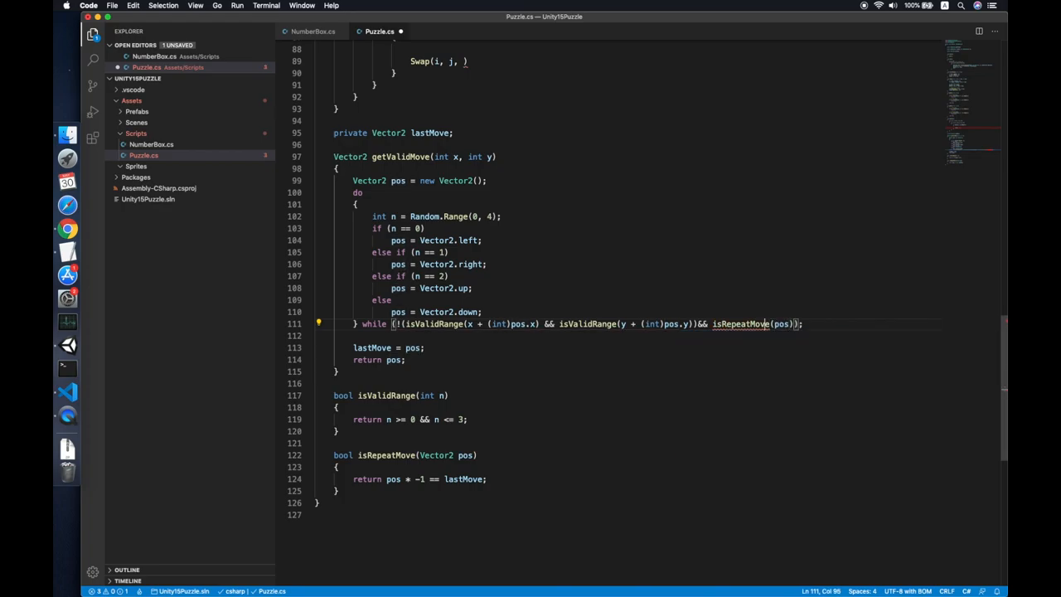
{"action": "left_click", "coordinate": [739, 323]}
{"action": "type", "text": " ||"}
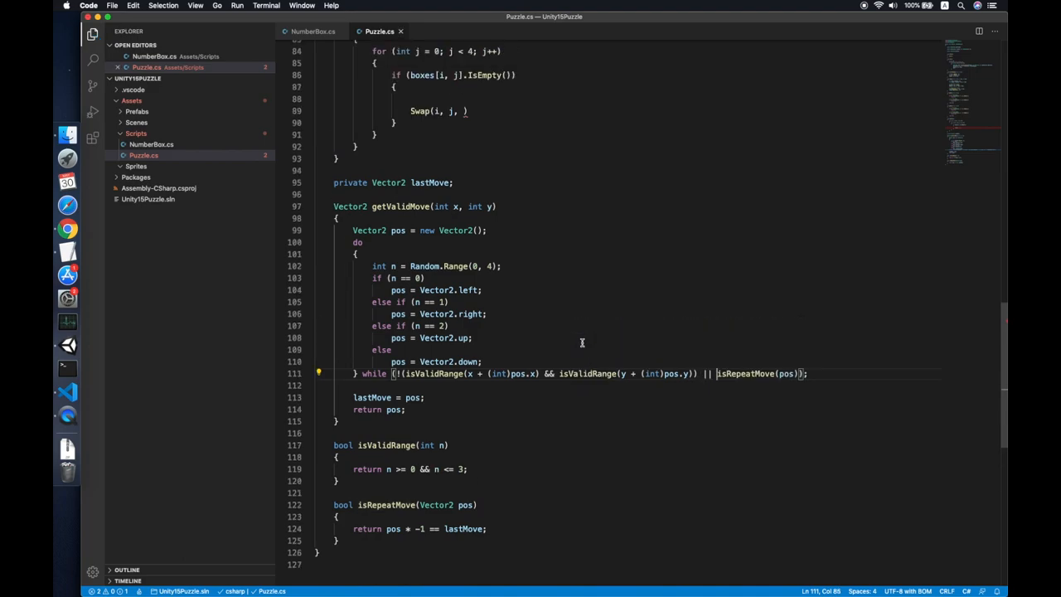
In Shuffle, get pos from getValidMove(i, j) and pass (int)pos.x, (int)pos.y to Swap.
{"action": "scroll", "scroll_direction": "up", "scroll_amount": 3}
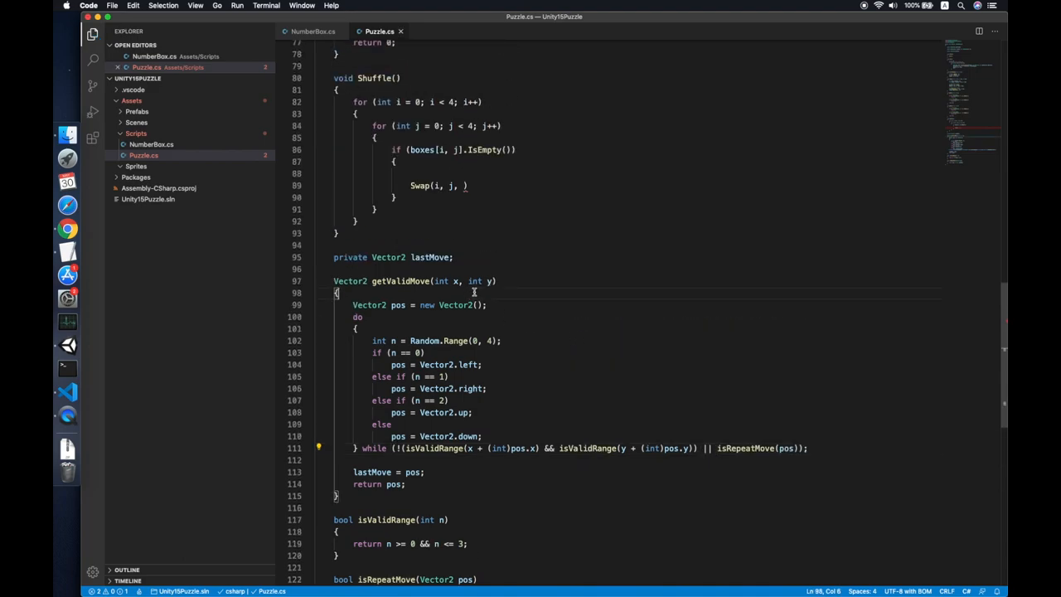
{"action": "type", "text": "Vector2 pos= n"}
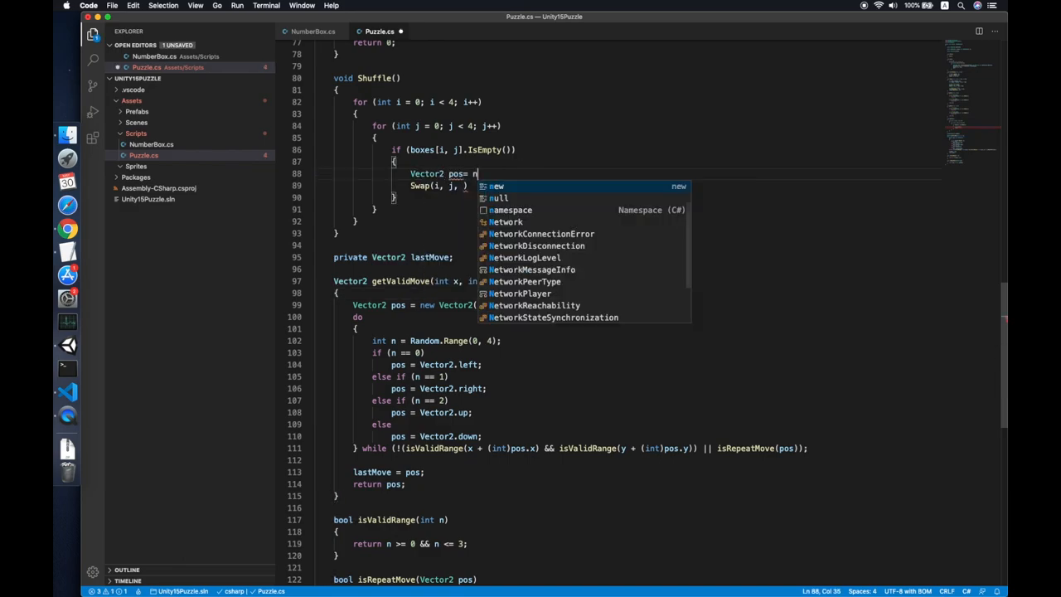
{"action": "type", "text": "getValidMove(i"}
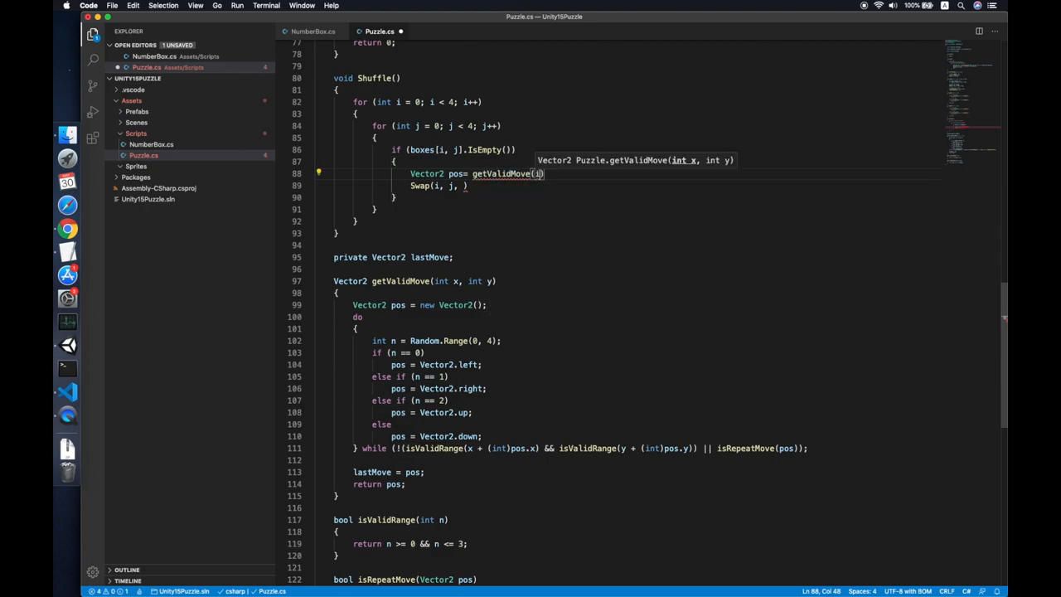
{"action": "type", "text": ",j"}
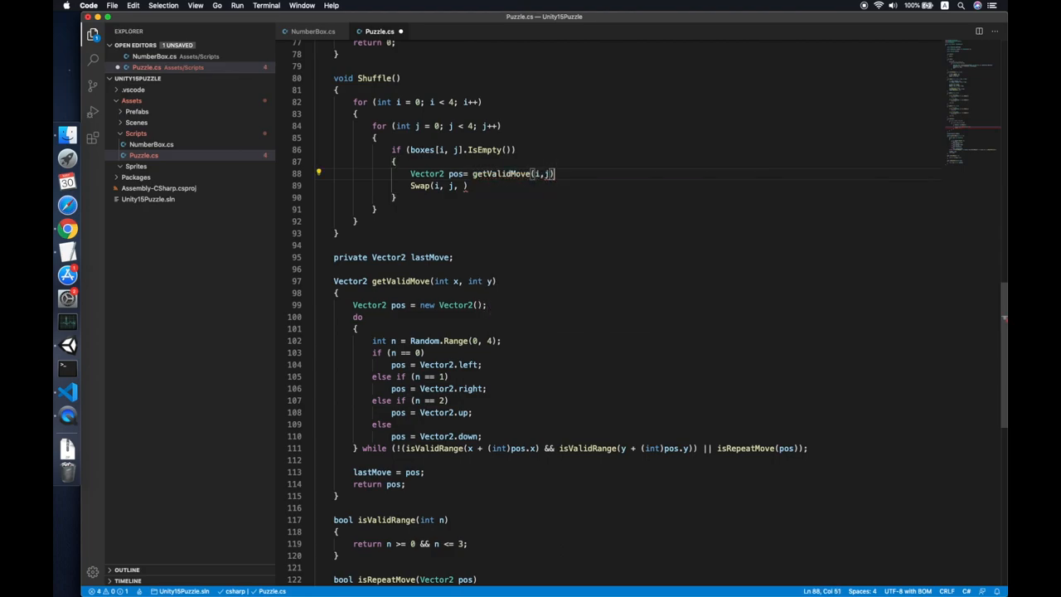
{"action": "type", "text": "pos.x, (int)pos.y);"}
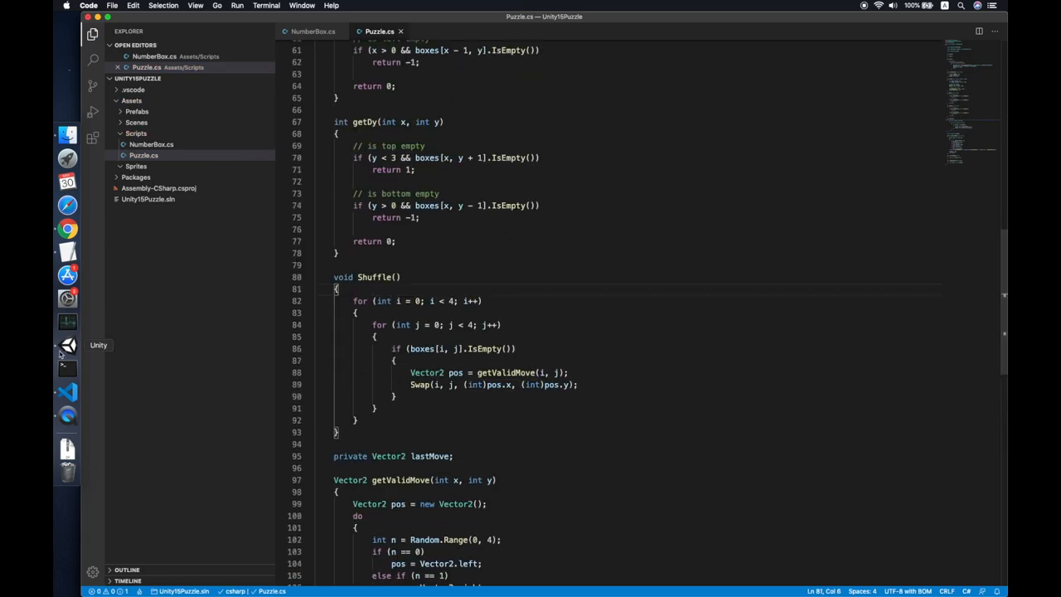
Check the empty Game view in Unity, then add Shuffle(); after Init(); in Start.
{"action": "left_click", "coordinate": [68, 348]}
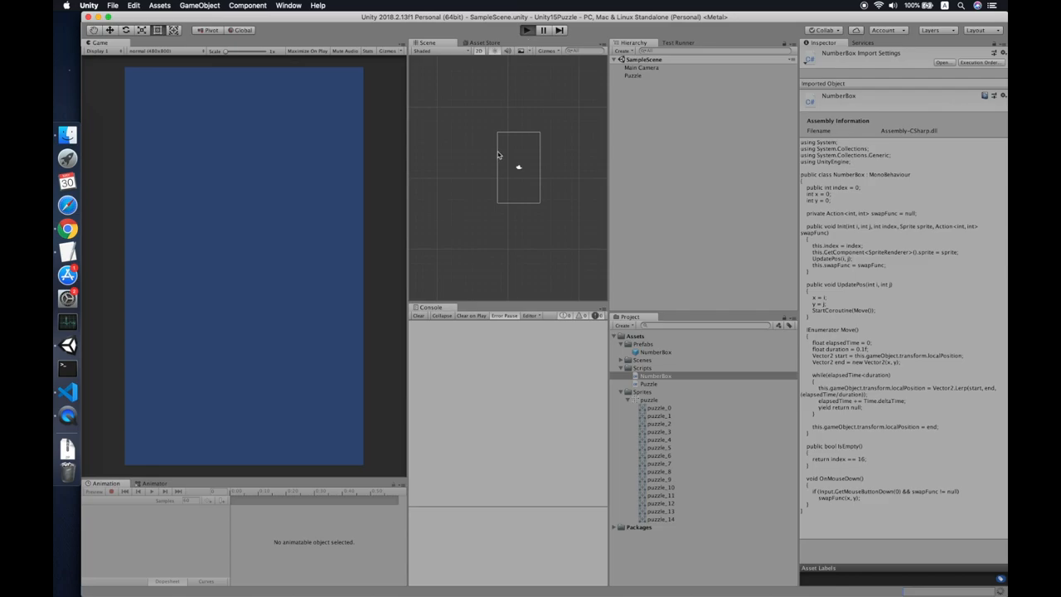
{"action": "mouse_move", "coordinate": [489, 186]}
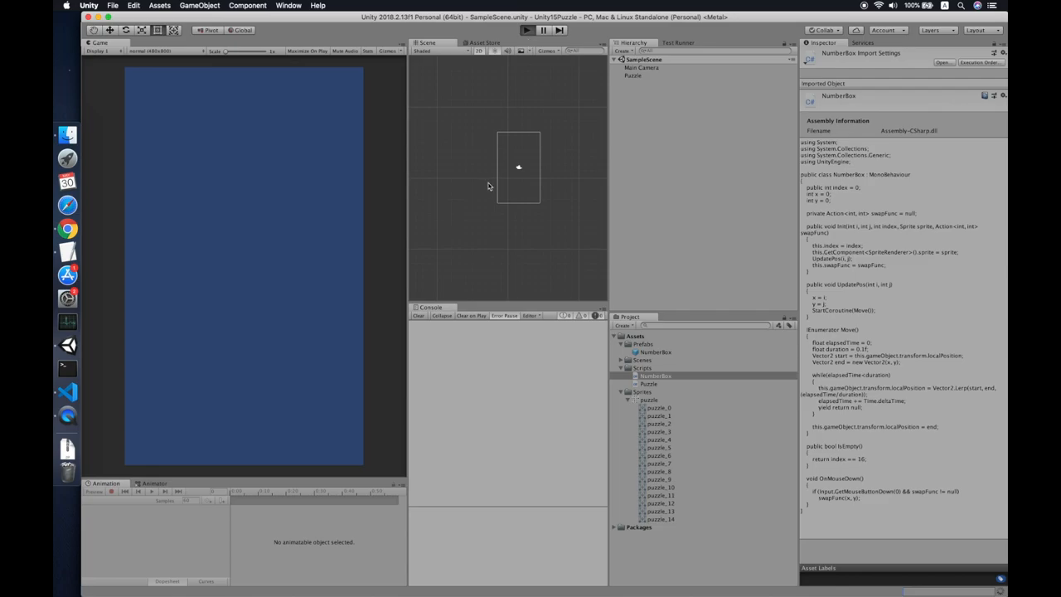
{"action": "left_click", "coordinate": [525, 30]}
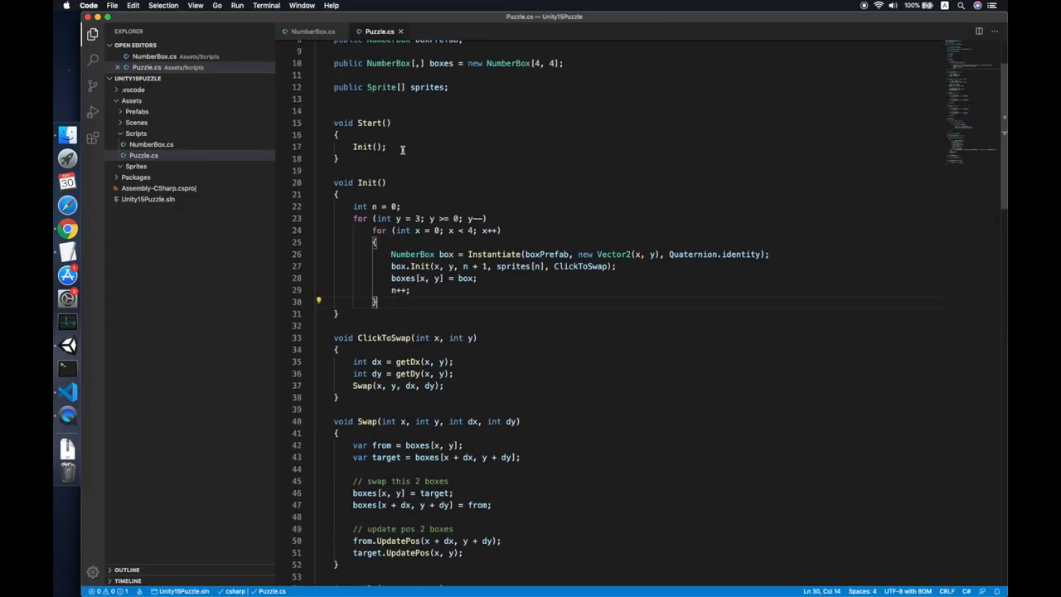
{"action": "type", "text": "Shuffle()"}
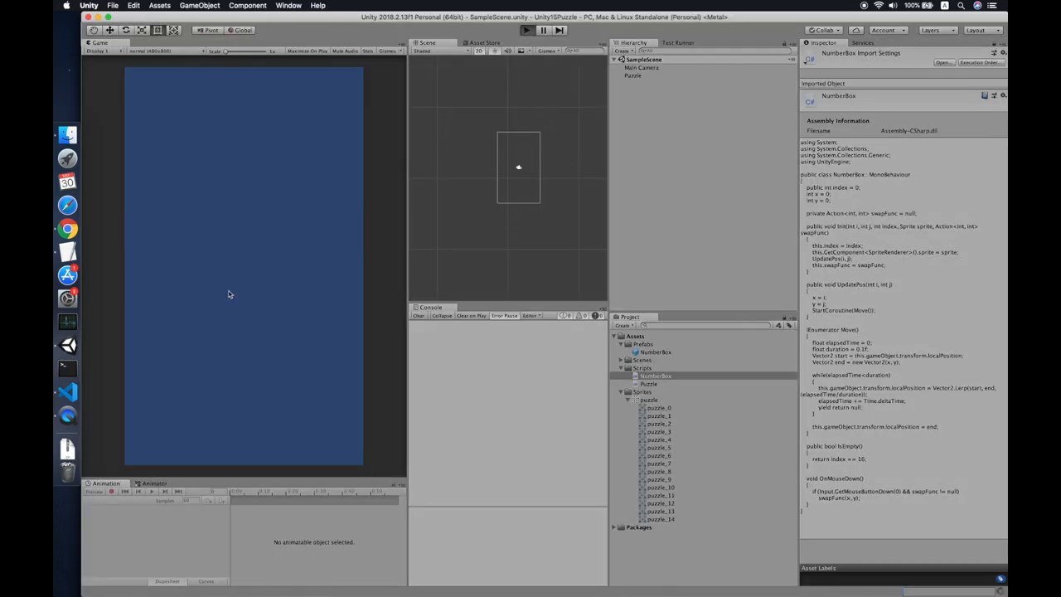
{"action": "left_click", "coordinate": [525, 30]}
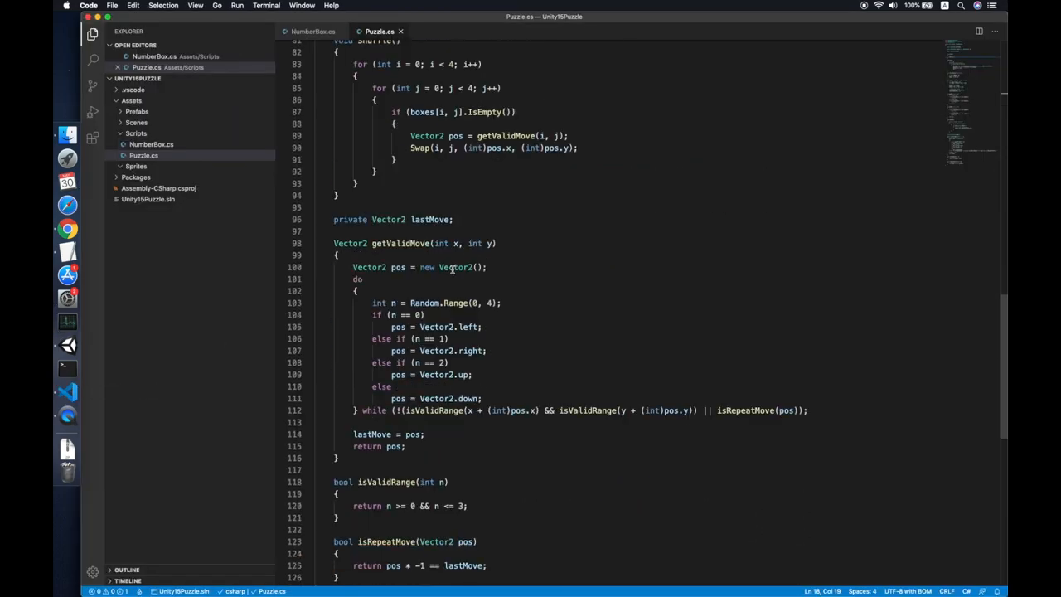
Wrap Shuffle(); in Start with a for loop running i from 0 to 999.
{"action": "scroll", "scroll_direction": "up", "scroll_amount": 3}
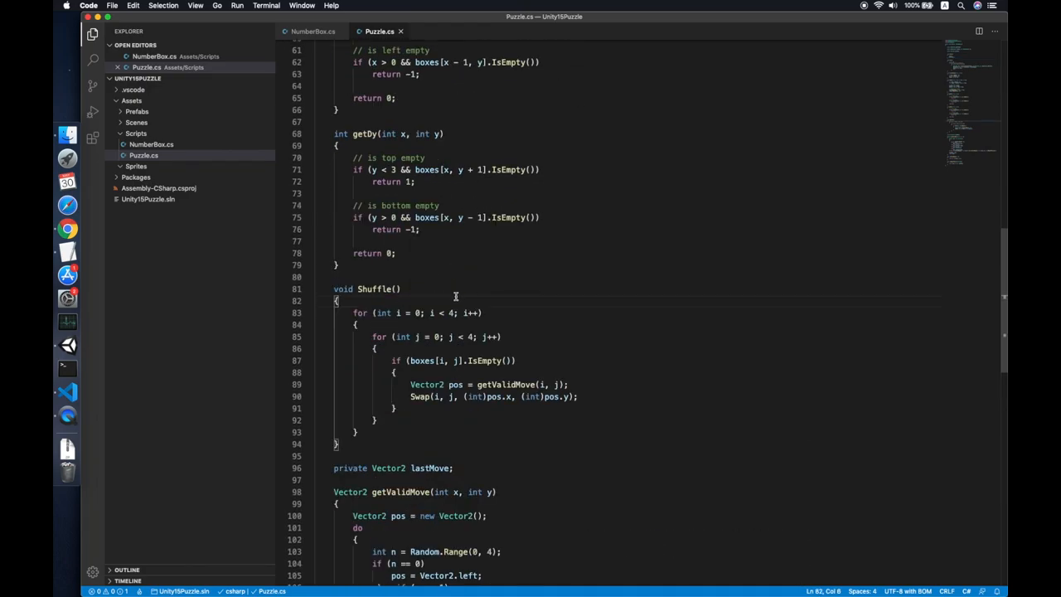
{"action": "scroll", "scroll_direction": "up", "scroll_amount": 3}
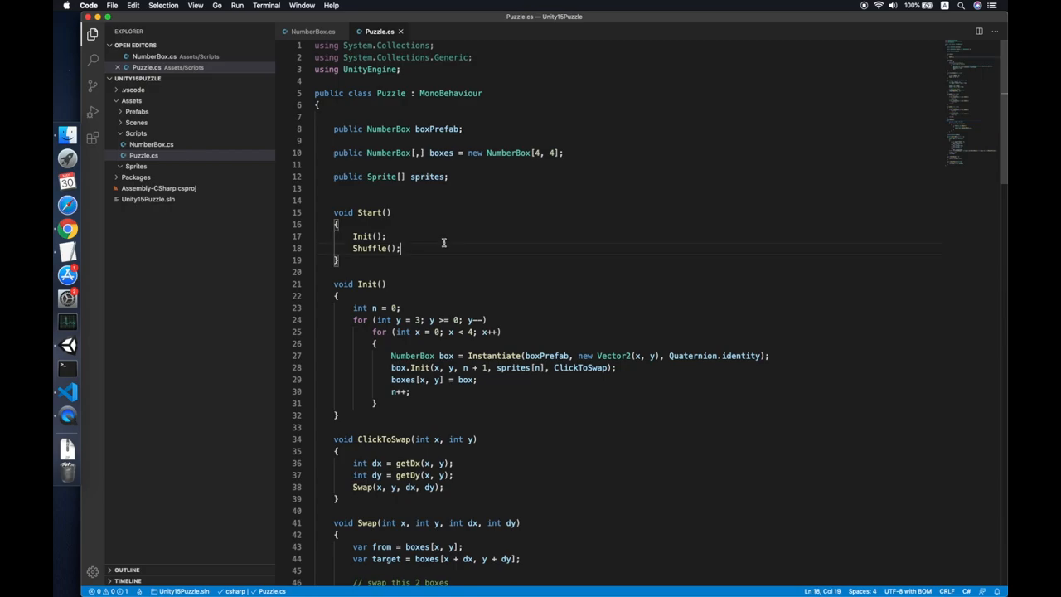
{"action": "scroll", "scroll_direction": "down", "scroll_amount": 3}
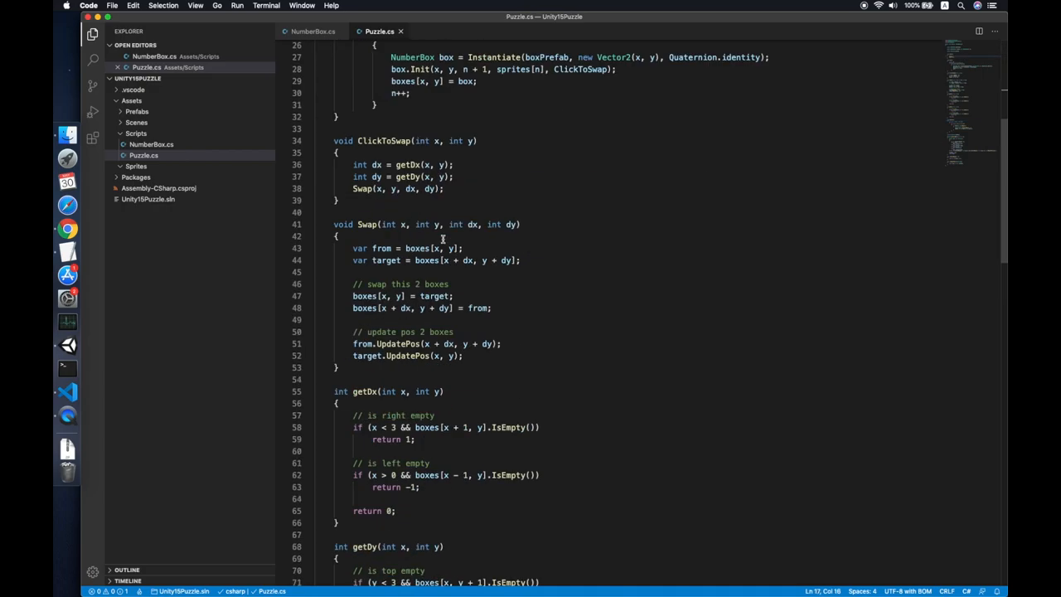
{"action": "scroll", "scroll_direction": "down", "scroll_amount": 3}
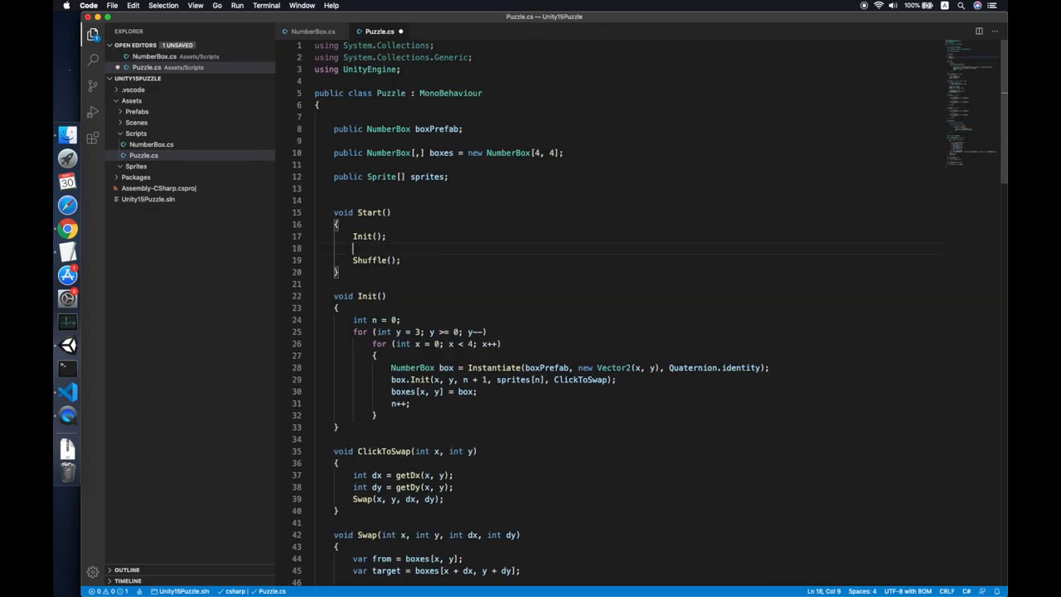
{"action": "type", "text": "for("}
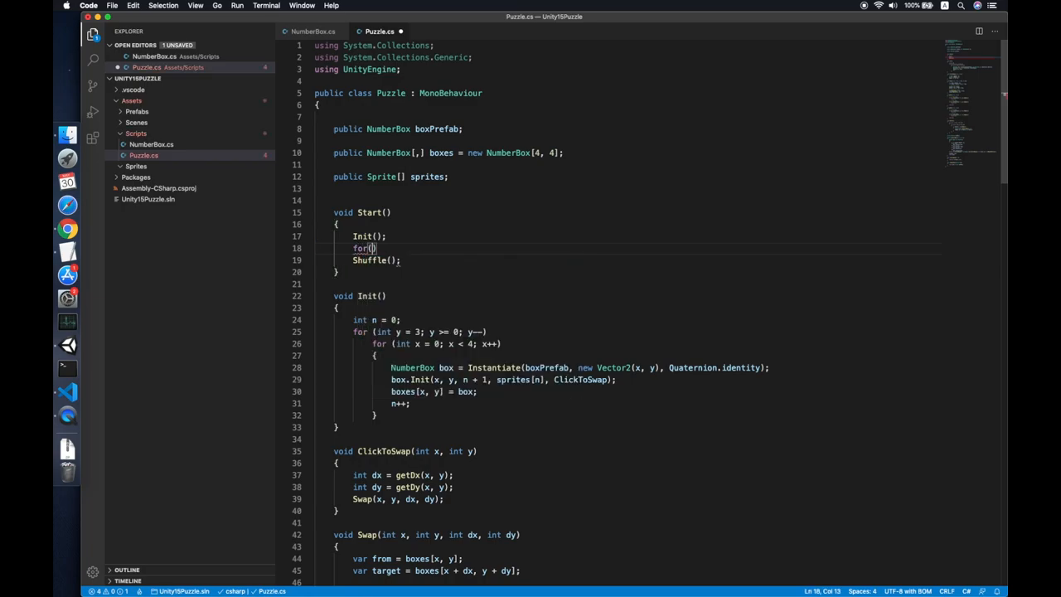
{"action": "type", "text": "int i =0;"}
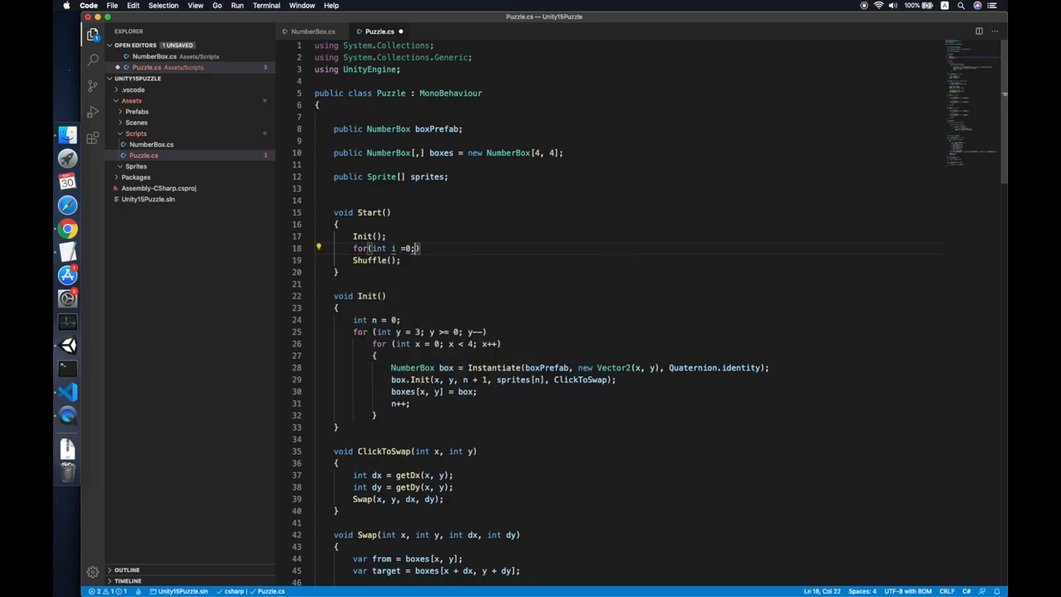
{"action": "type", "text": "i<999"}
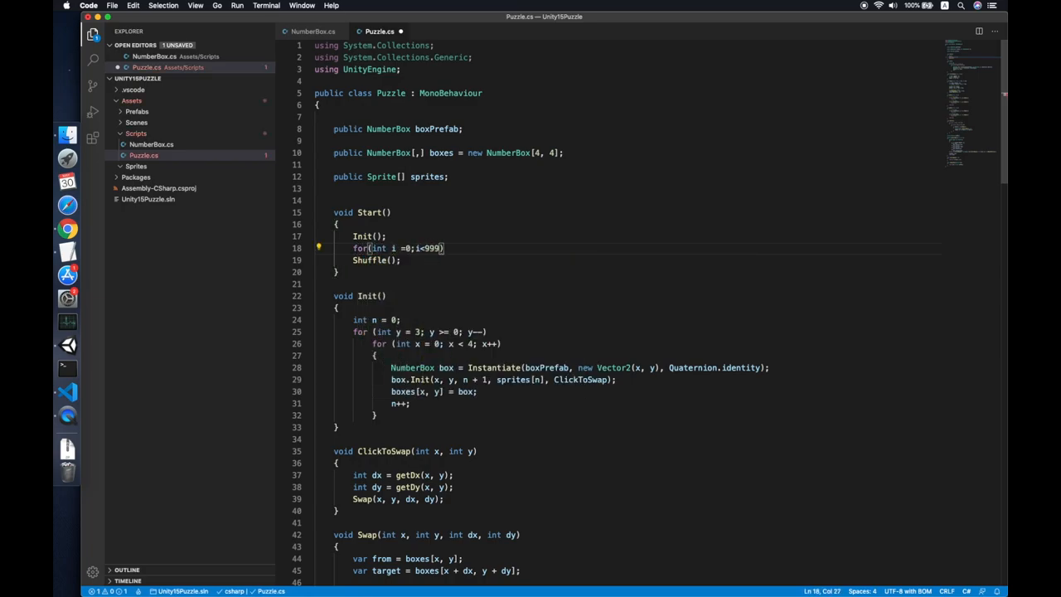
{"action": "type", "text": ";i++"}
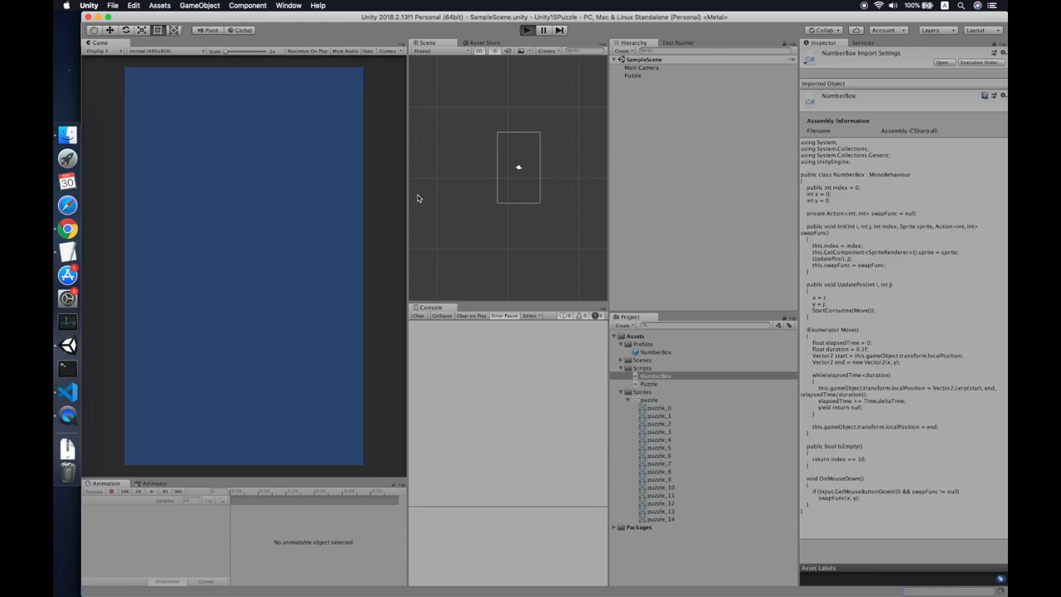
Enter play mode and slide tiles such as 11 and 13 into the gap.
{"action": "left_click", "coordinate": [526, 30]}
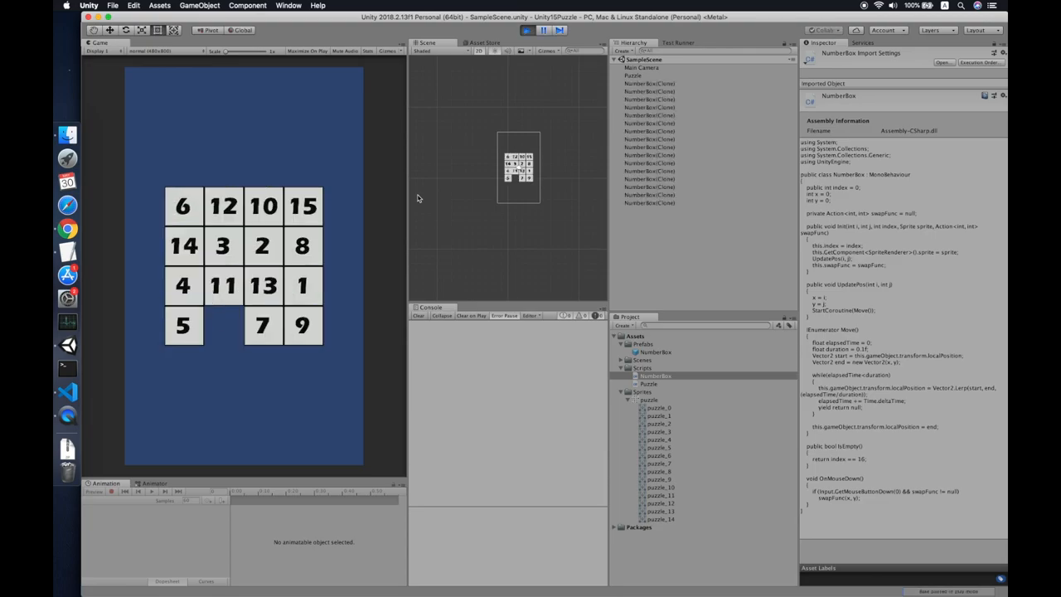
{"action": "mouse_move", "coordinate": [295, 266]}
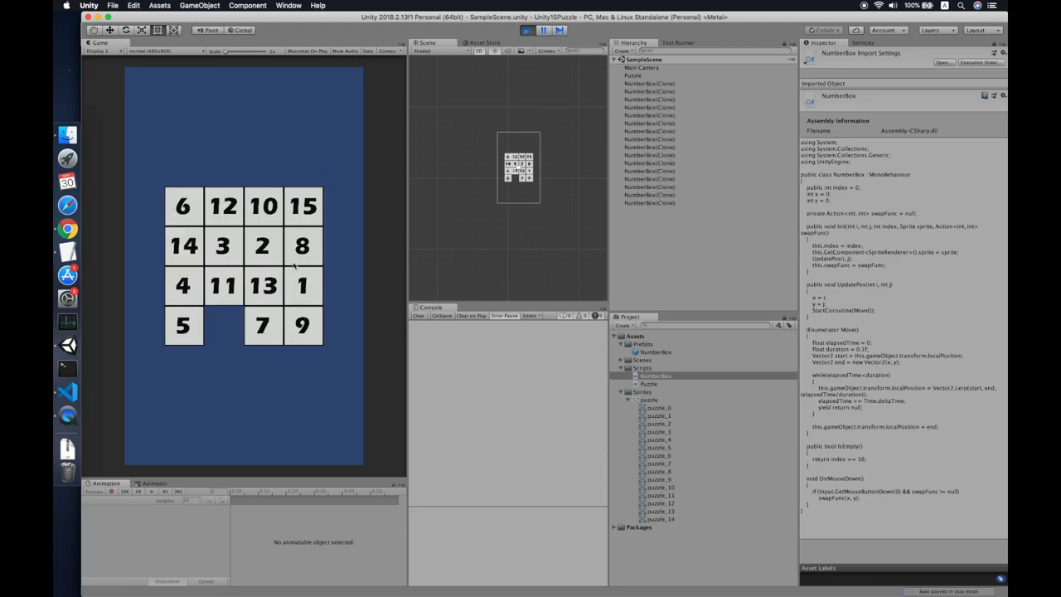
{"action": "left_click", "coordinate": [222, 285]}
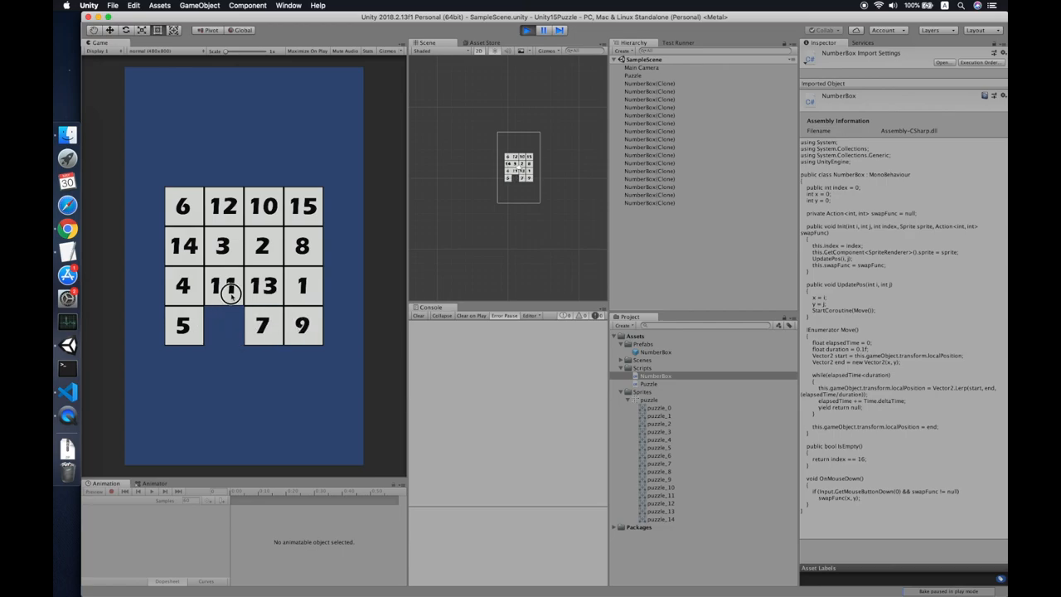
{"action": "left_click", "coordinate": [223, 285]}
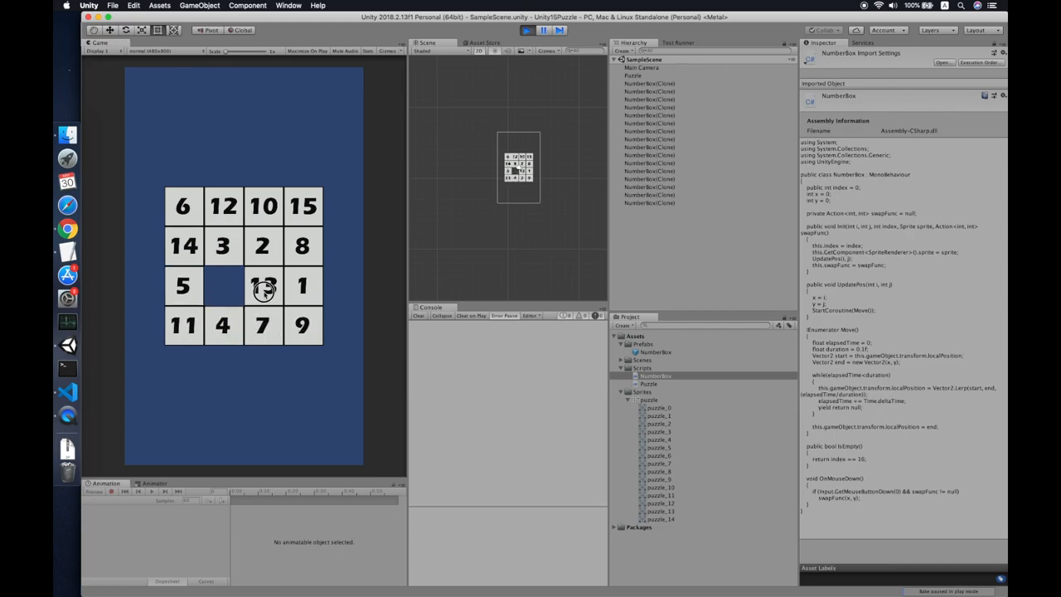
{"action": "left_click", "coordinate": [263, 285]}
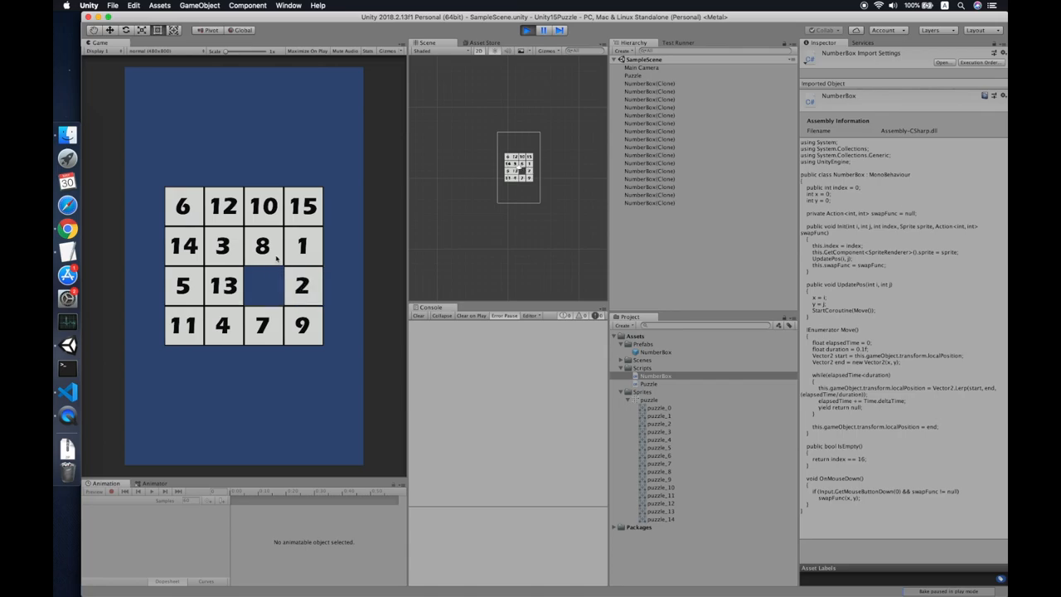
{"action": "left_click", "coordinate": [262, 245]}
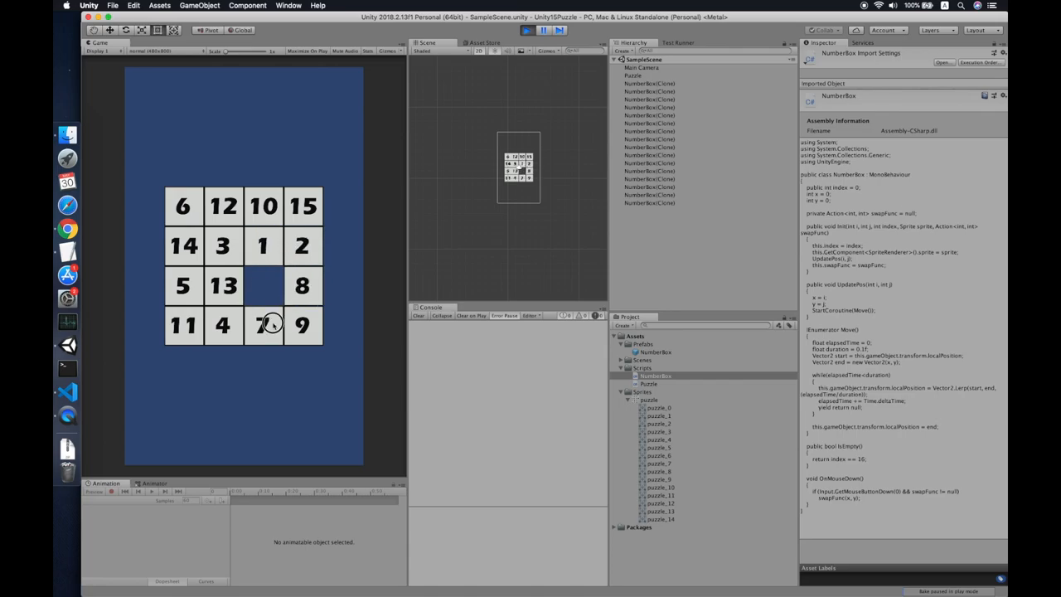
{"action": "left_click", "coordinate": [263, 324]}
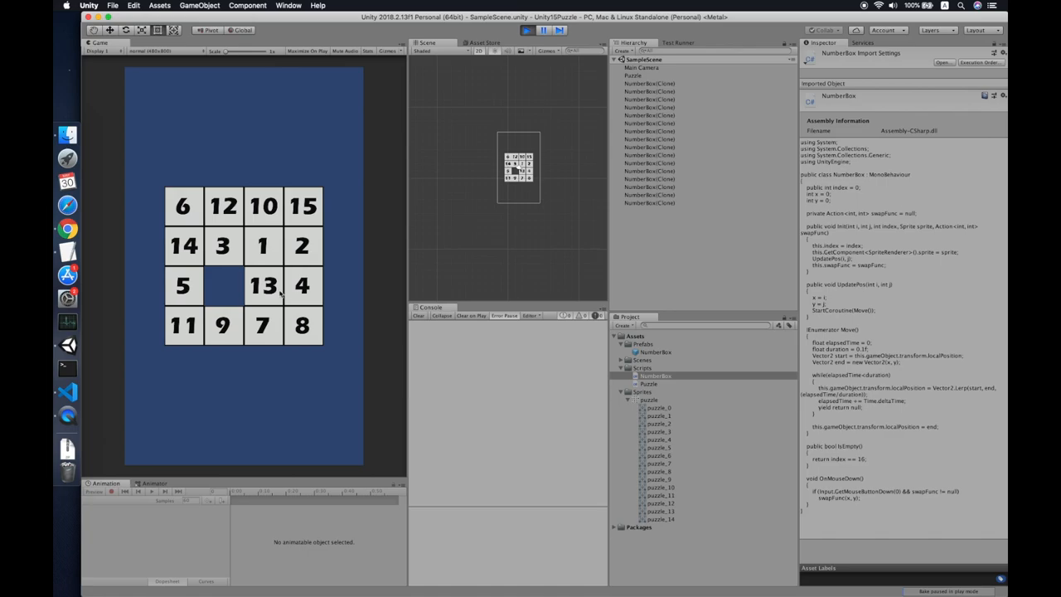
{"action": "left_click", "coordinate": [262, 285]}
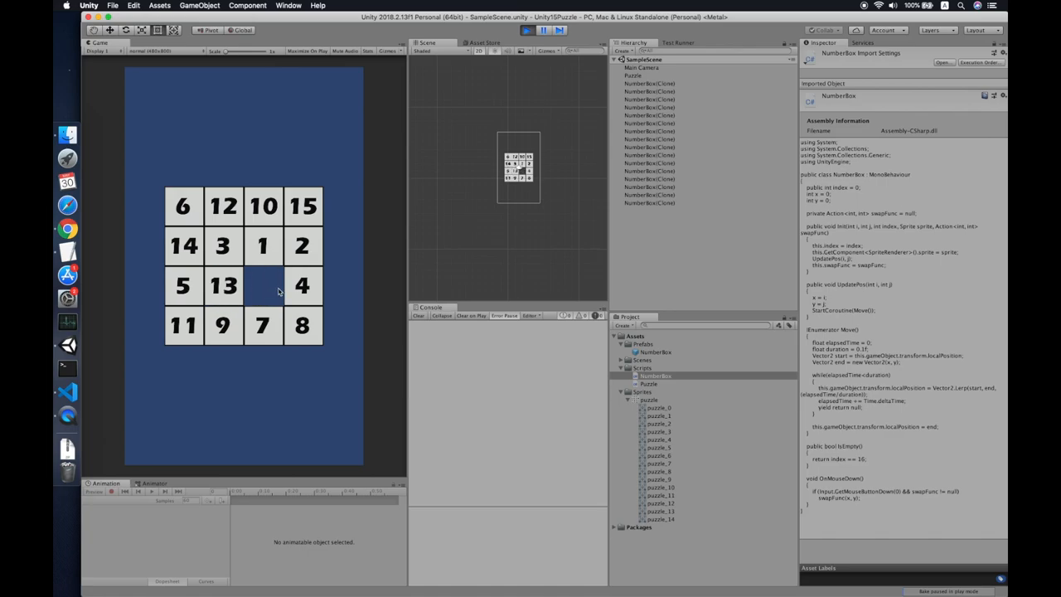